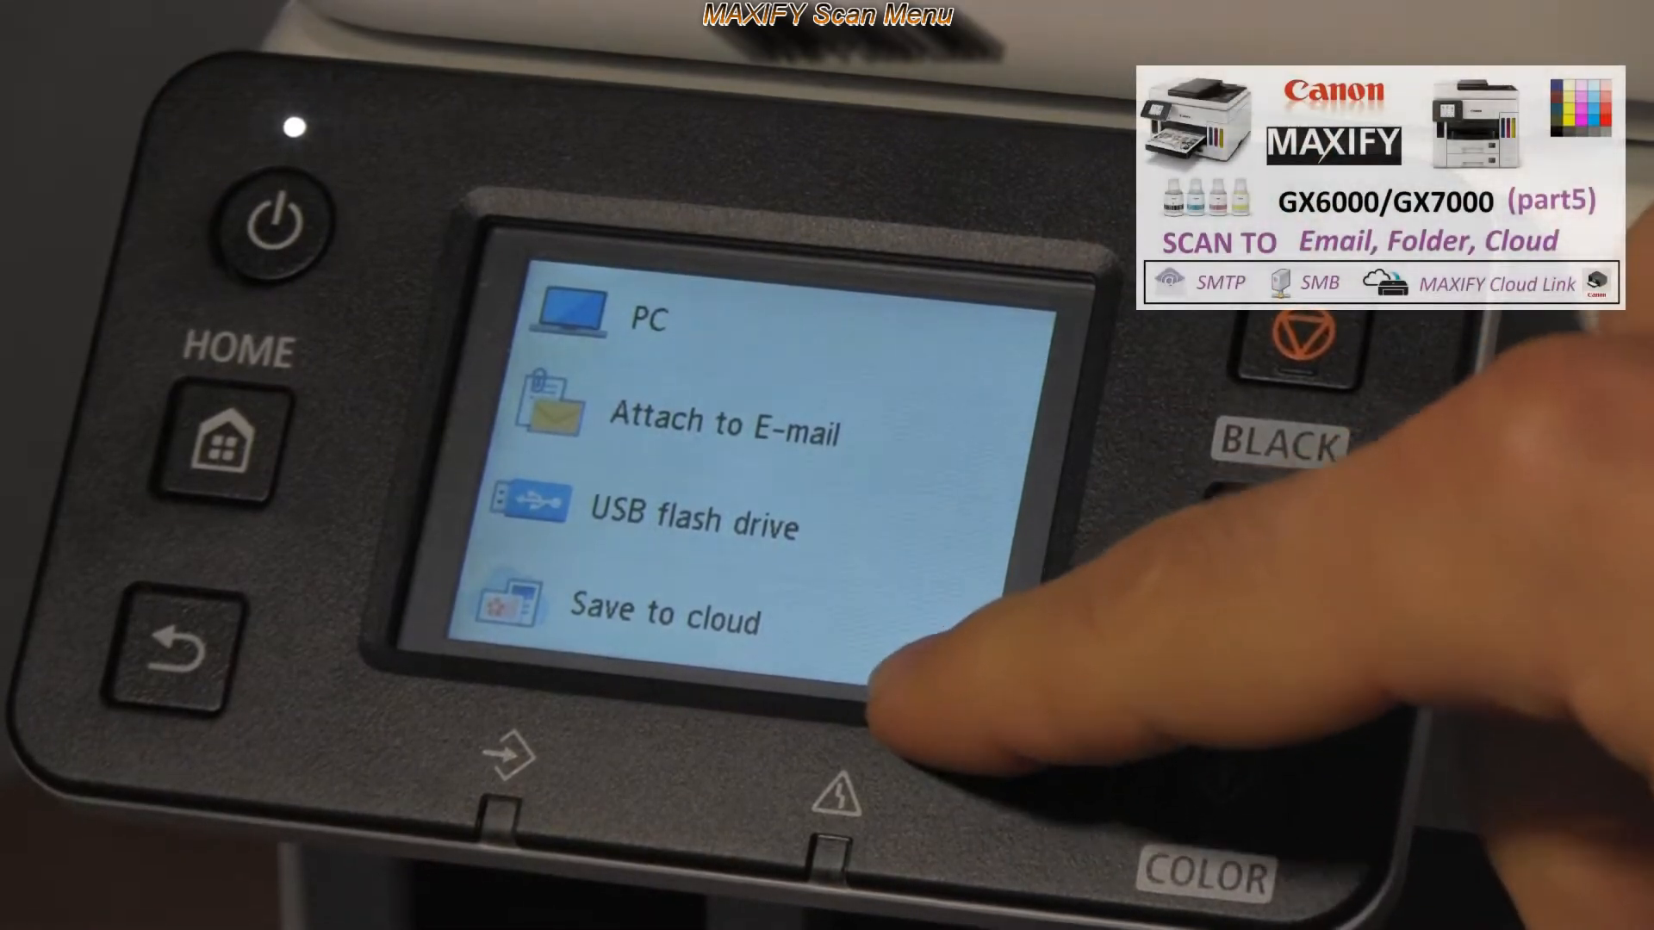
- Download the GX7000 Windows setup software from Canon's Connecting to a Computer guide
scroll("down", 3)
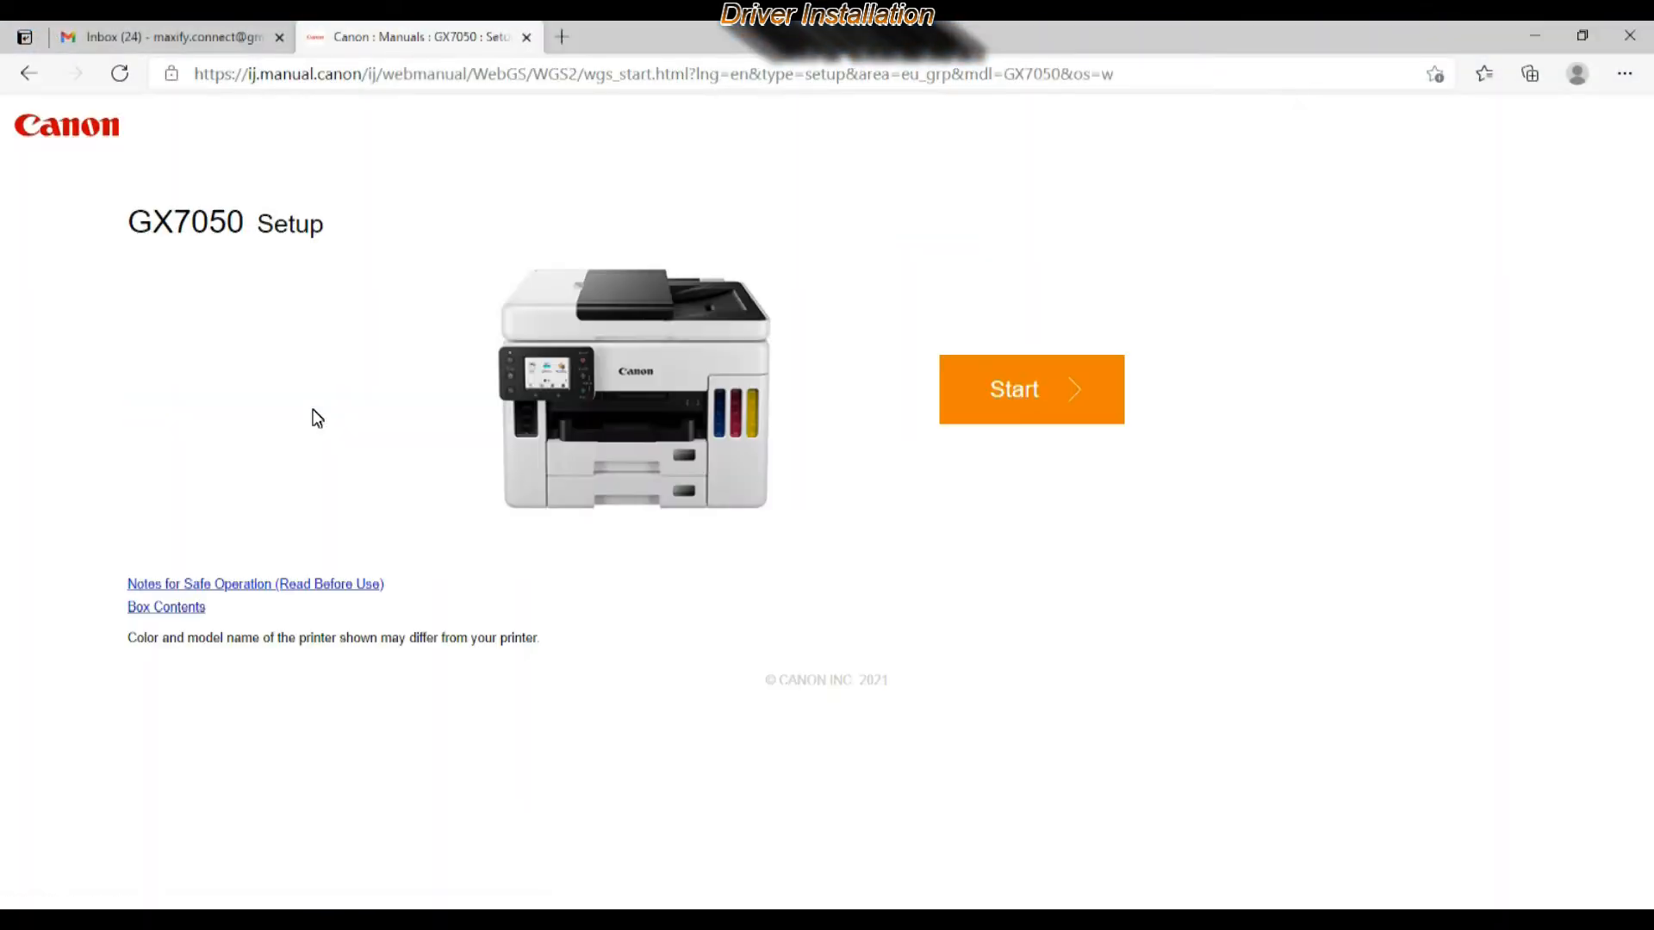
left_click(1030, 388)
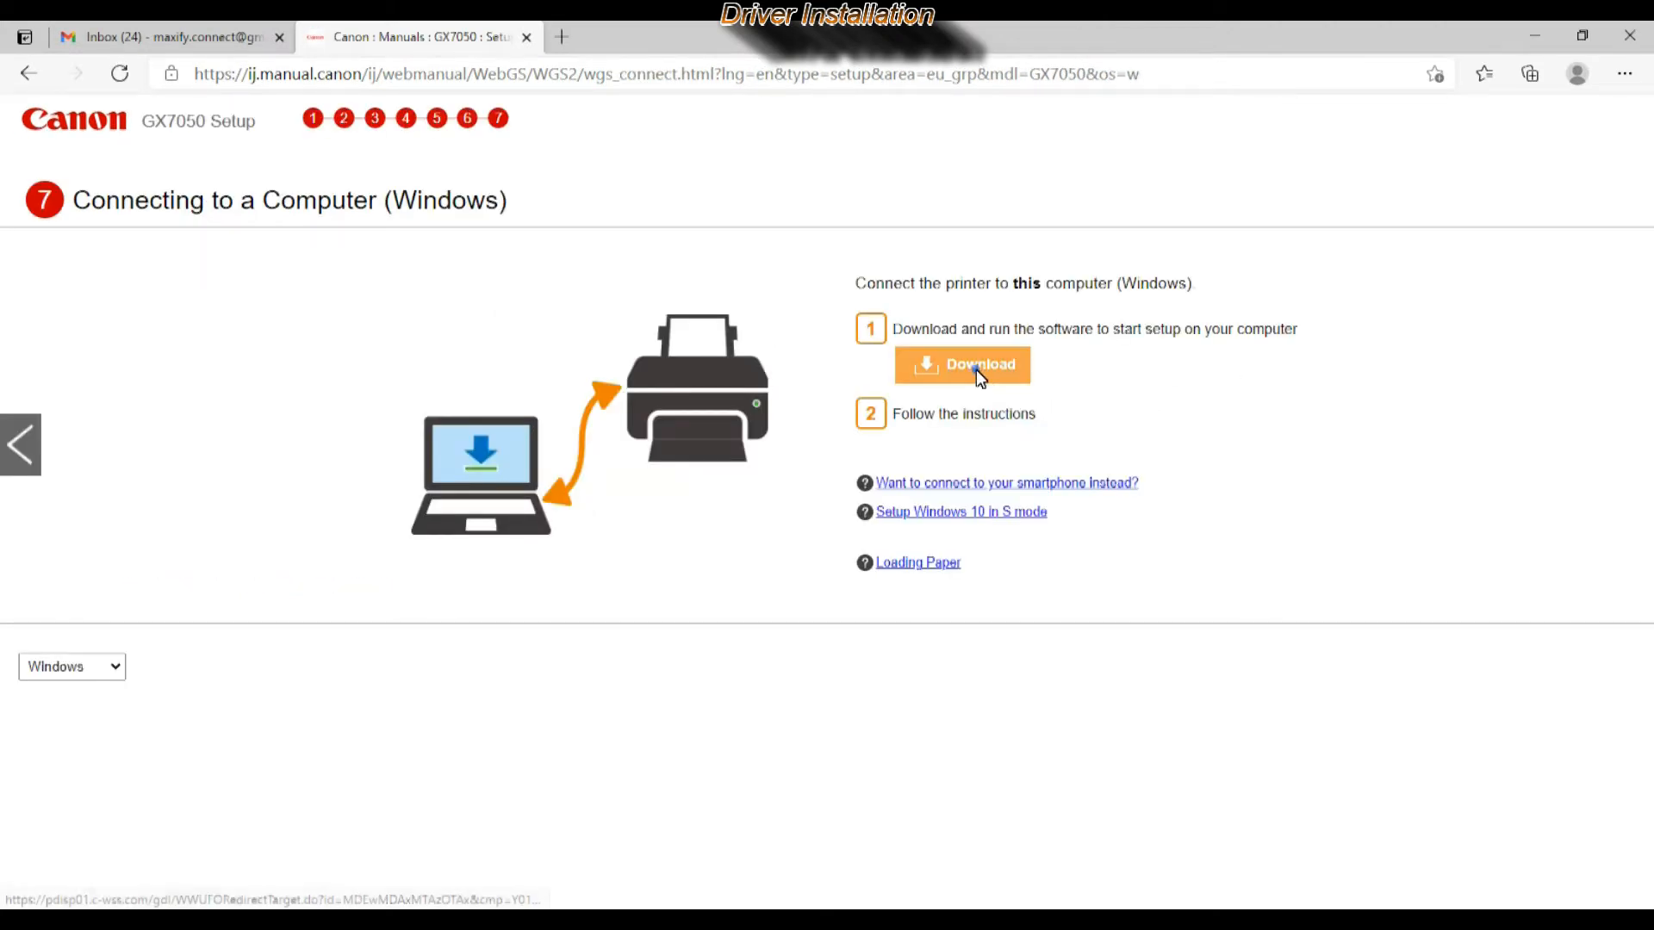
left_click(961, 363)
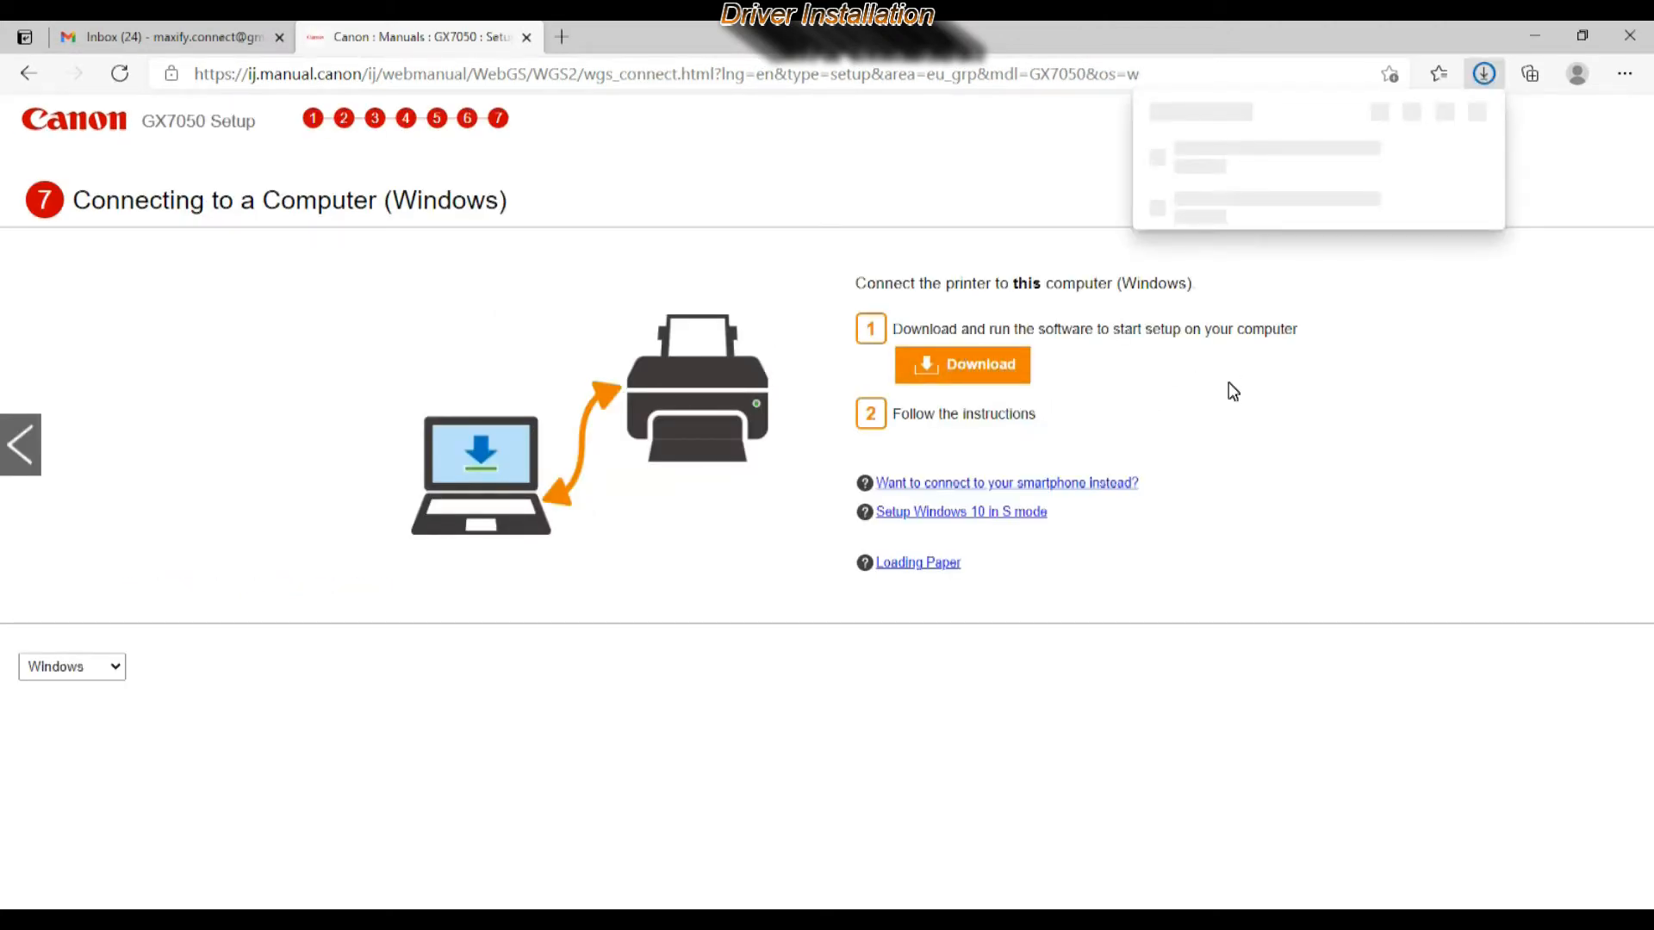
- Run the downloaded win-gx7000-1_0-n_mcd installer from the Edge downloads list
left_click(1483, 74)
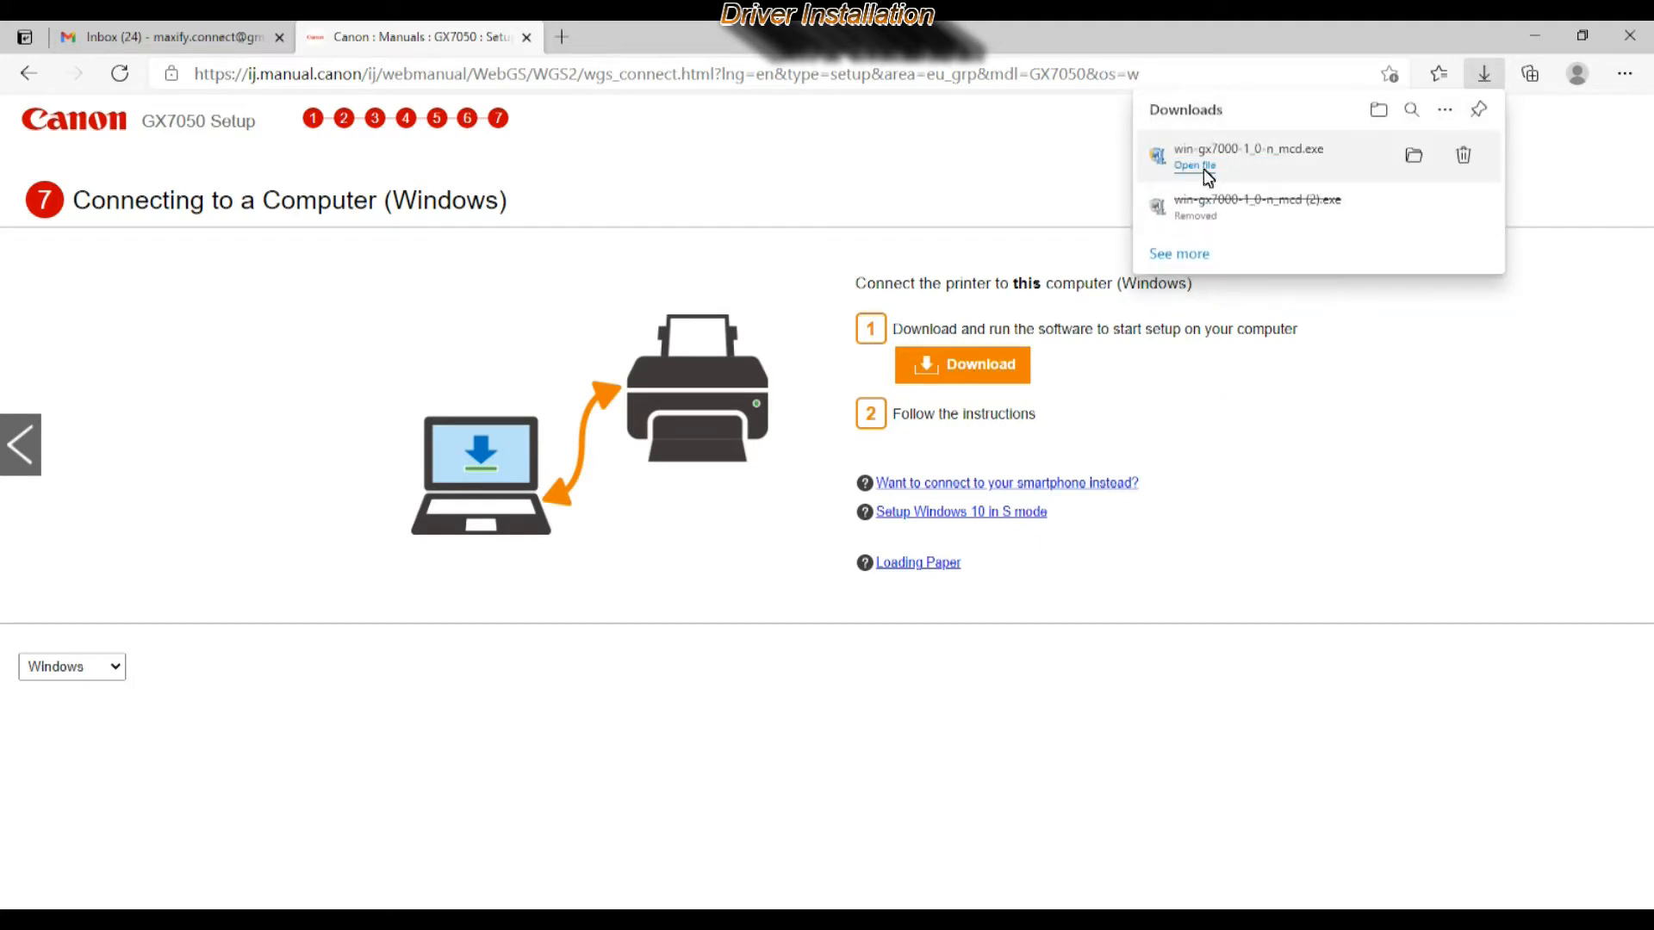
left_click(1192, 165)
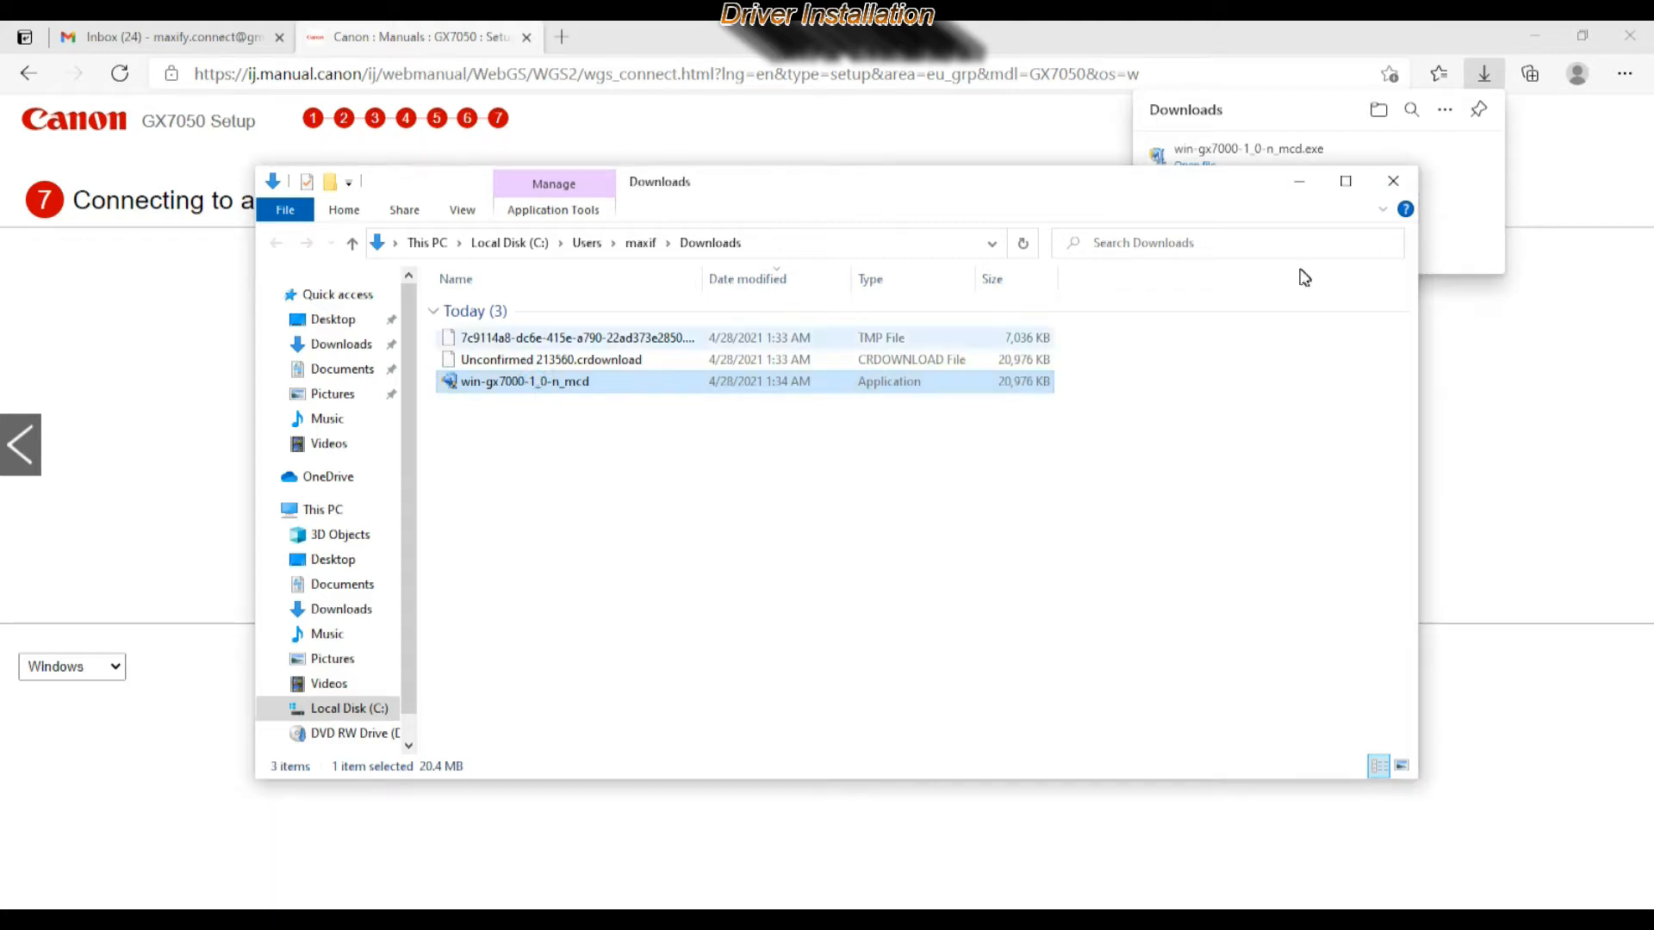
double_click(524, 381)
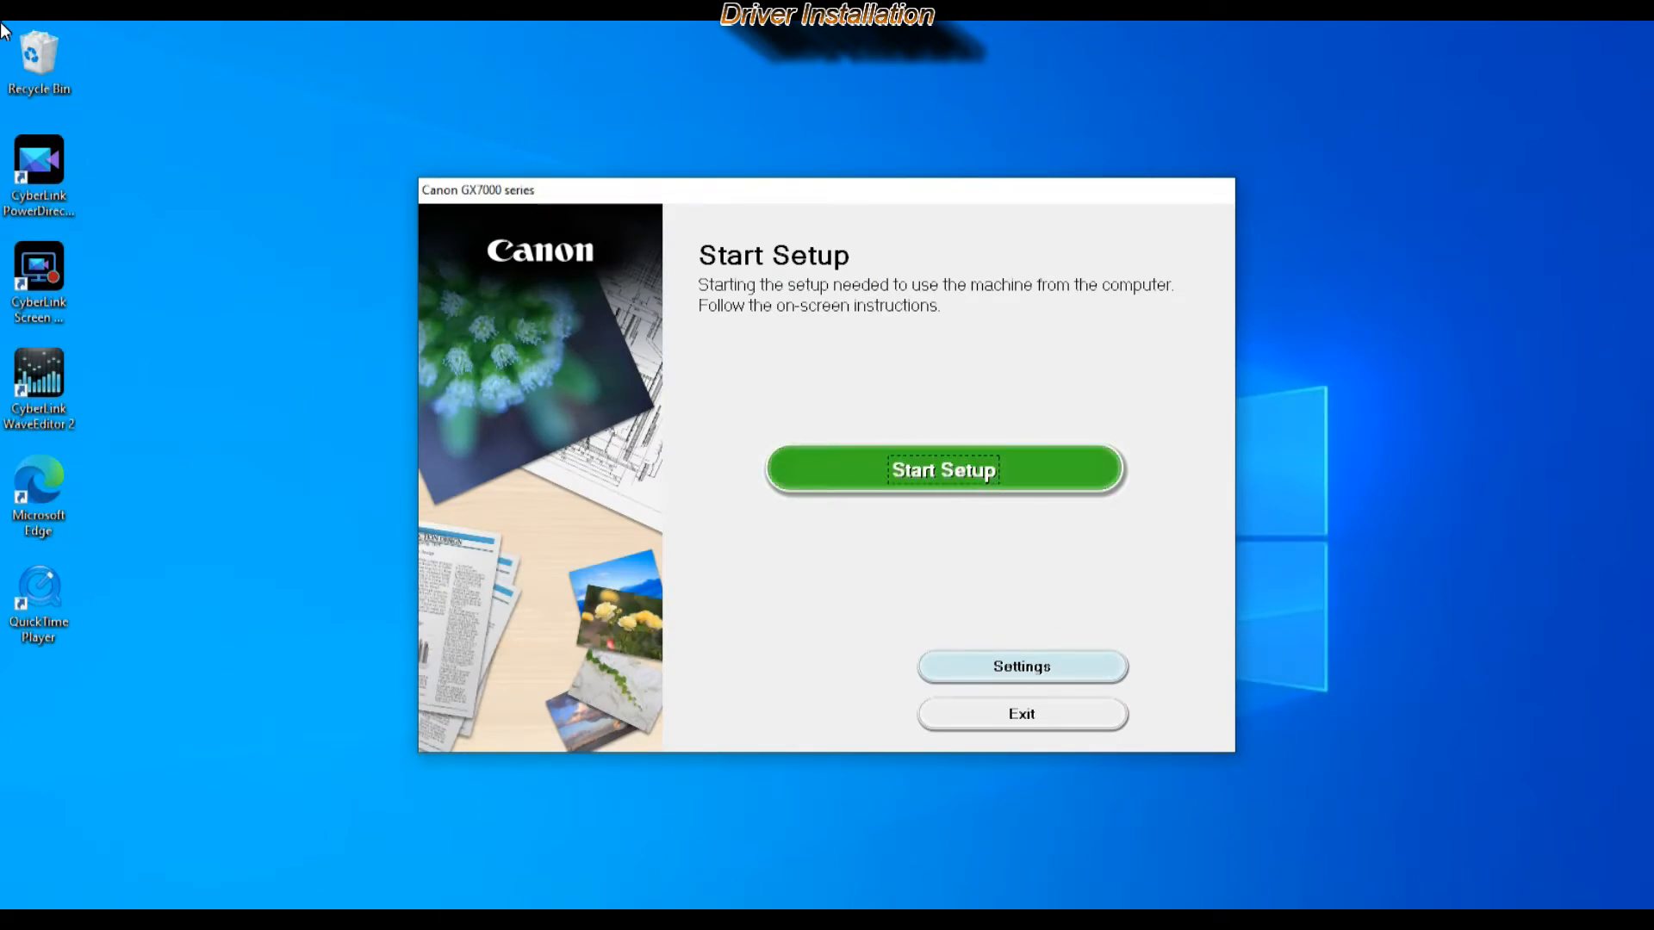
- Start the driver setup, accepting the license and the usage-information agreement
left_click(942, 469)
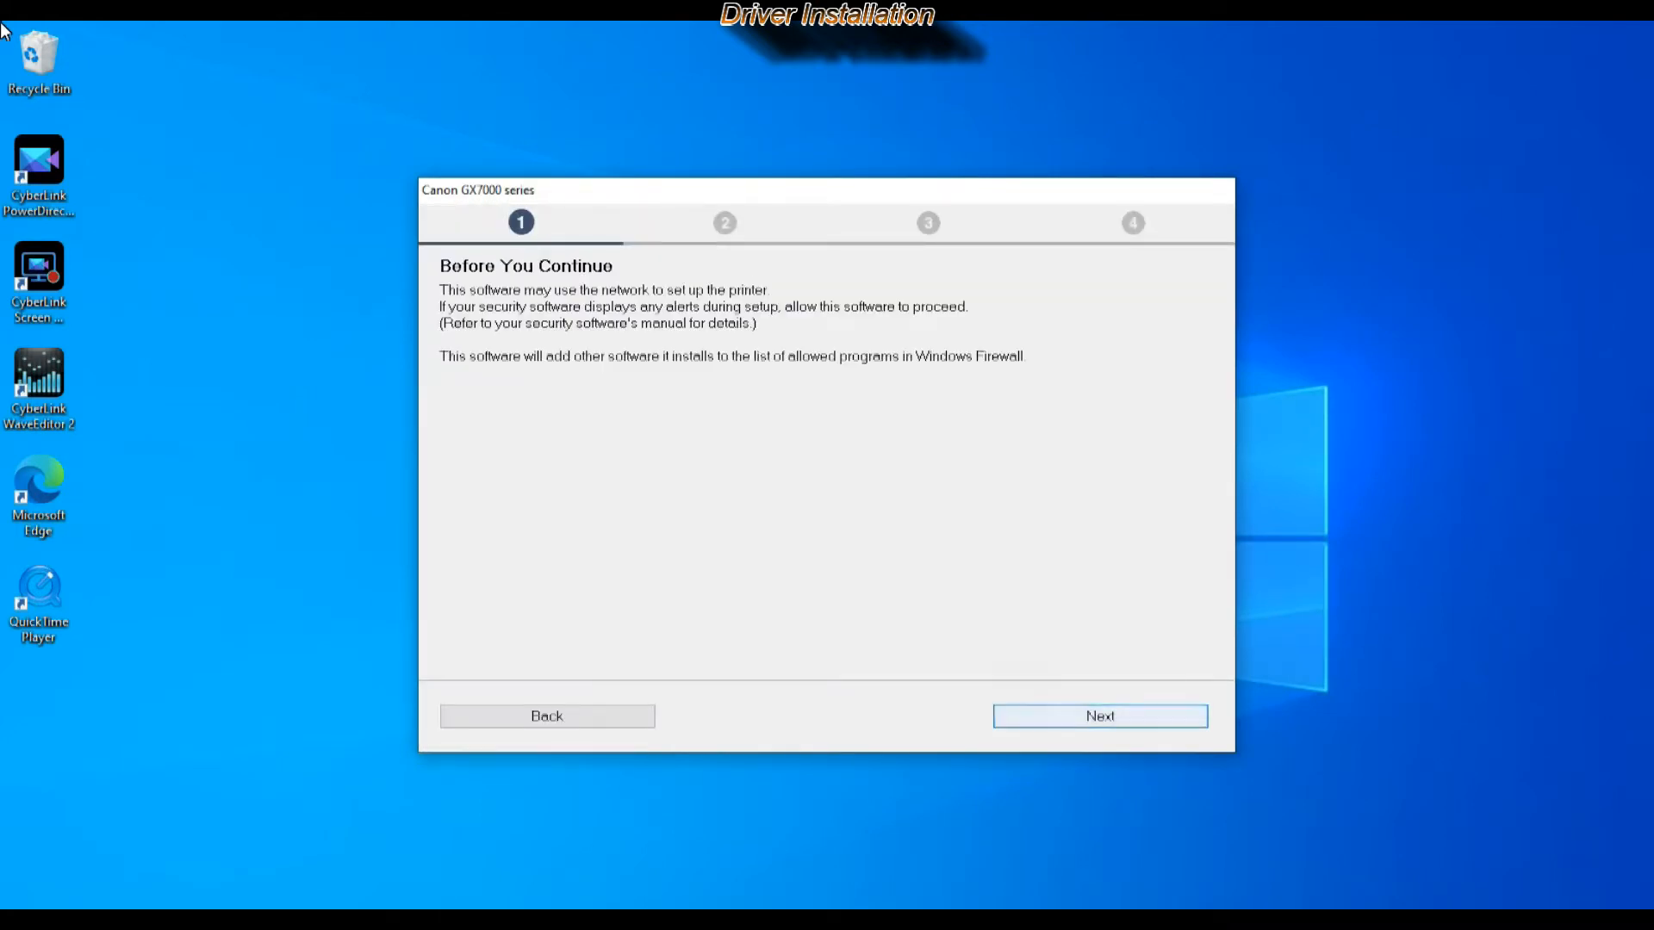
left_click(1100, 717)
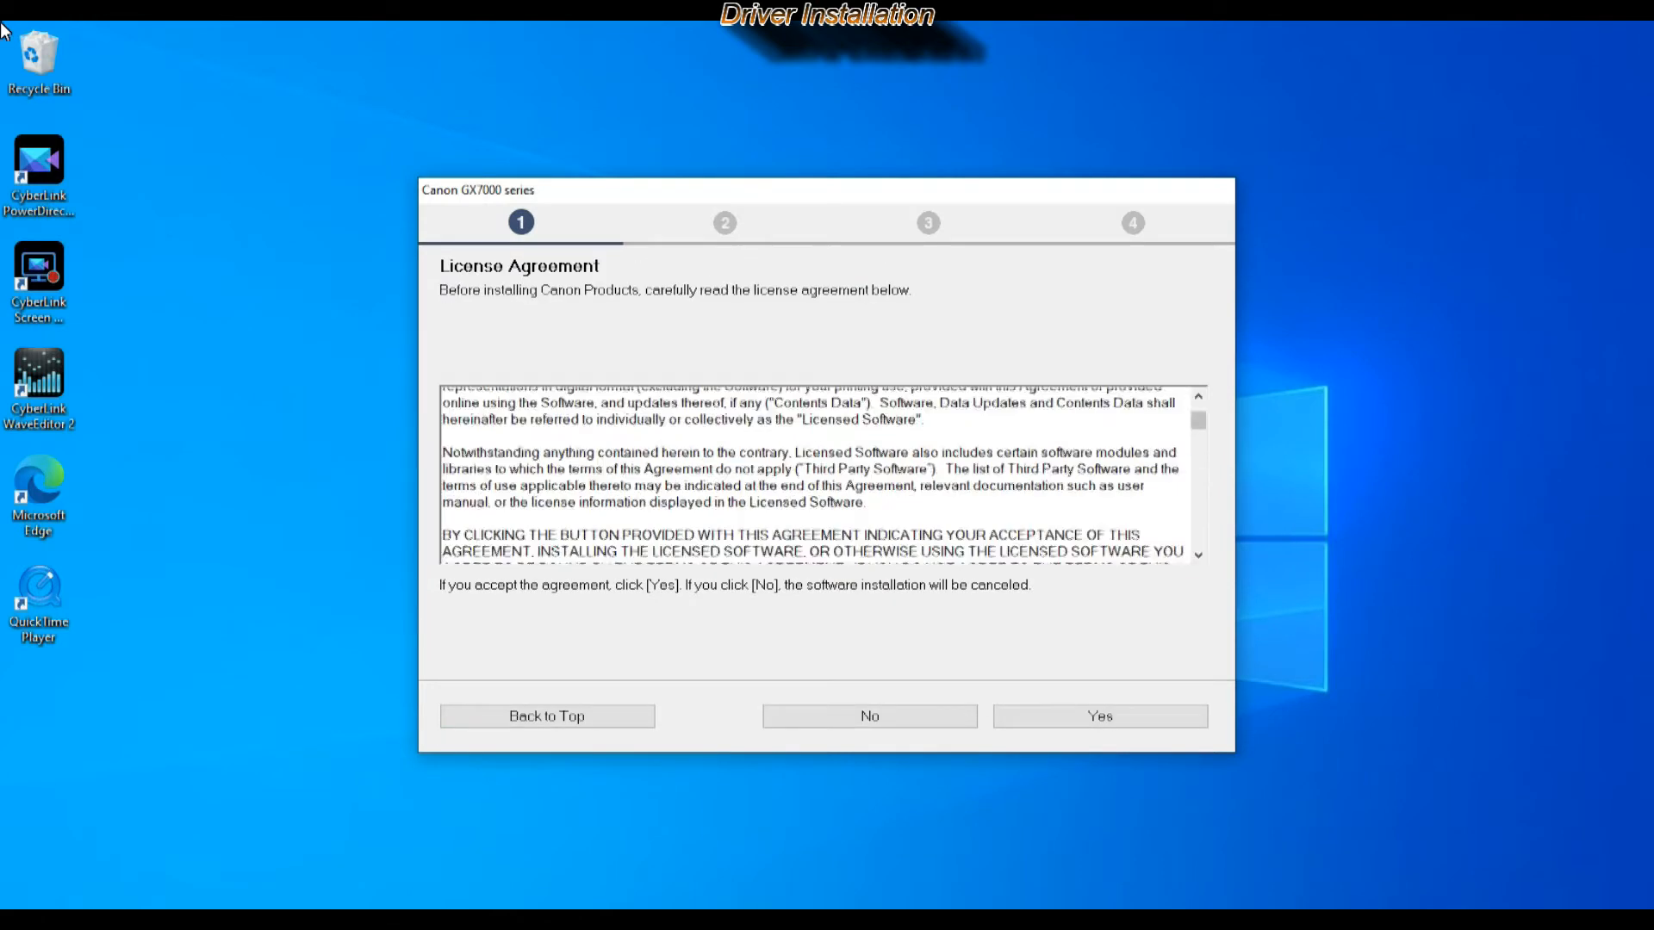
left_click(1098, 715)
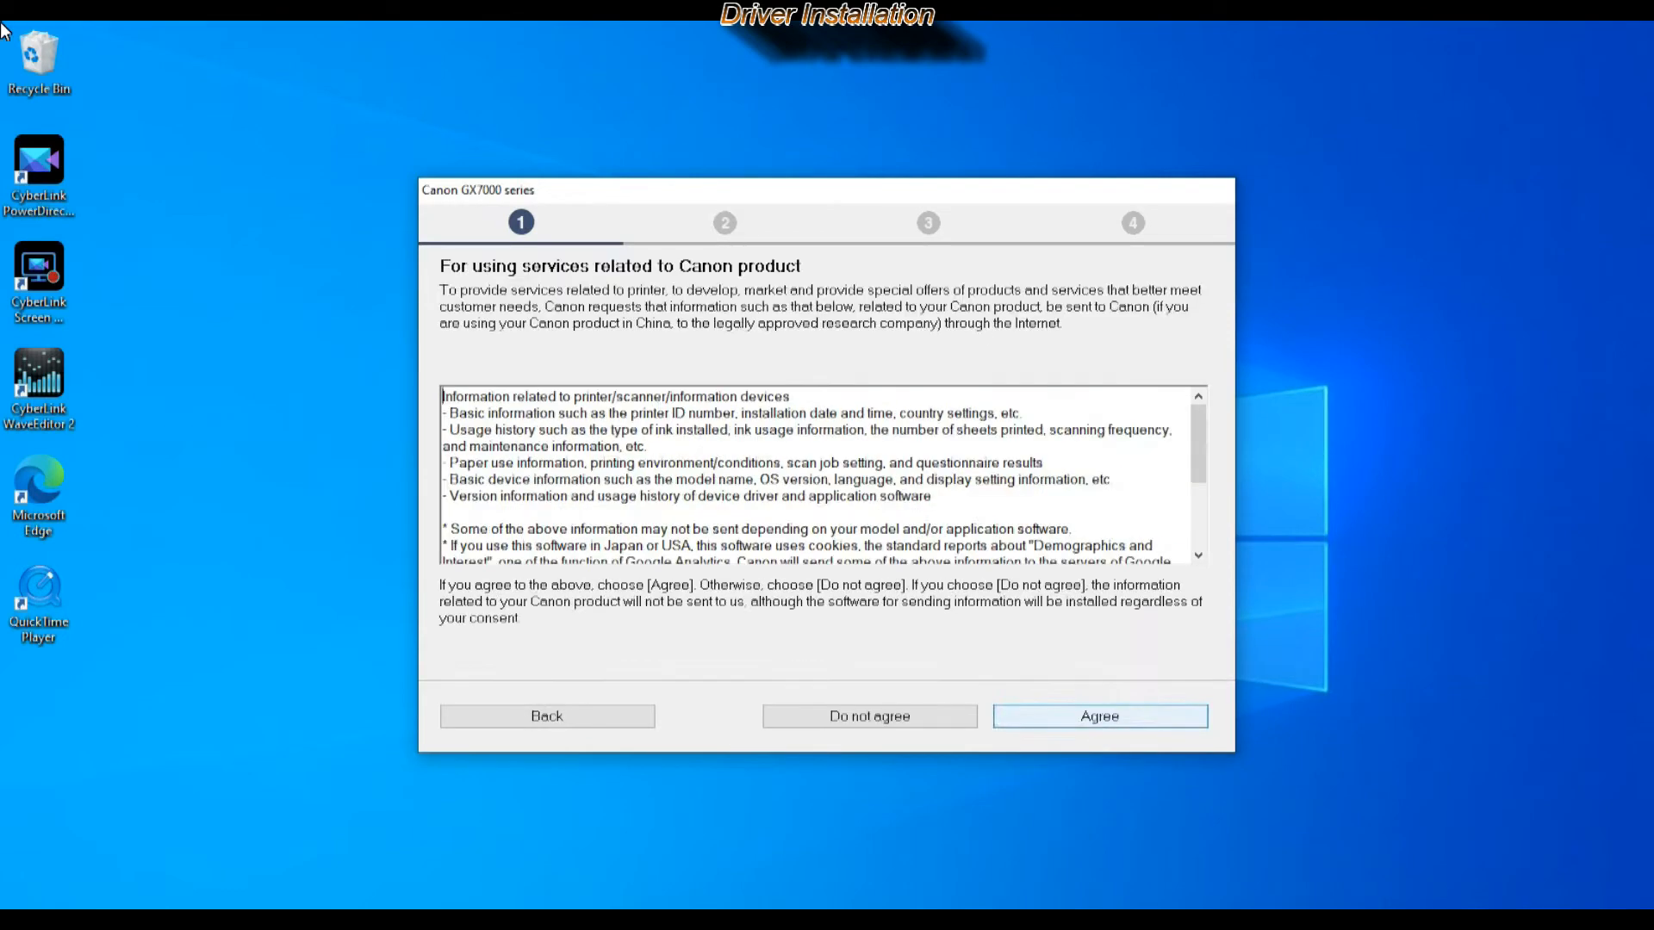
left_click(1098, 716)
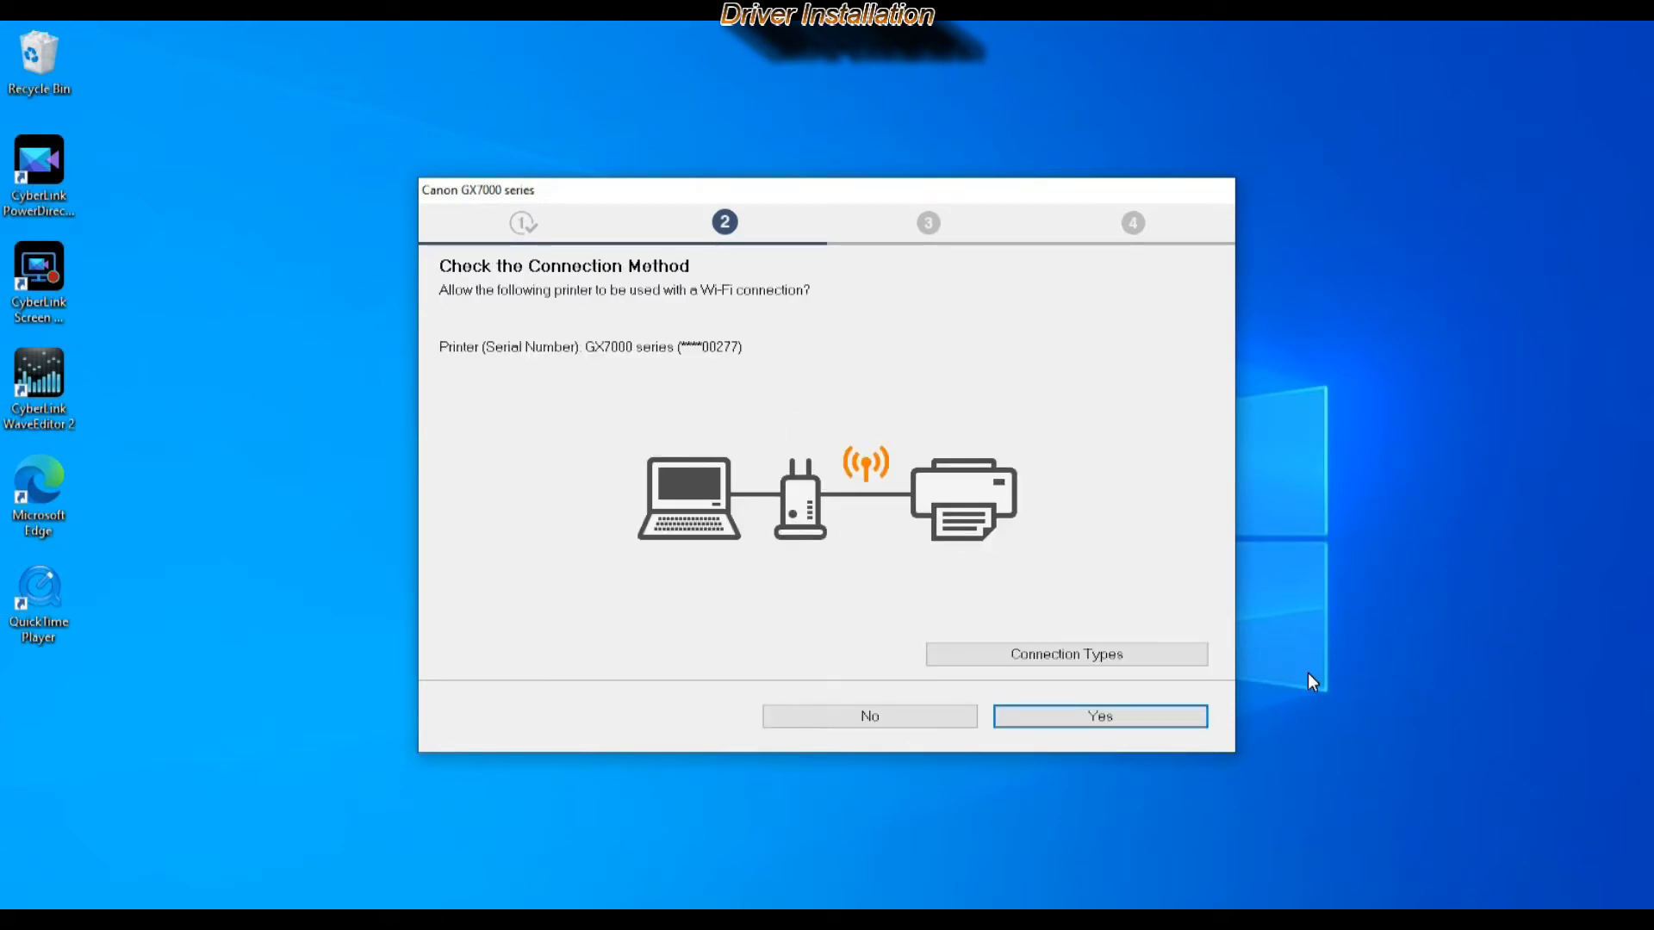
- Choose Wi-Fi connection, finish the install and continue online to the Canon website
left_click(1097, 715)
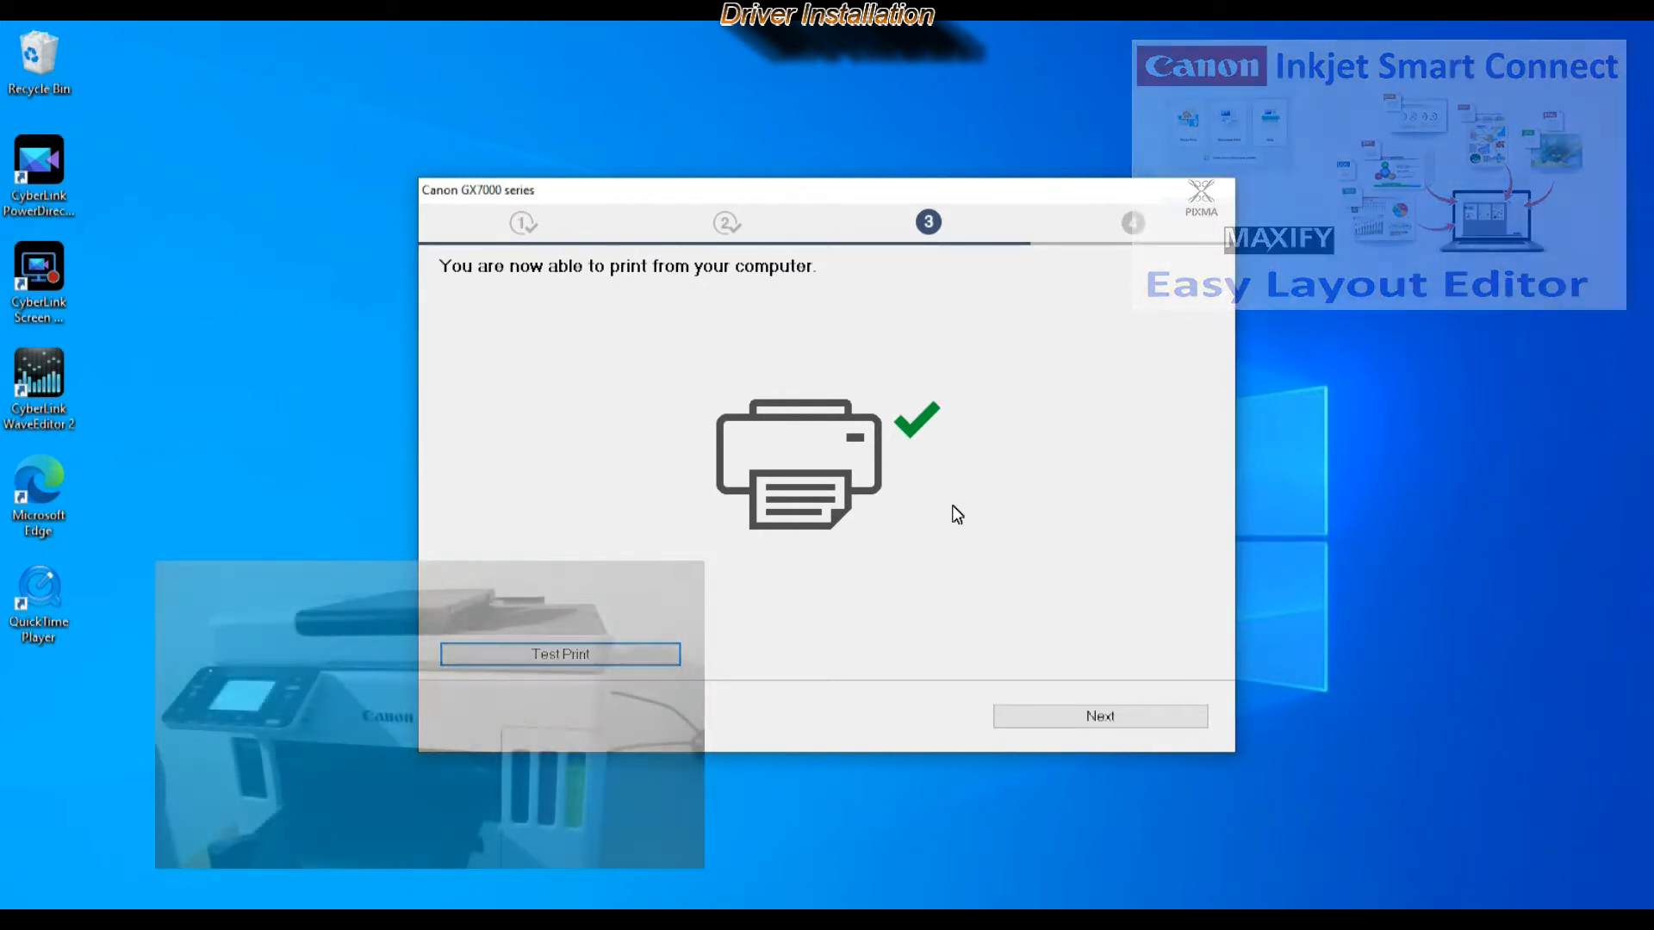
left_click(1099, 715)
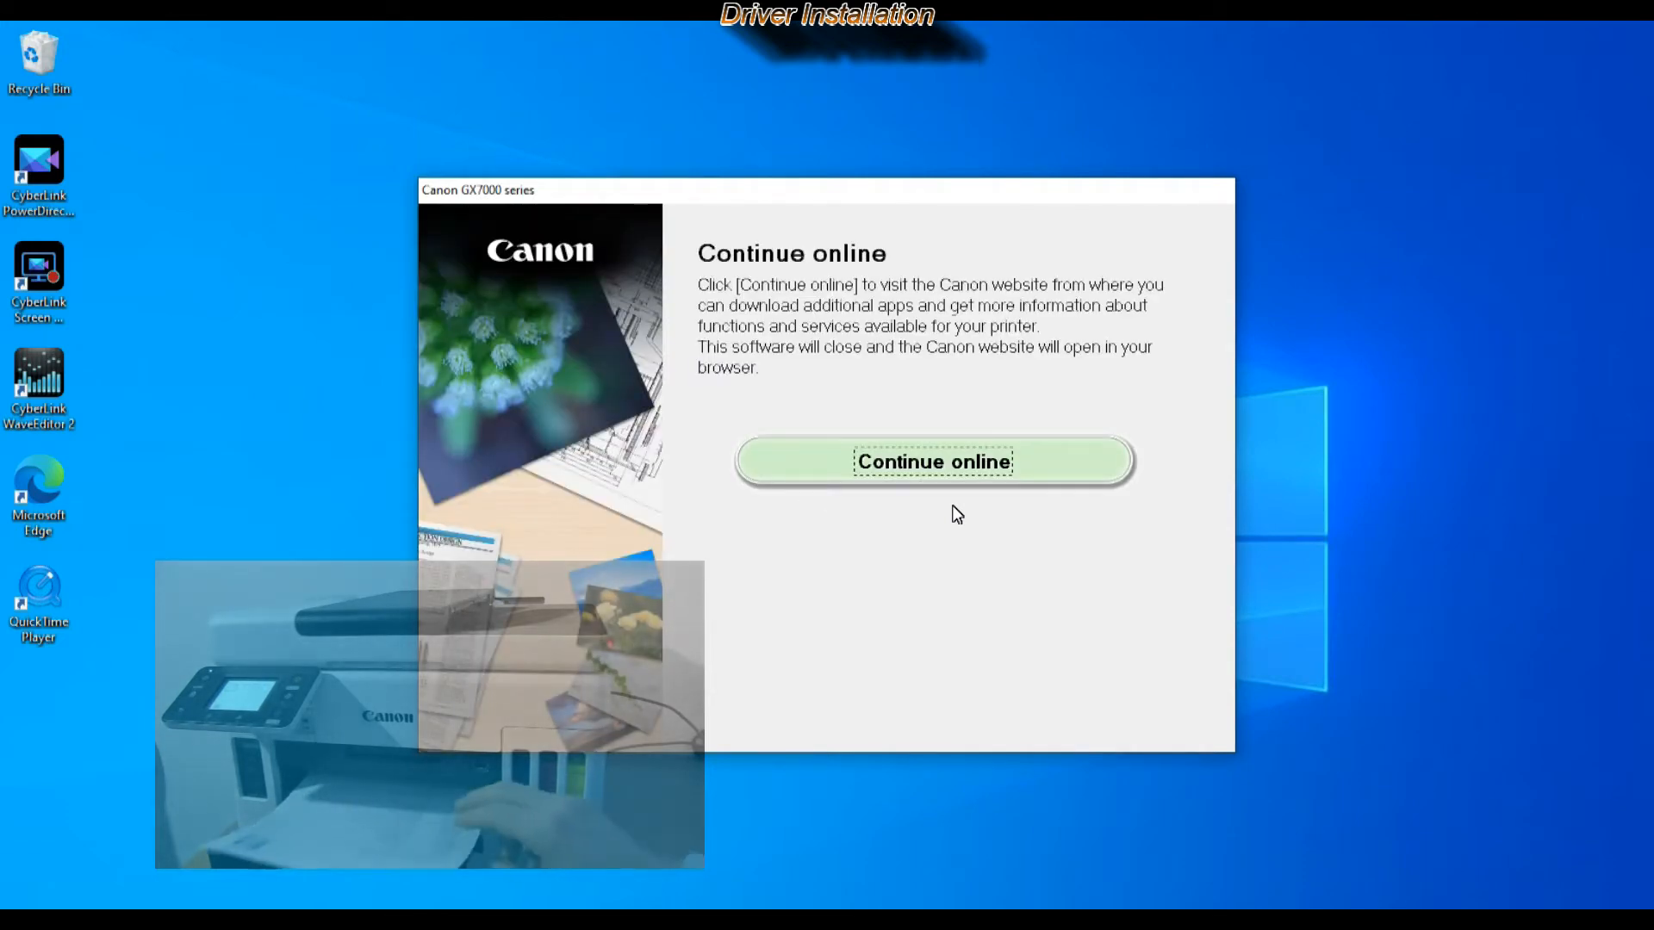
left_click(932, 462)
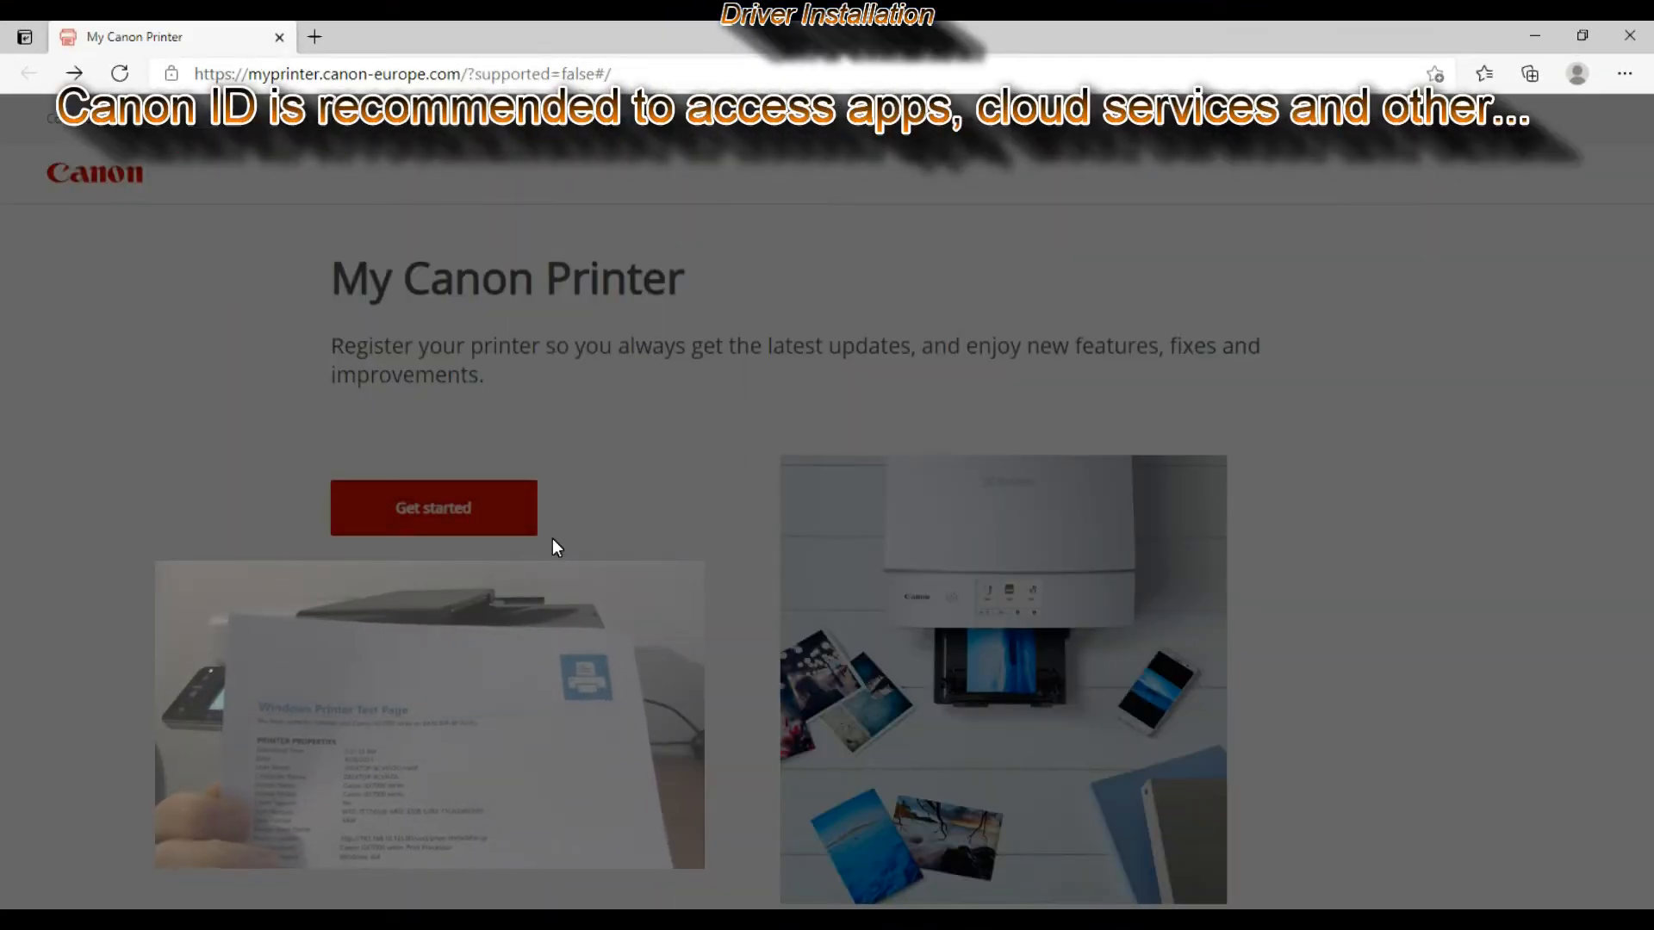
- Get started with printer registration to show the Sign in with Canon ID dialog
left_click(432, 507)
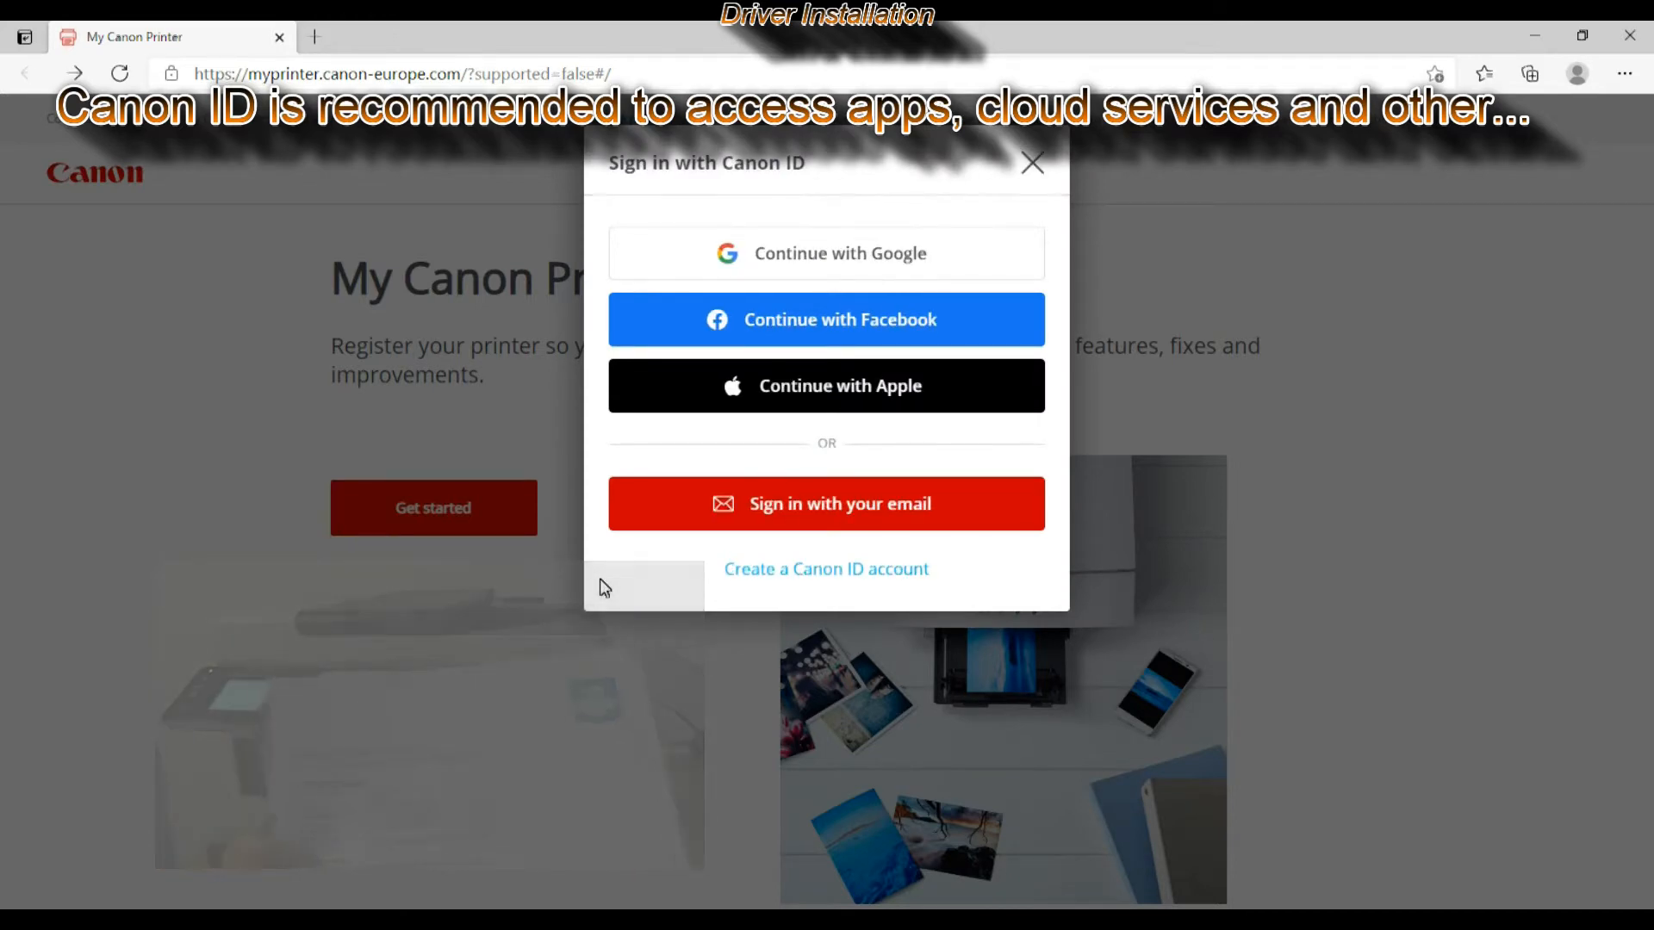
left_click(826, 568)
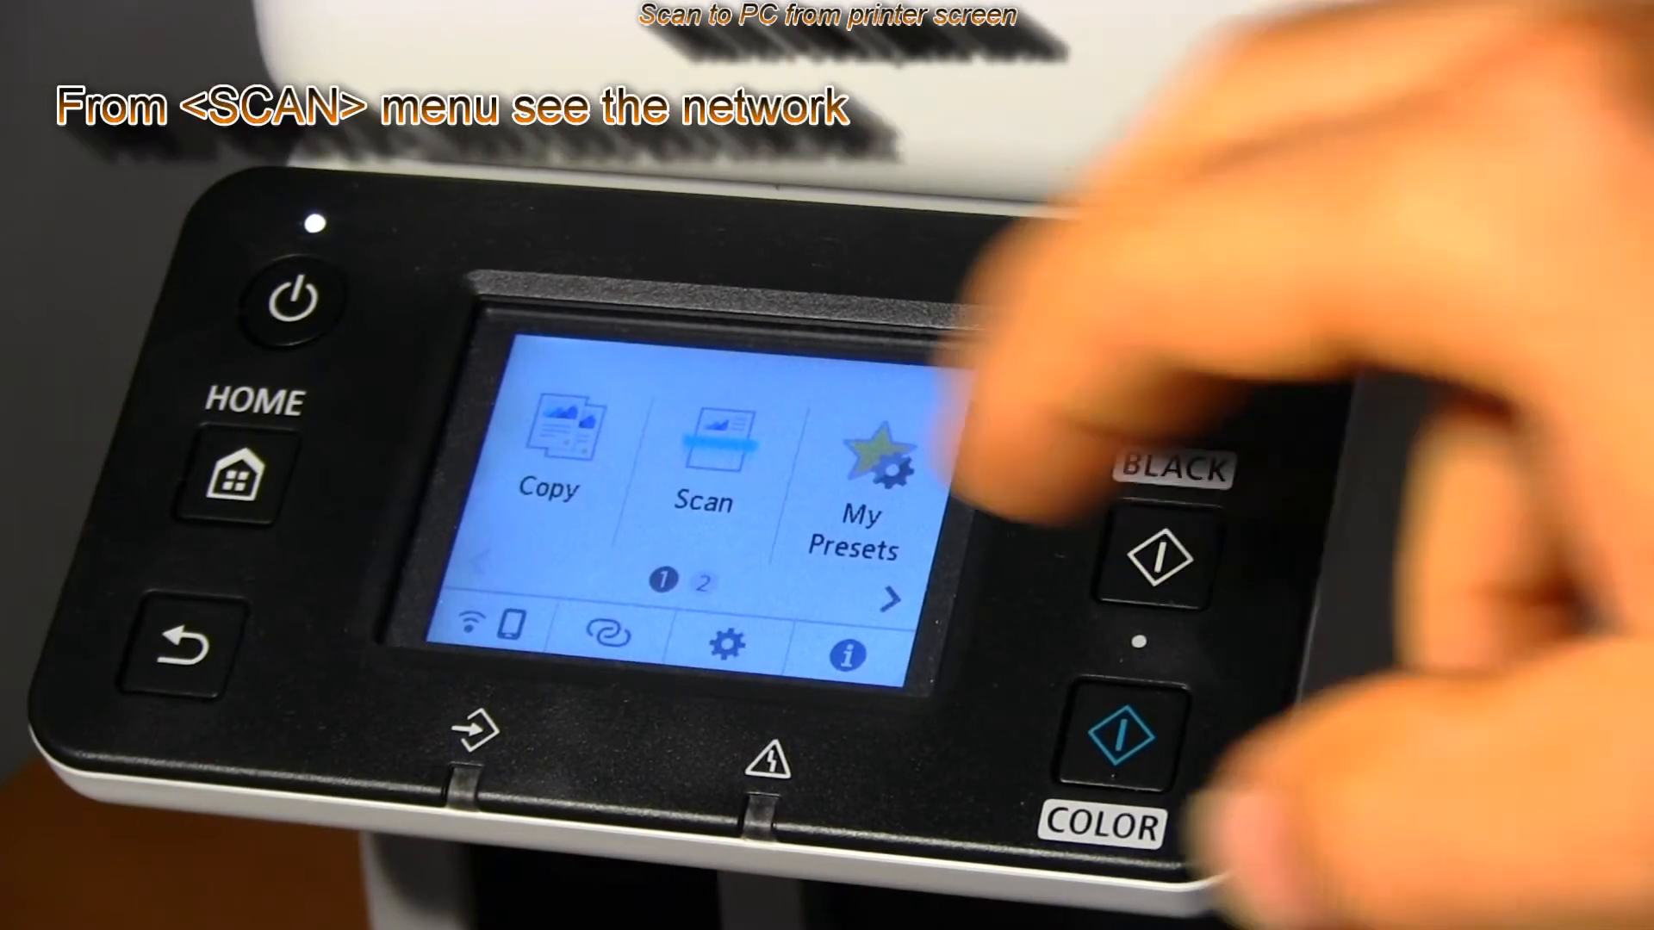
- Enter the printer's Scan menu and choose PC as the destination
left_click(703, 442)
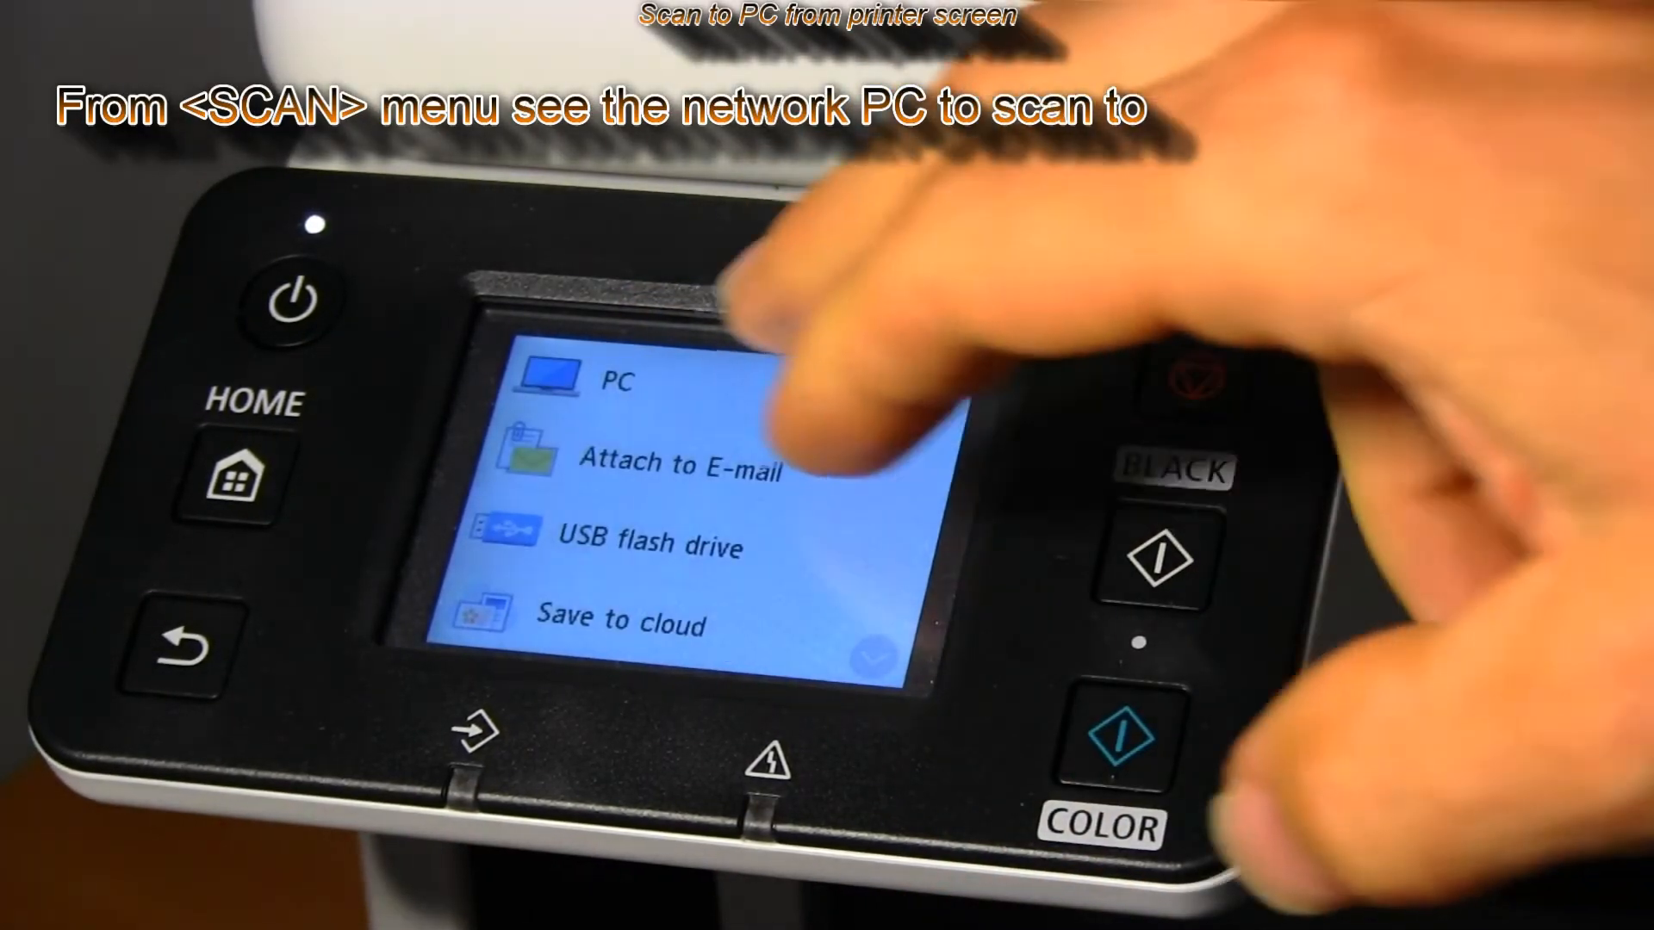
left_click(615, 381)
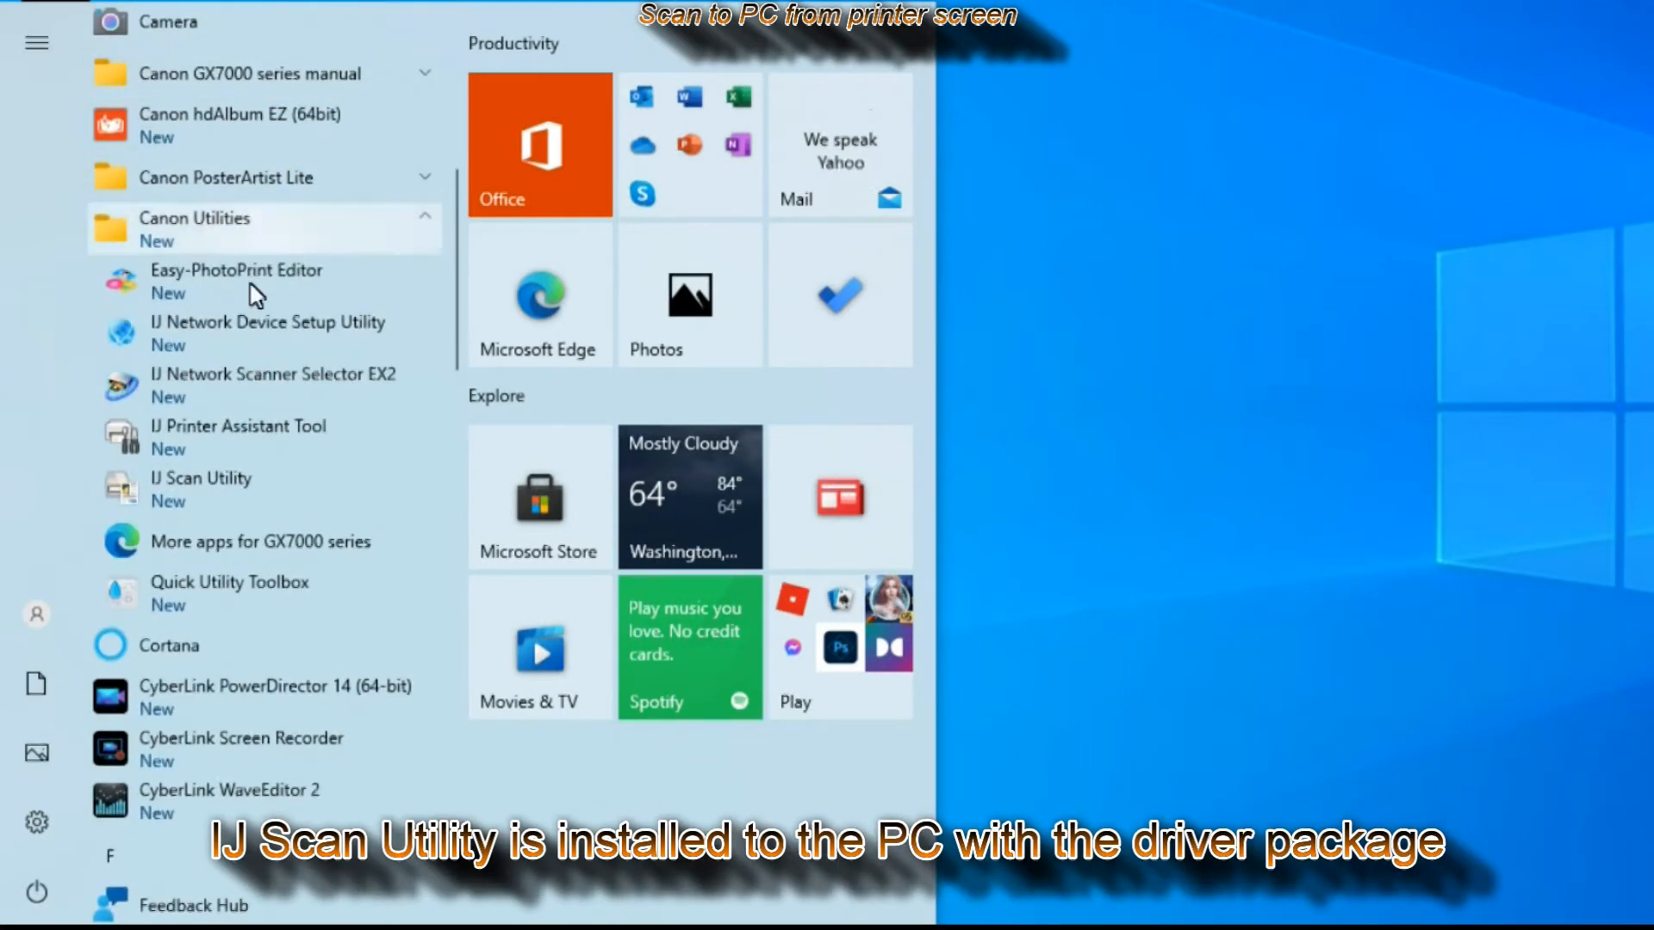
mouse_move(199, 488)
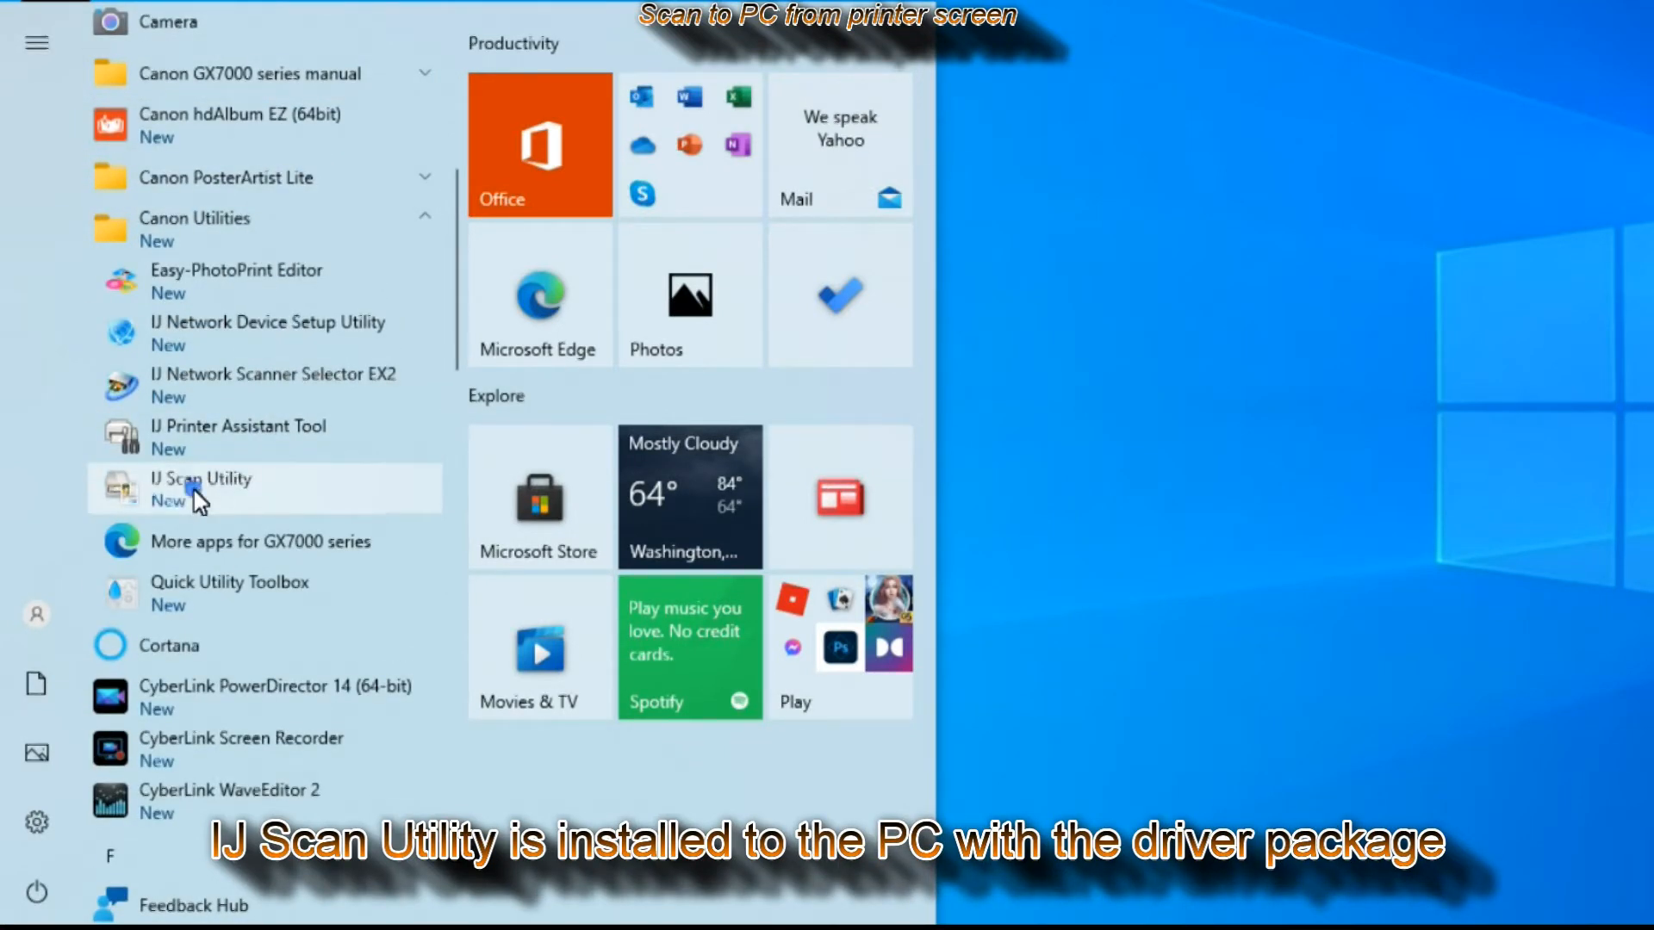
- Launch IJ Scan Utility from the Canon Utilities folder in Start
left_click(199, 488)
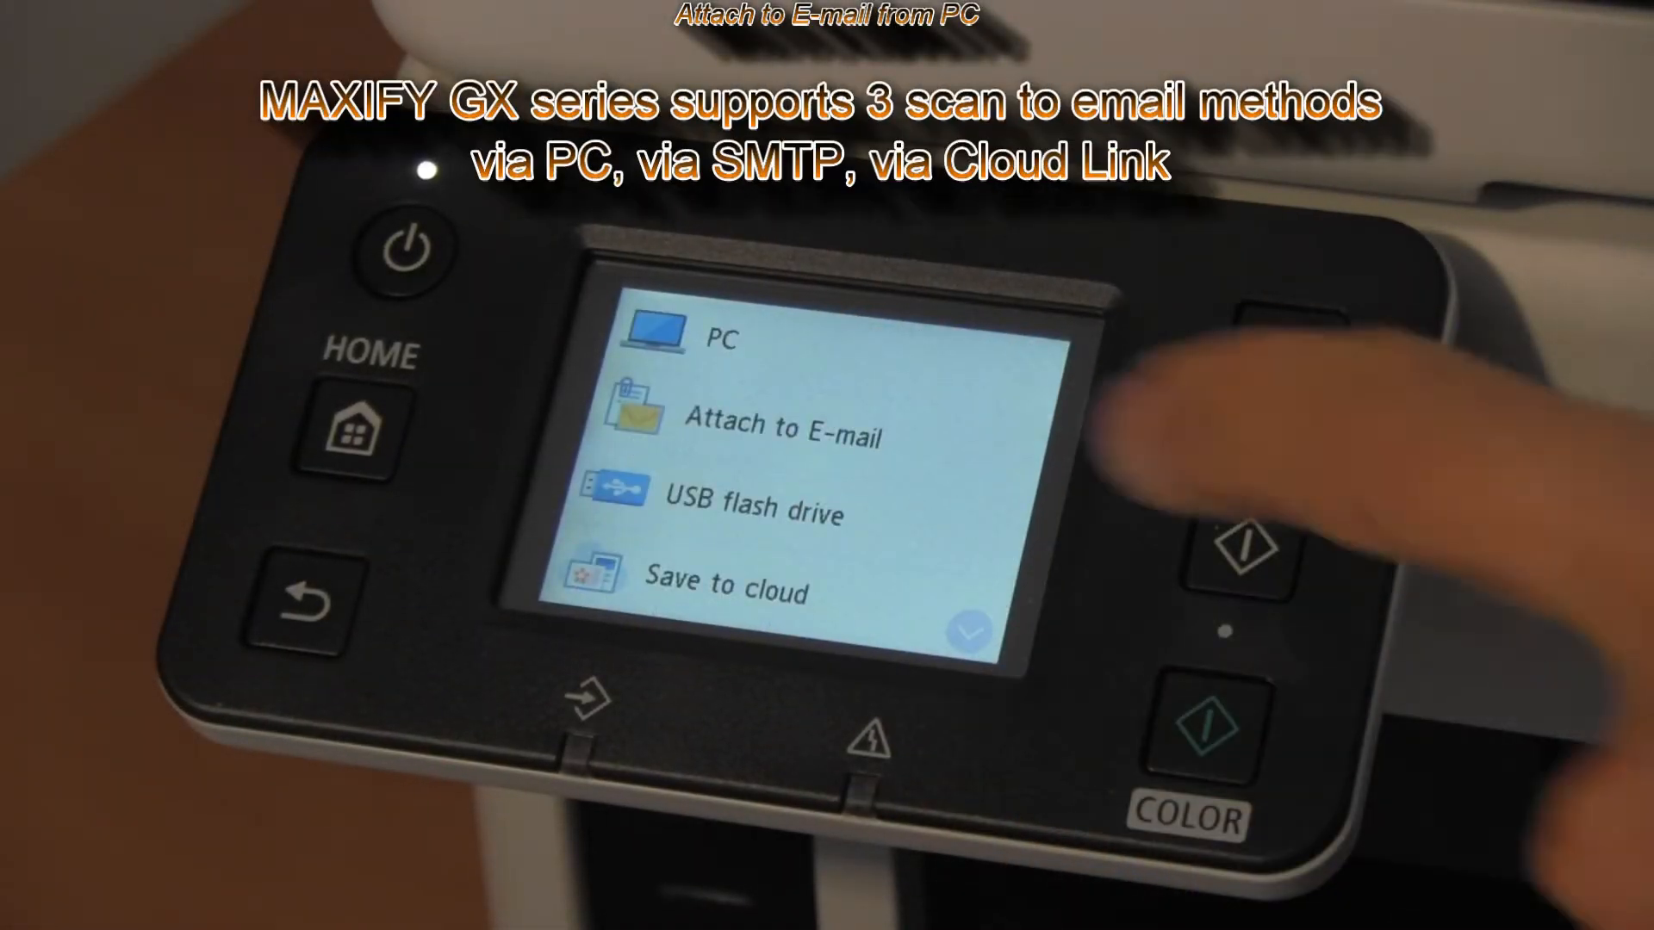
- Choose Attach to E-mail on the printer's Scan menu to send via the PC
left_click(781, 435)
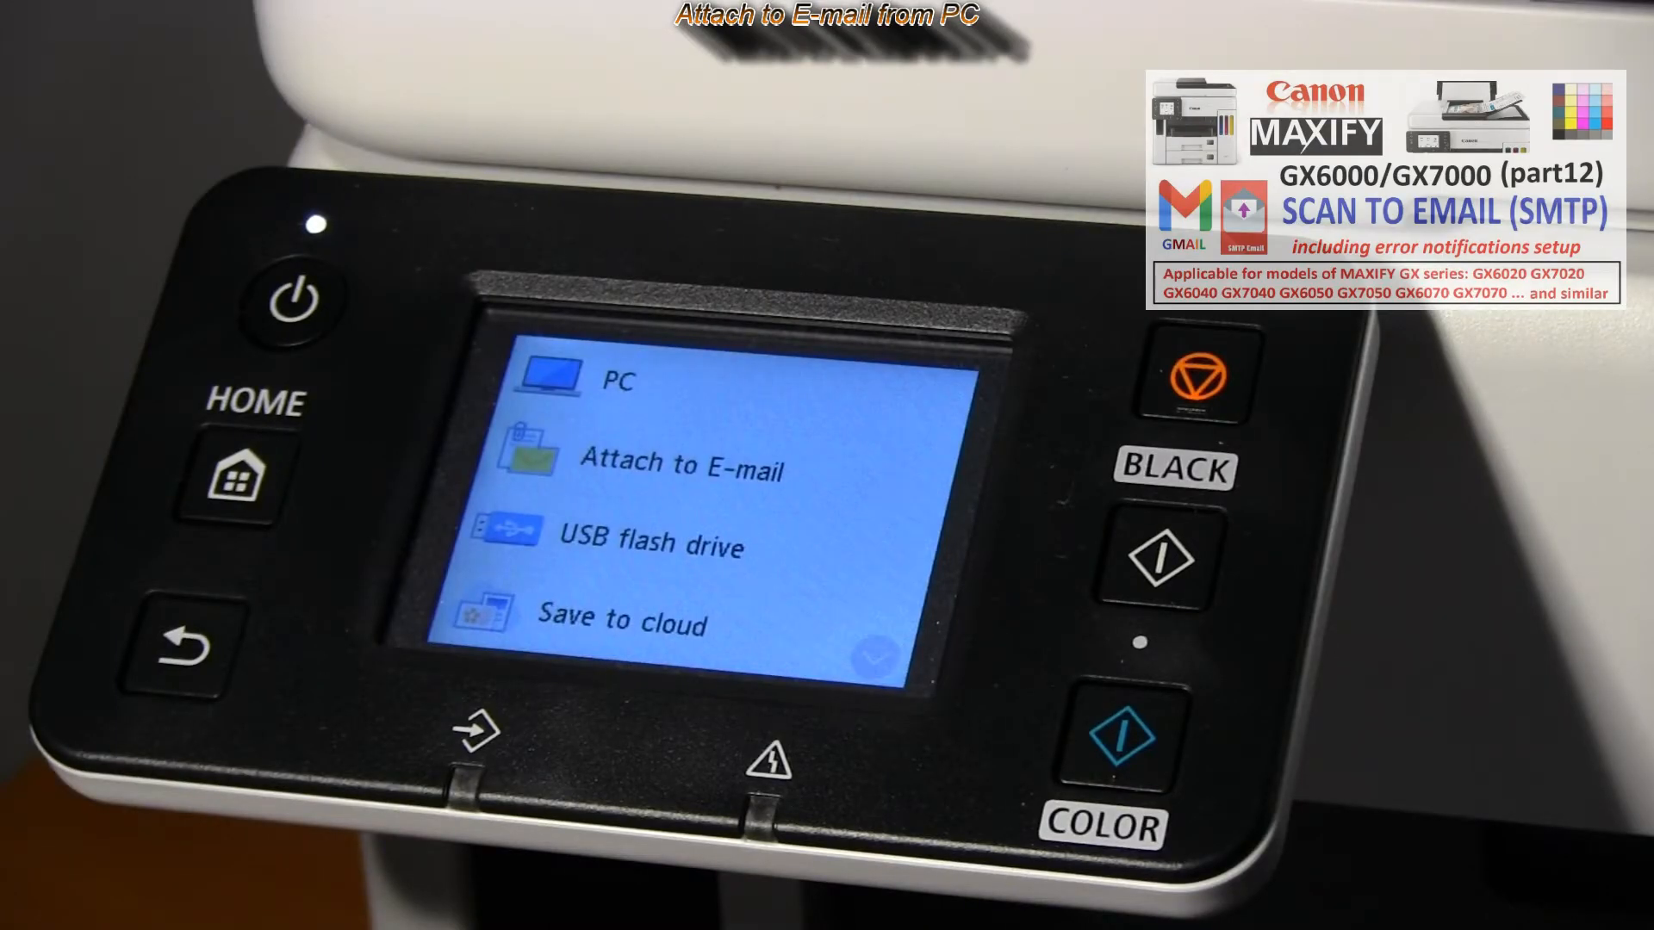
left_click(681, 464)
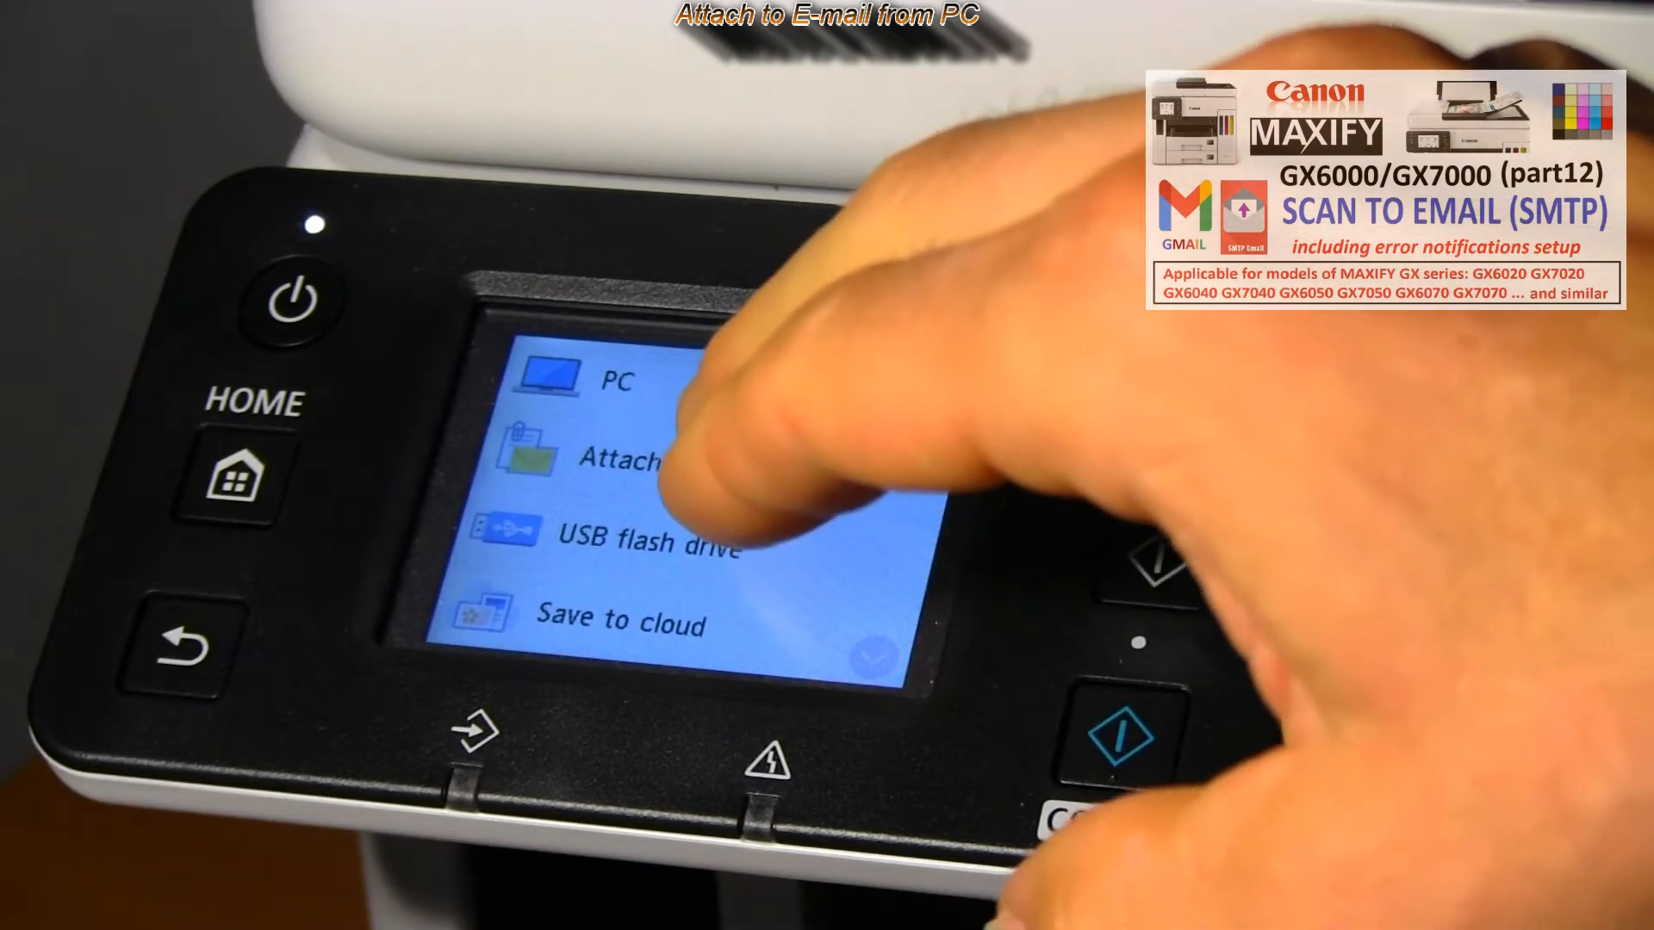
left_click(632, 462)
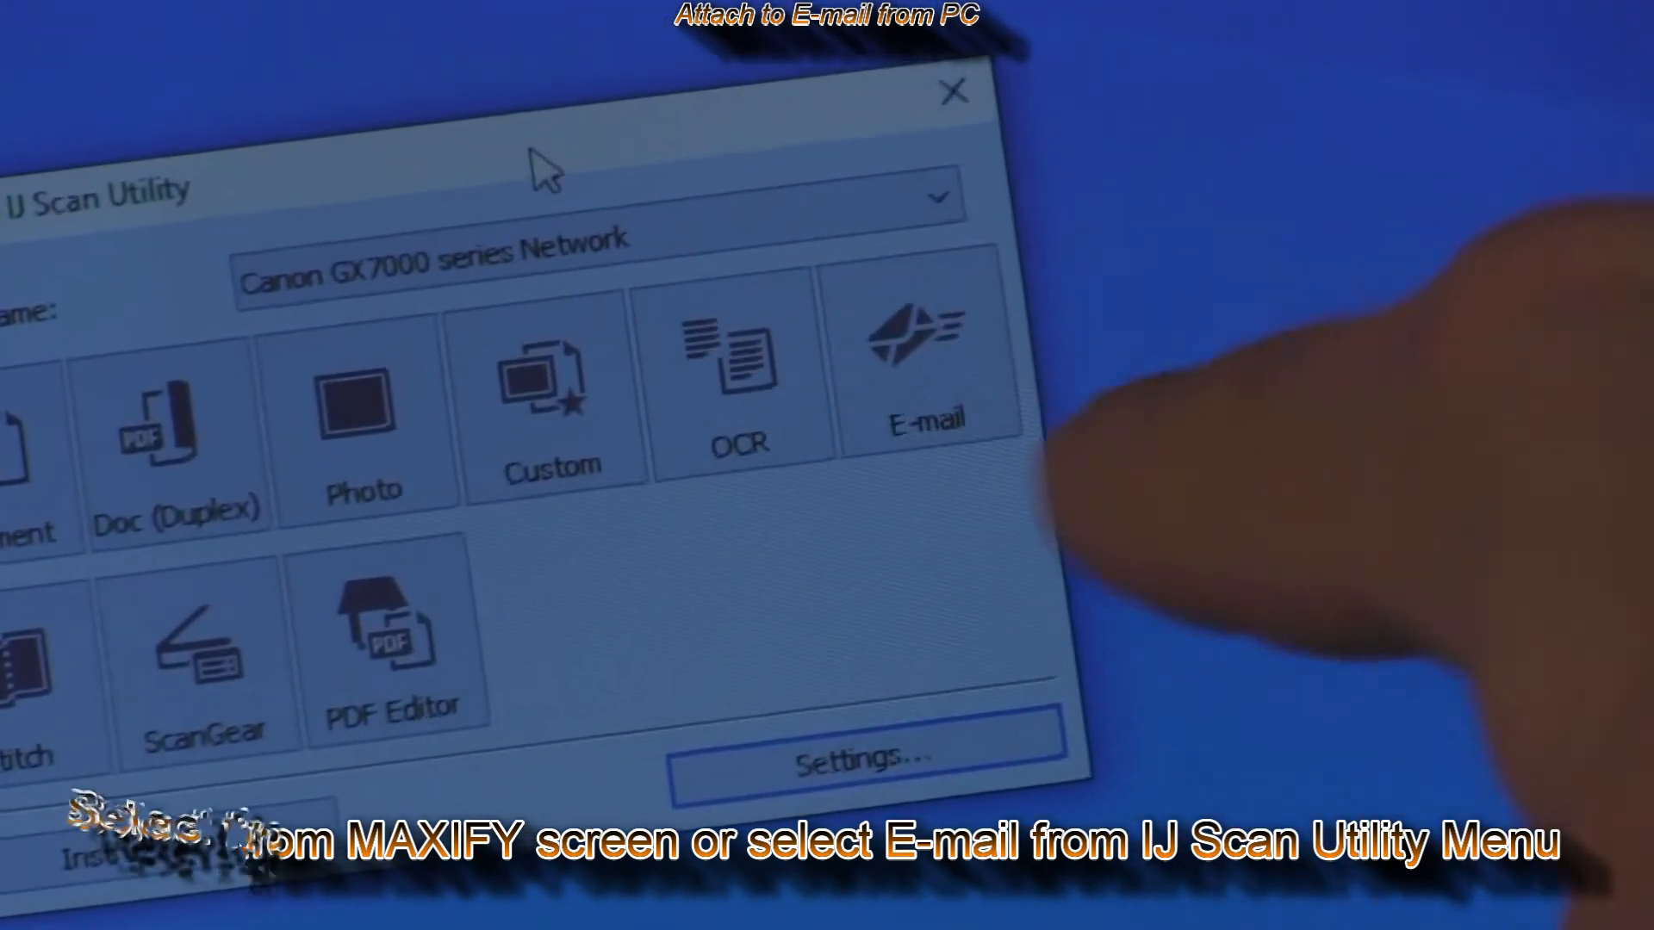
- Scan the original with the E-mail button for attachment to a message
left_click(922, 358)
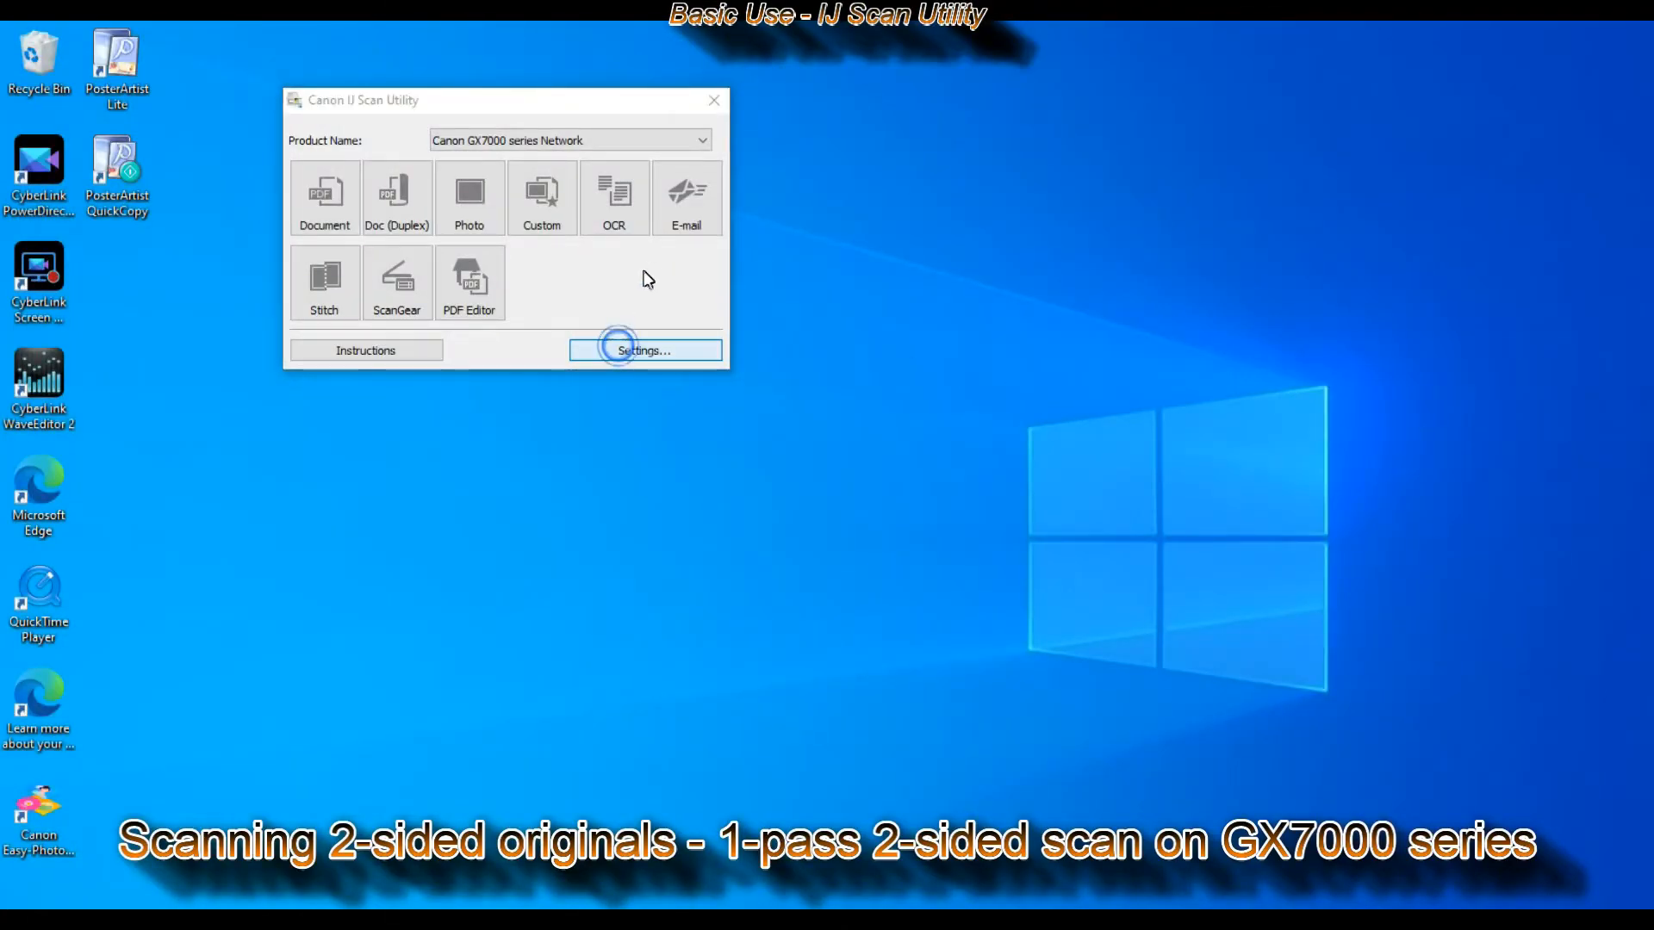
- In Doc (Duplex) Scan settings, have scans open in Canon IJ PDF Editor afterwards
left_click(639, 349)
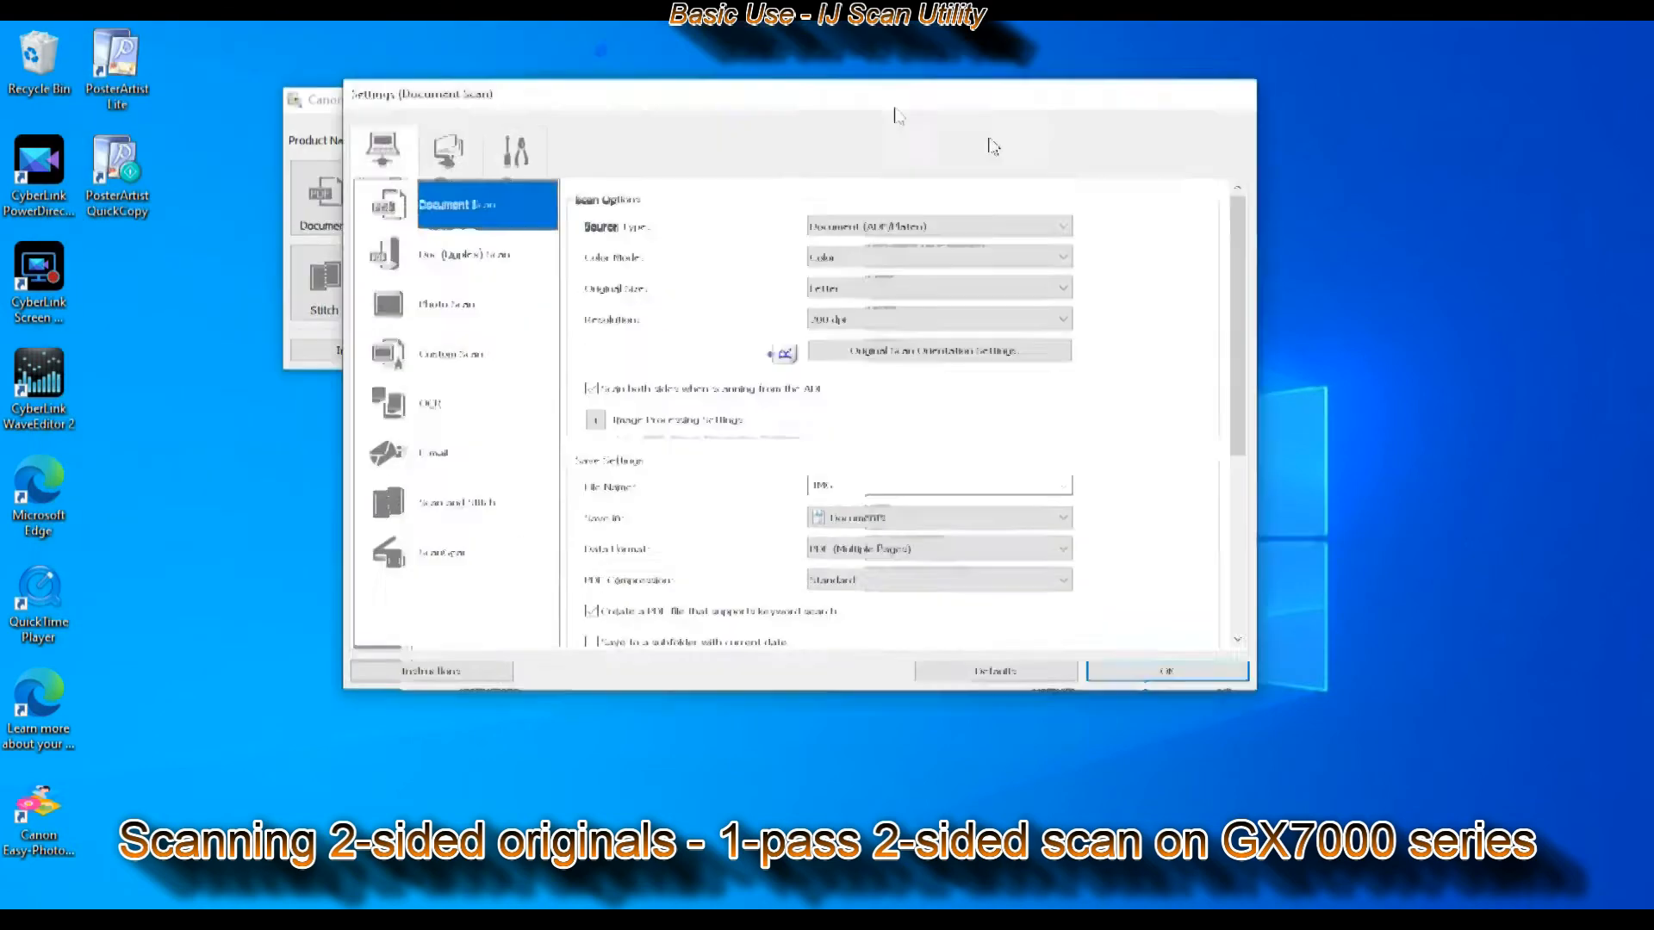
left_click(391, 279)
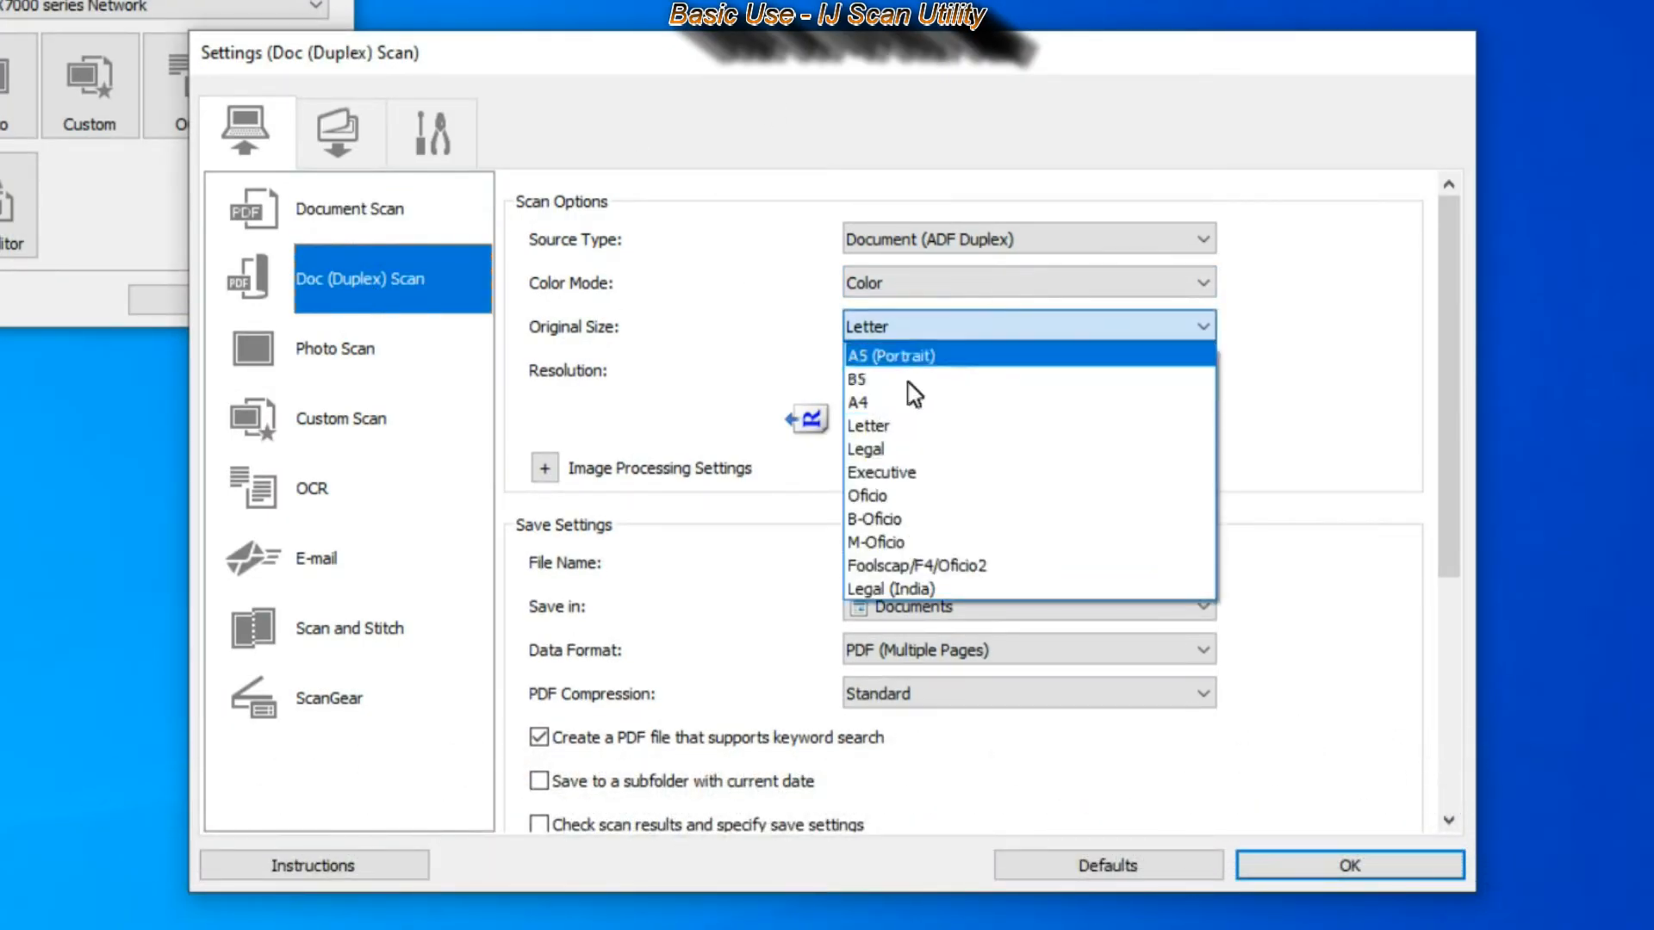
left_click(858, 402)
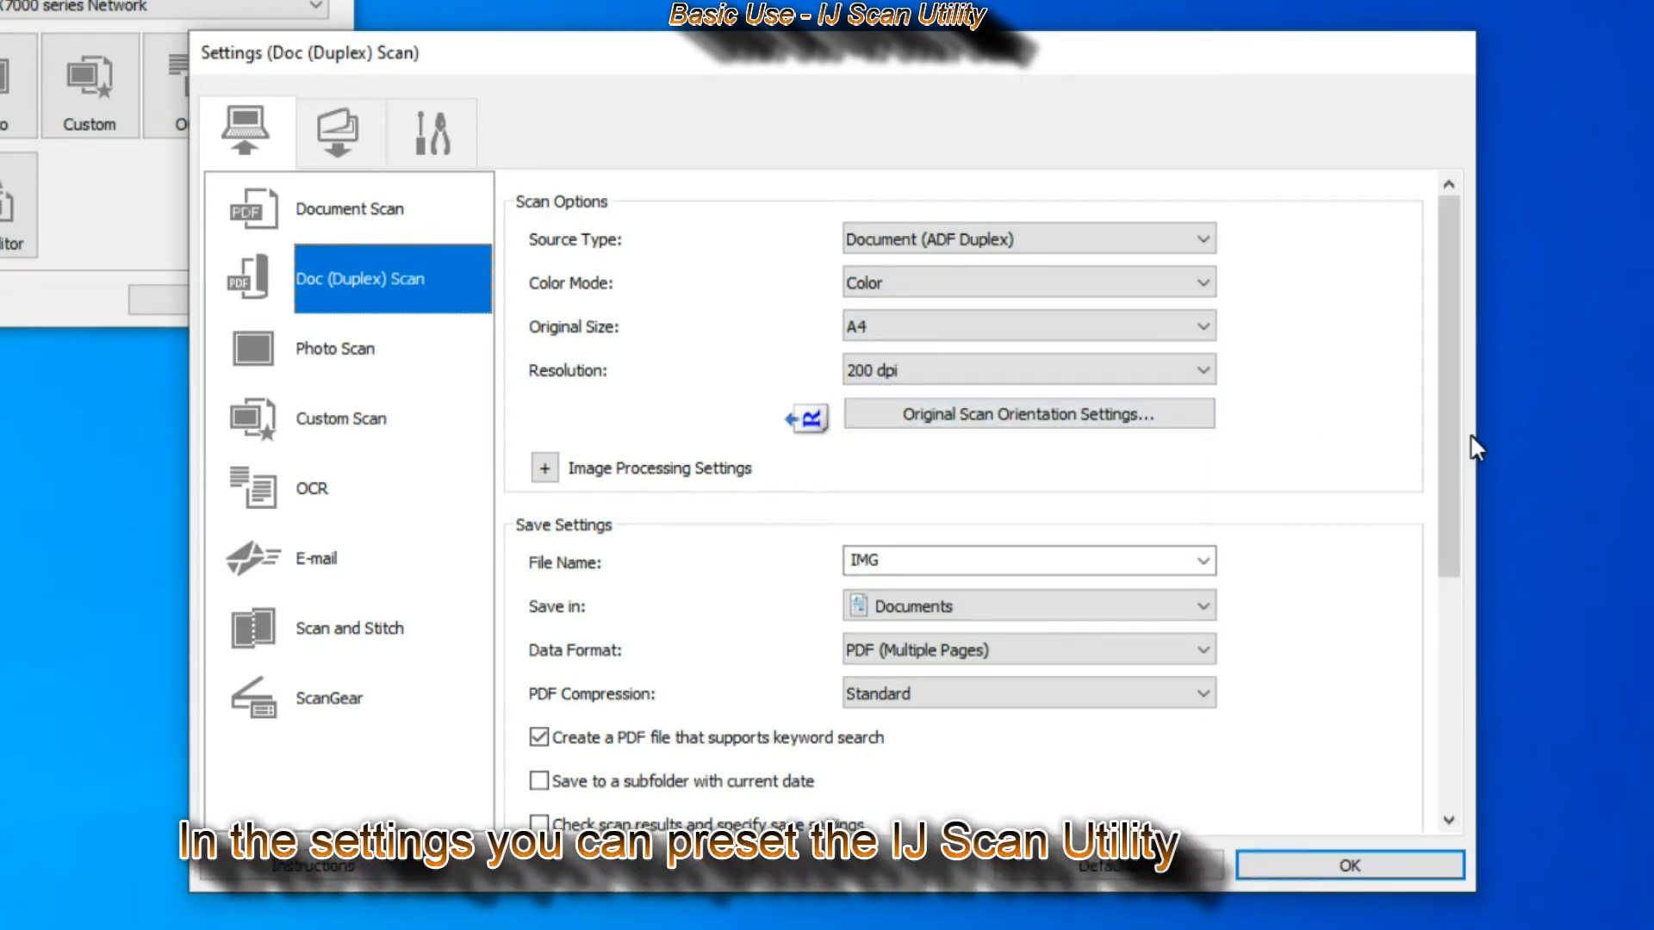
scroll("down", 3)
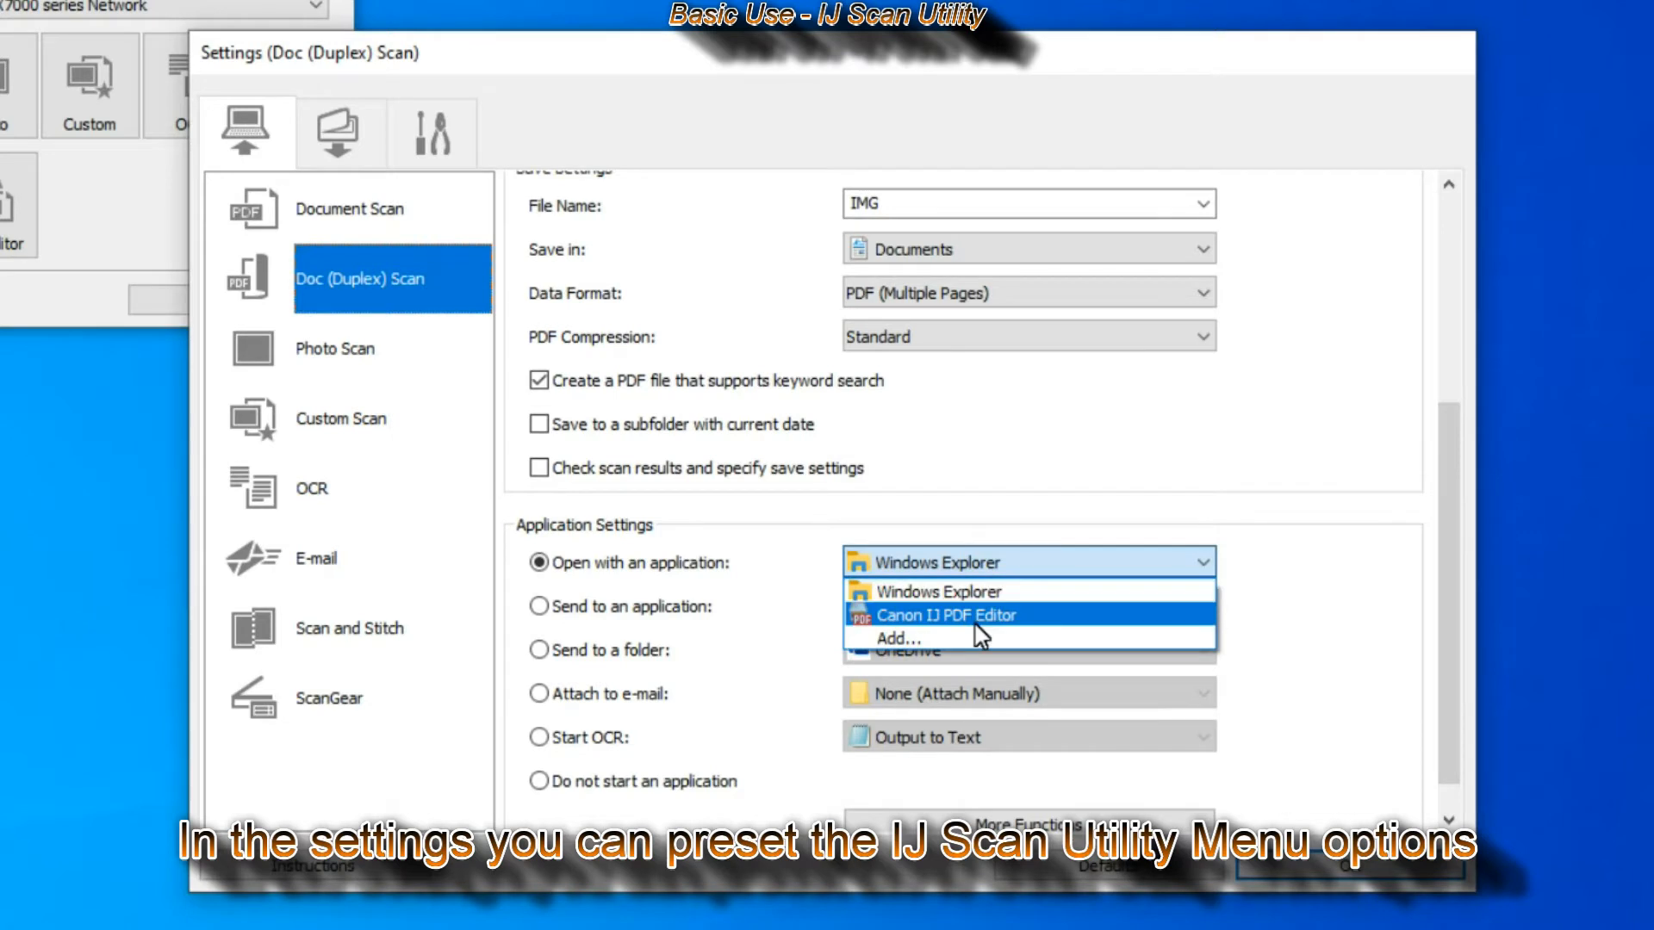
left_click(945, 615)
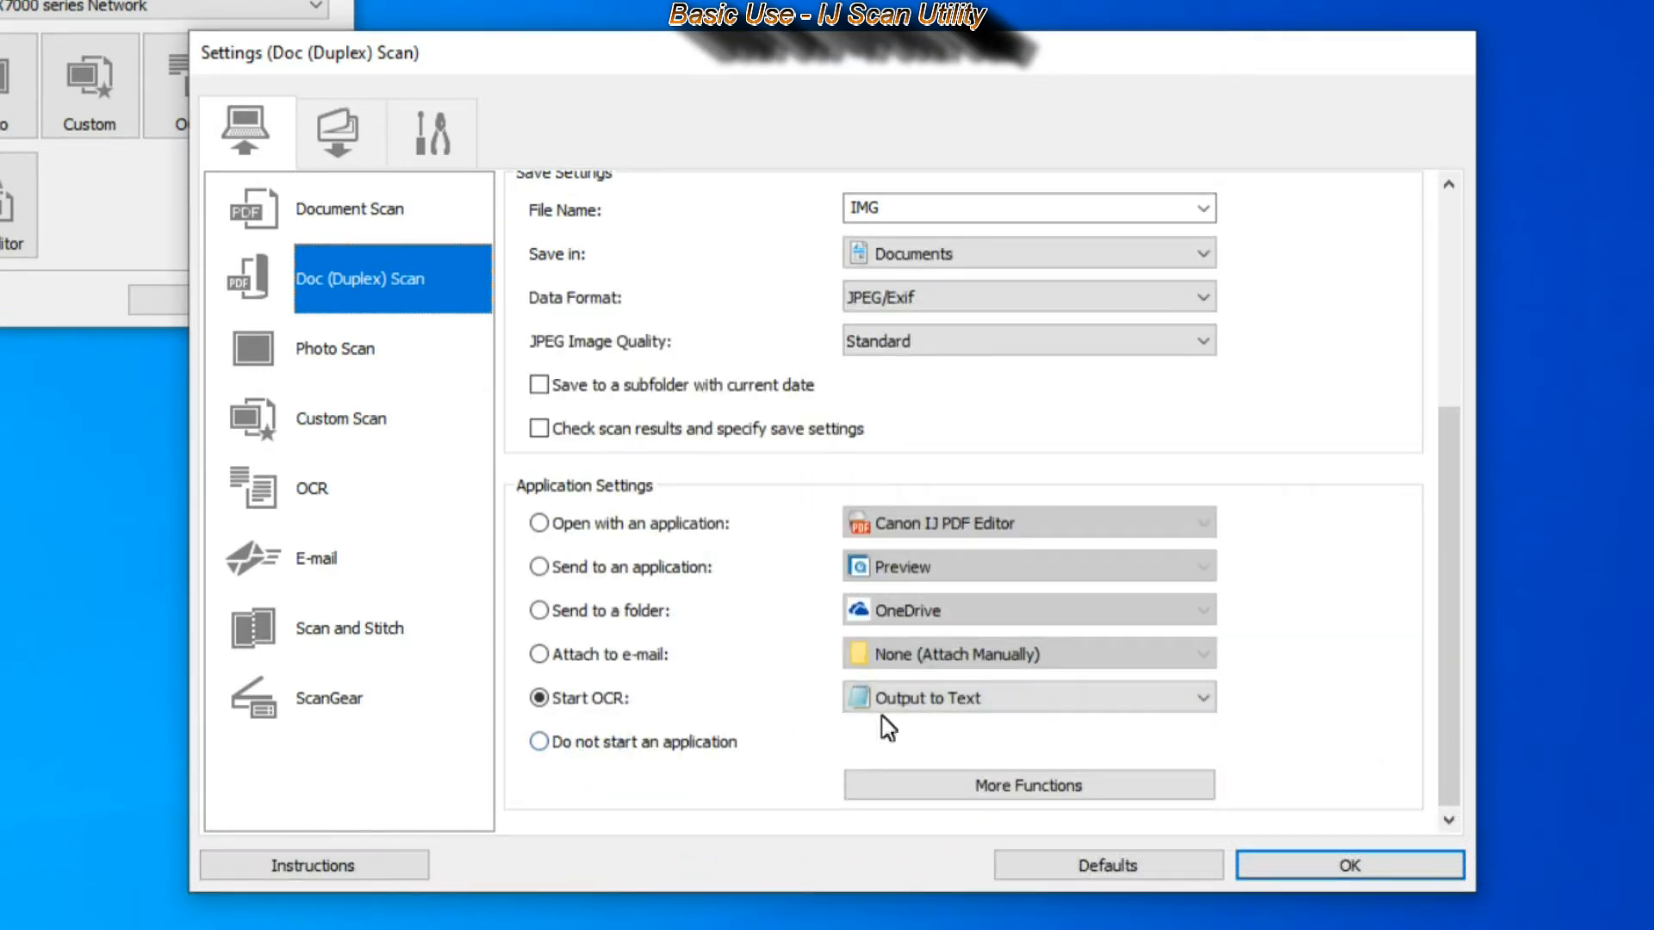
left_click(539, 522)
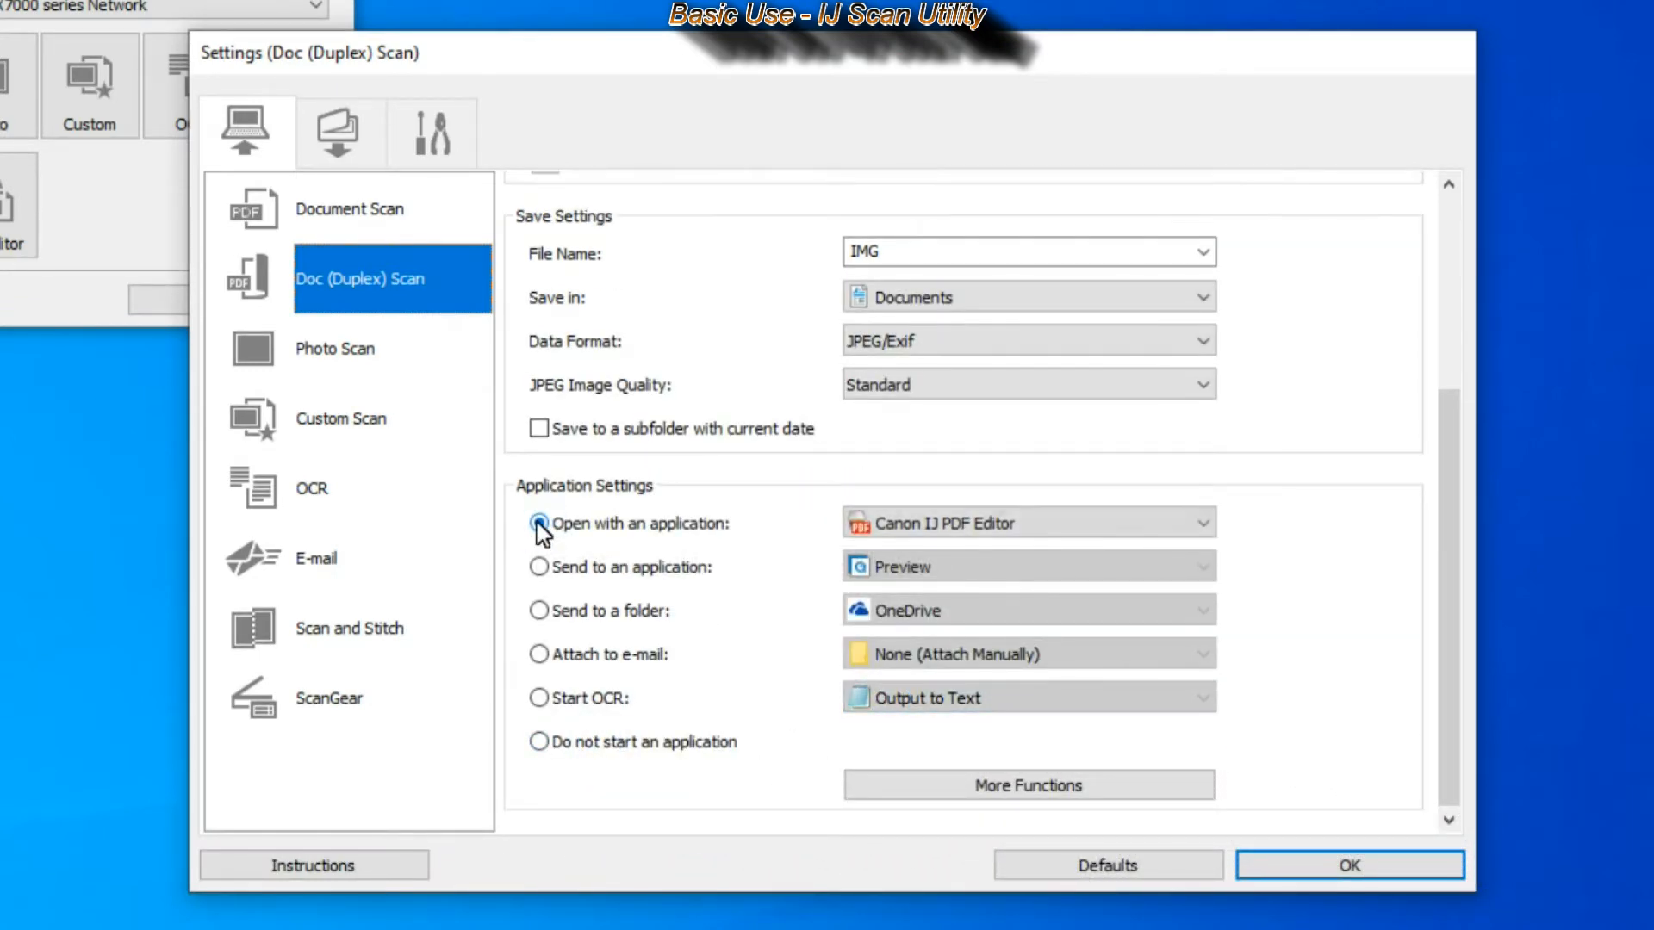
left_click(539, 524)
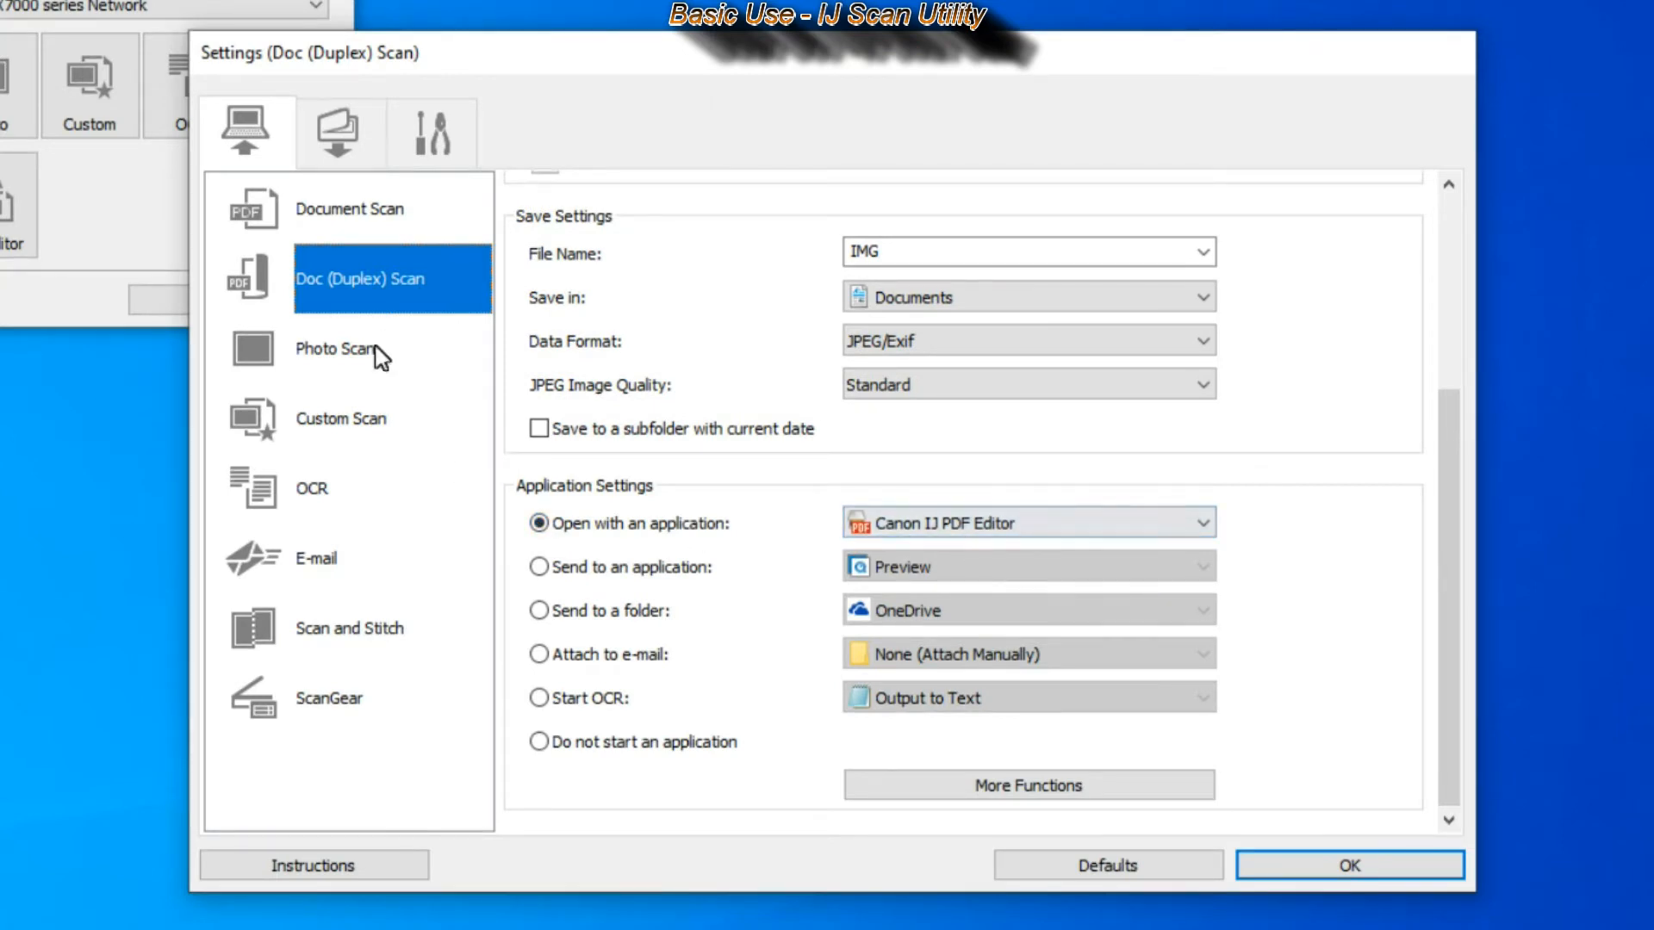
- Review the Custom Scan and Scan and Stitch settings, then keep the settings with OK
left_click(339, 417)
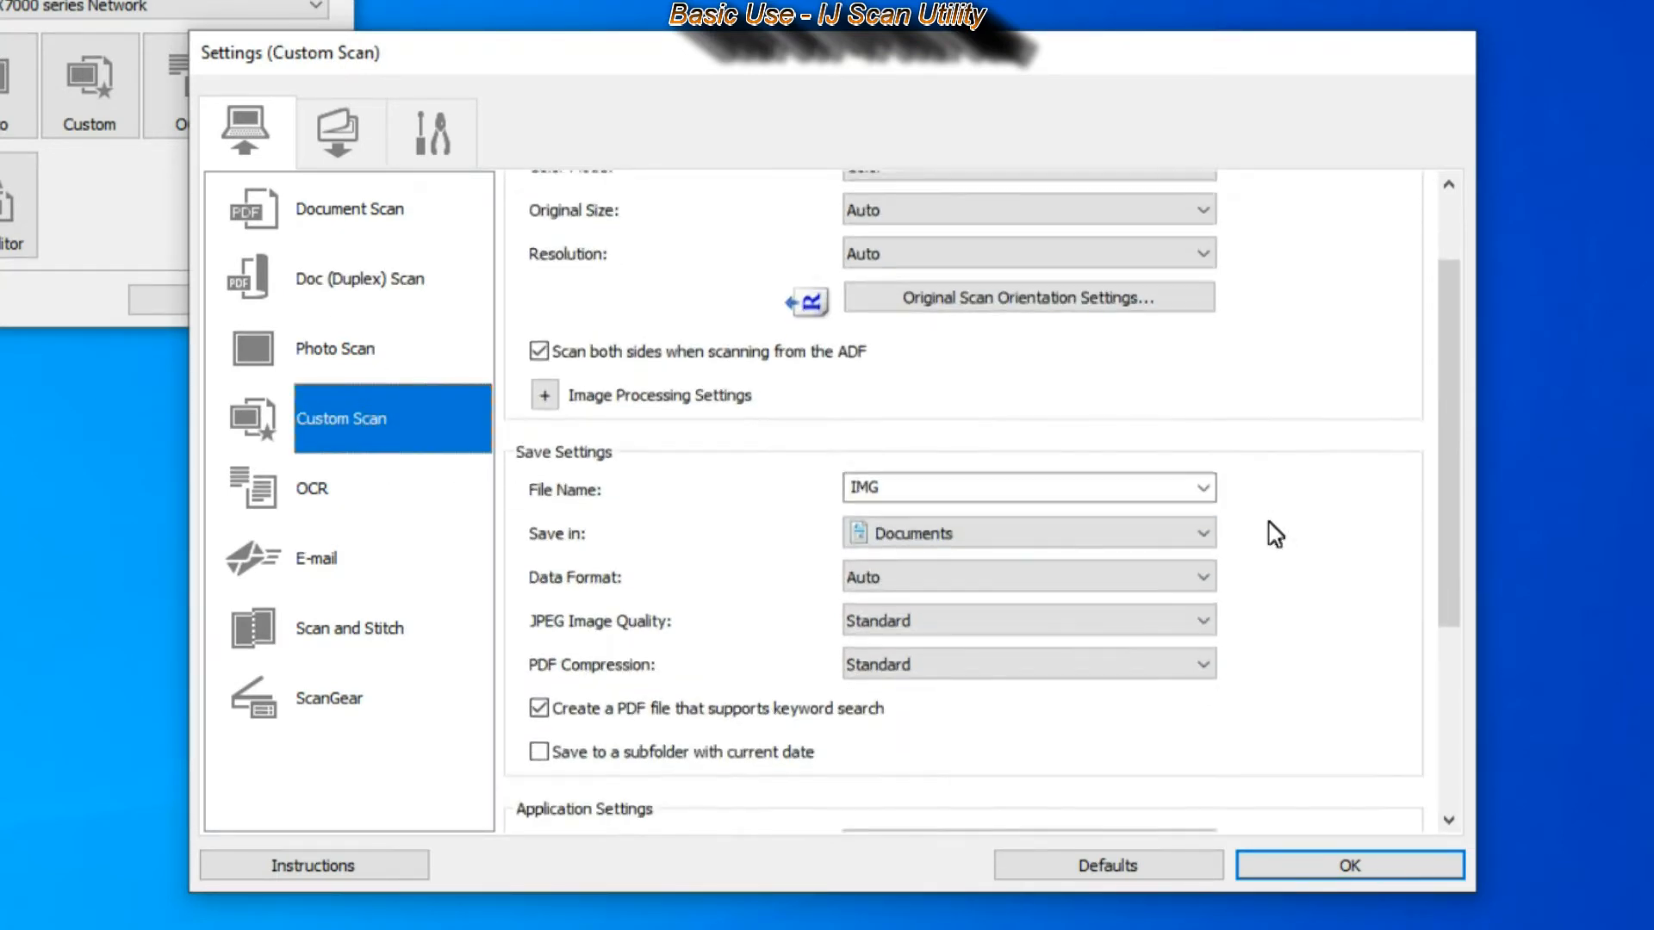
scroll("down", 3)
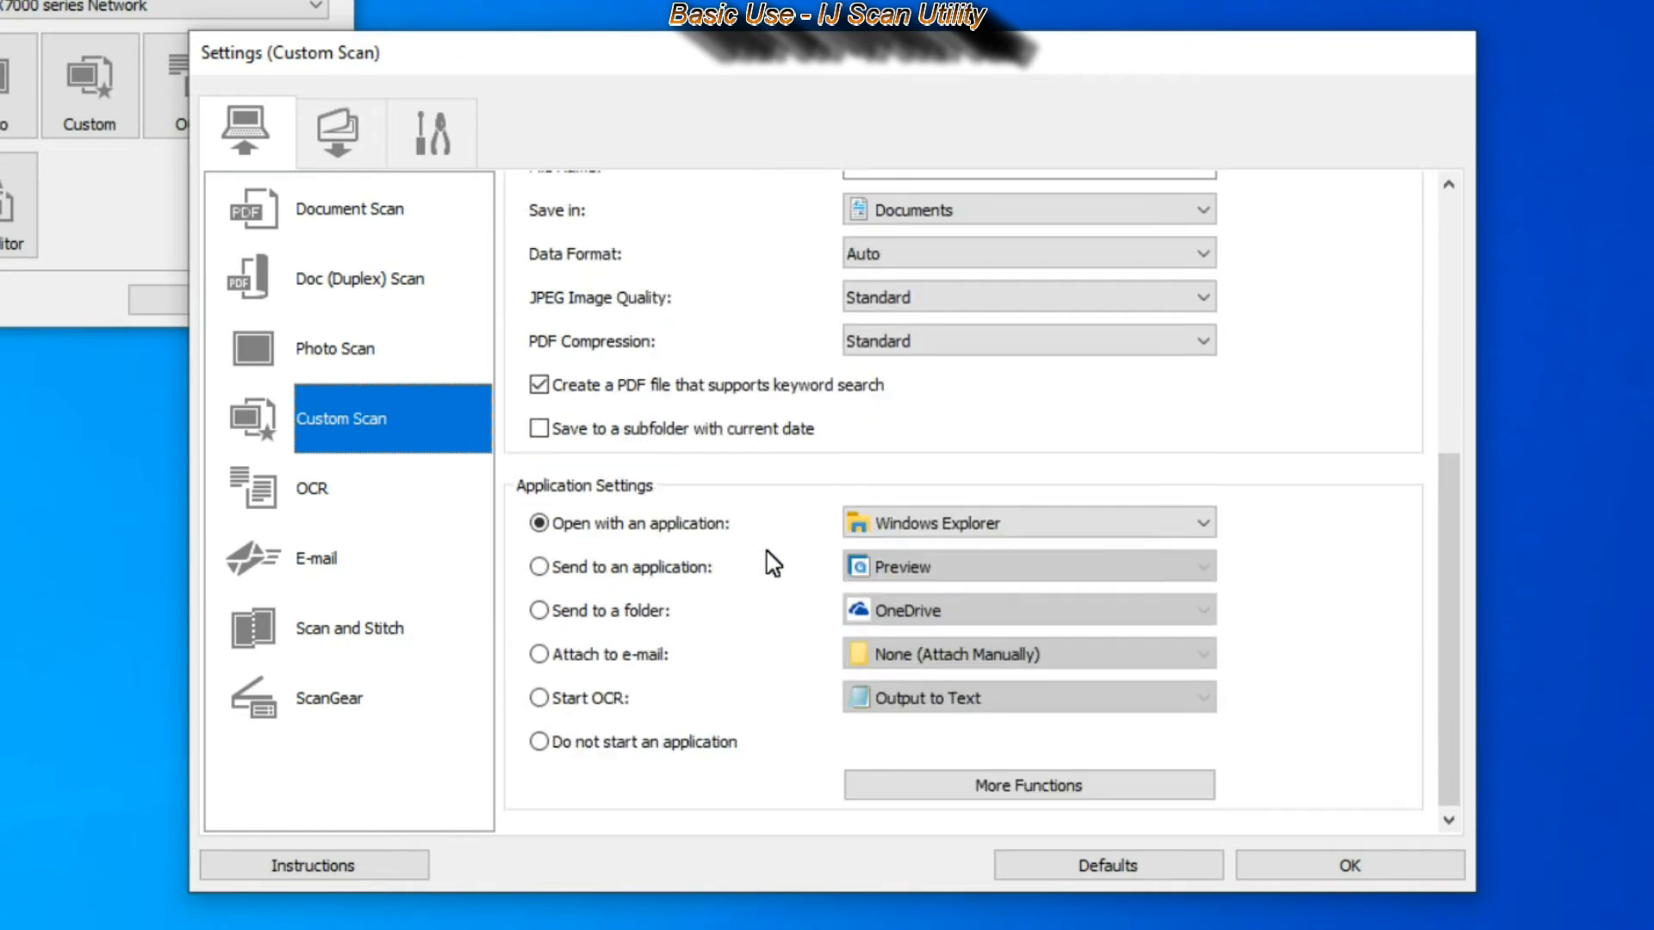
left_click(350, 627)
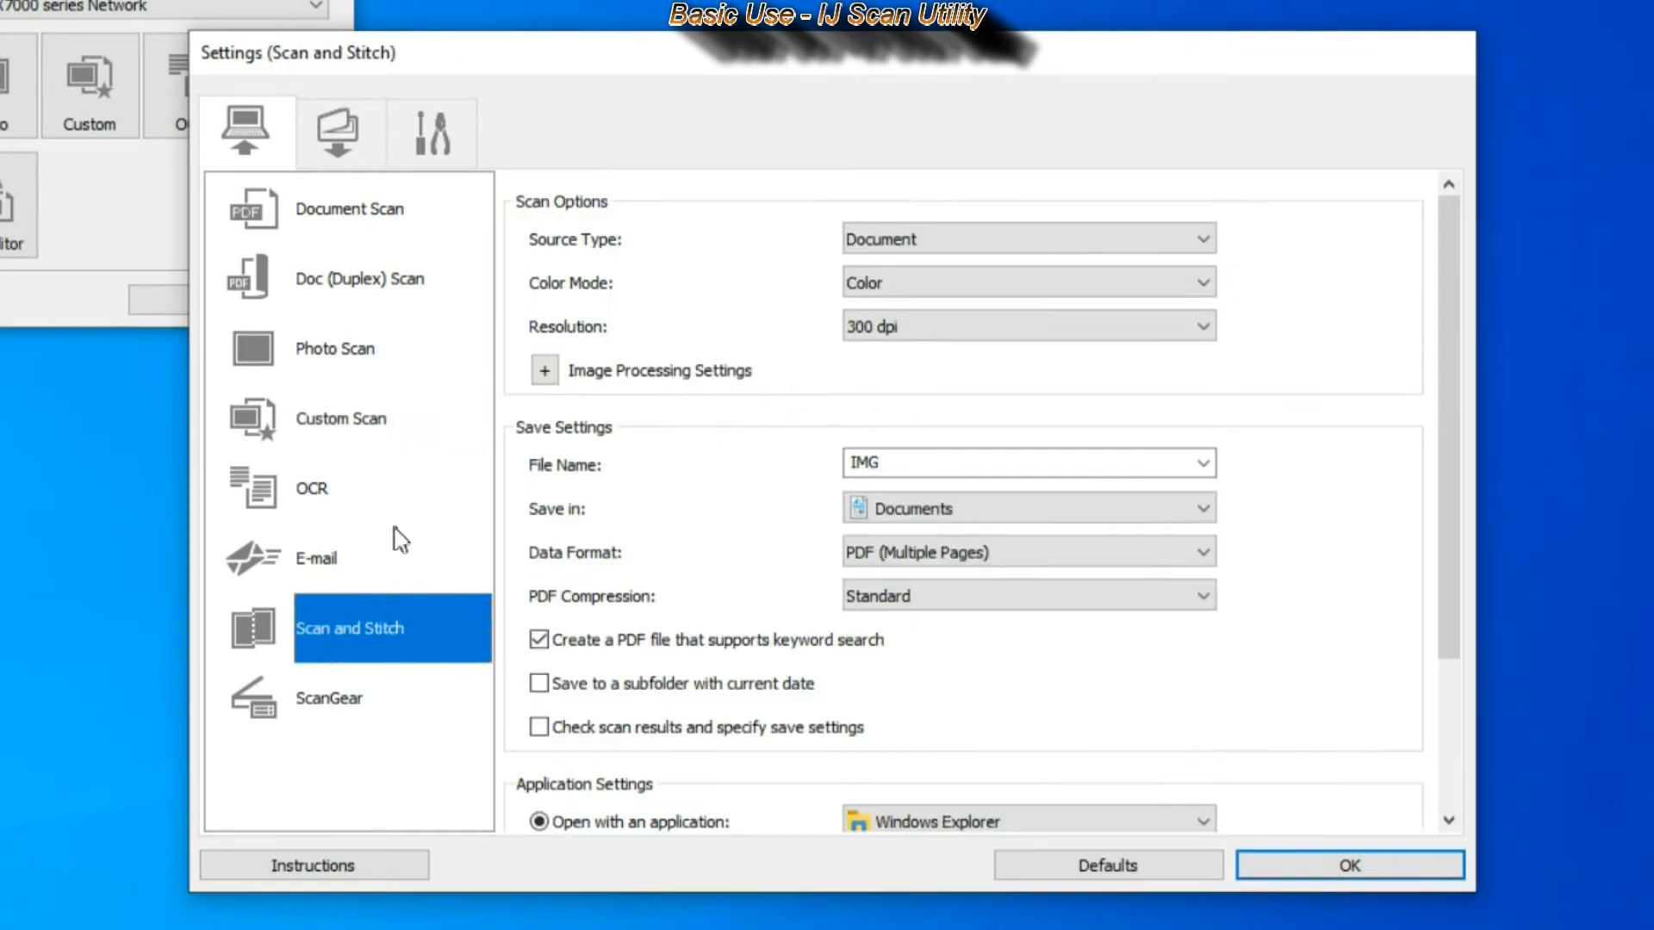
left_click(358, 279)
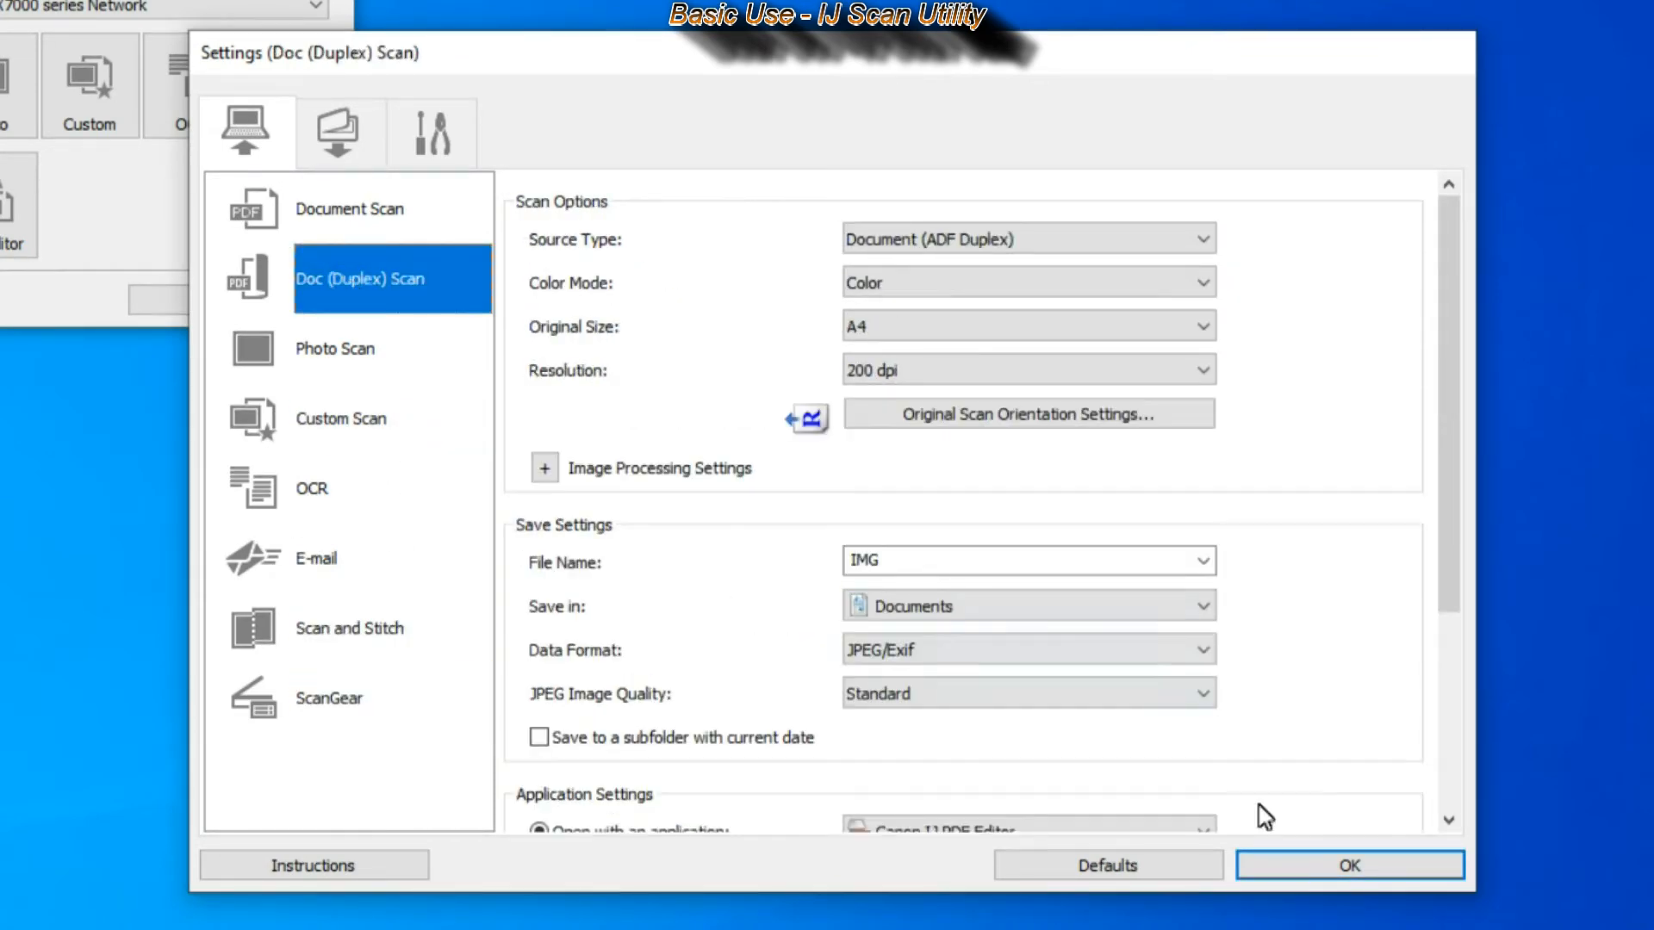
left_click(1349, 865)
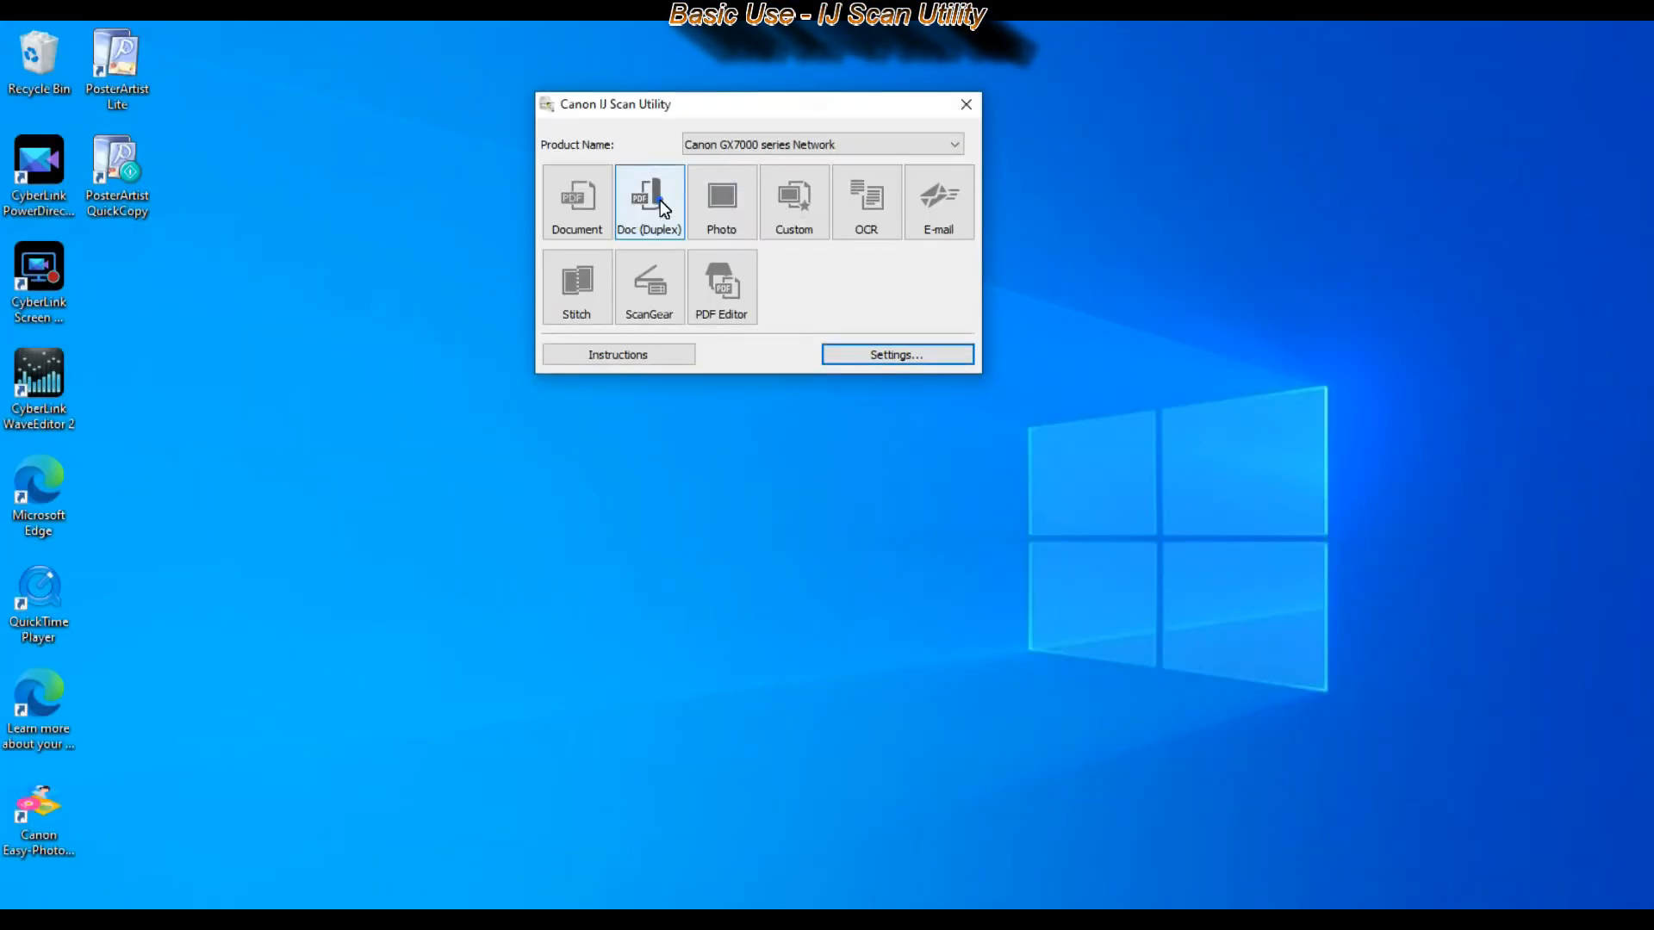
- Scan the two-sided document with Doc (Duplex) and exit the Scan Complete dialog
left_click(648, 202)
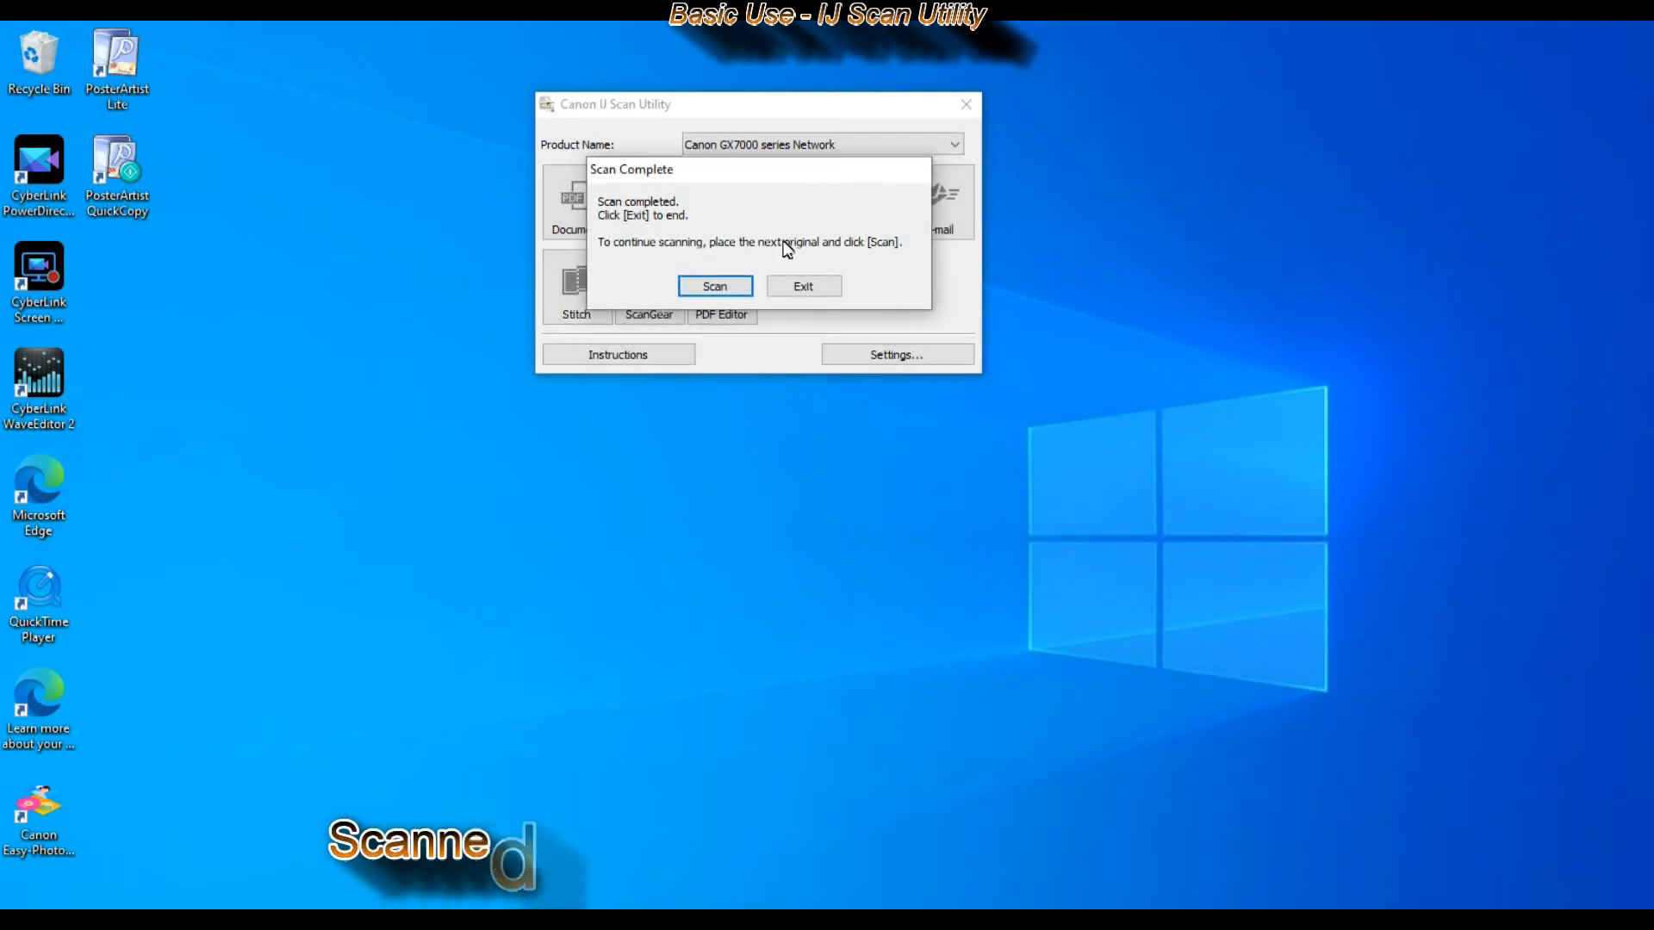
left_click(801, 286)
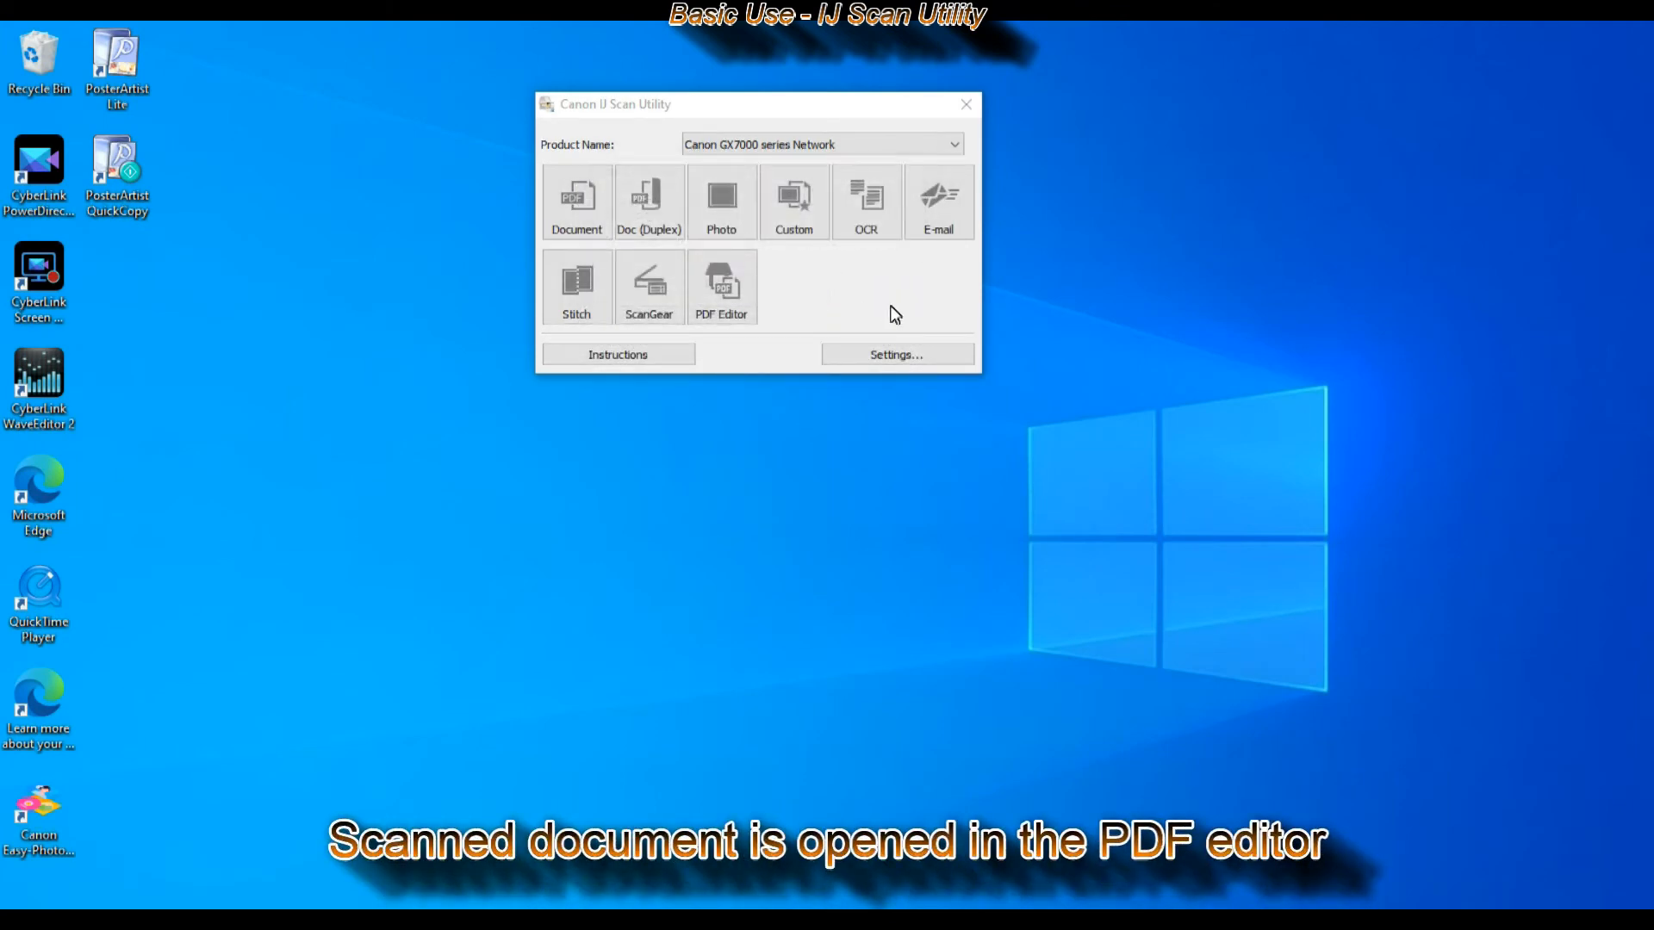
left_click(722, 286)
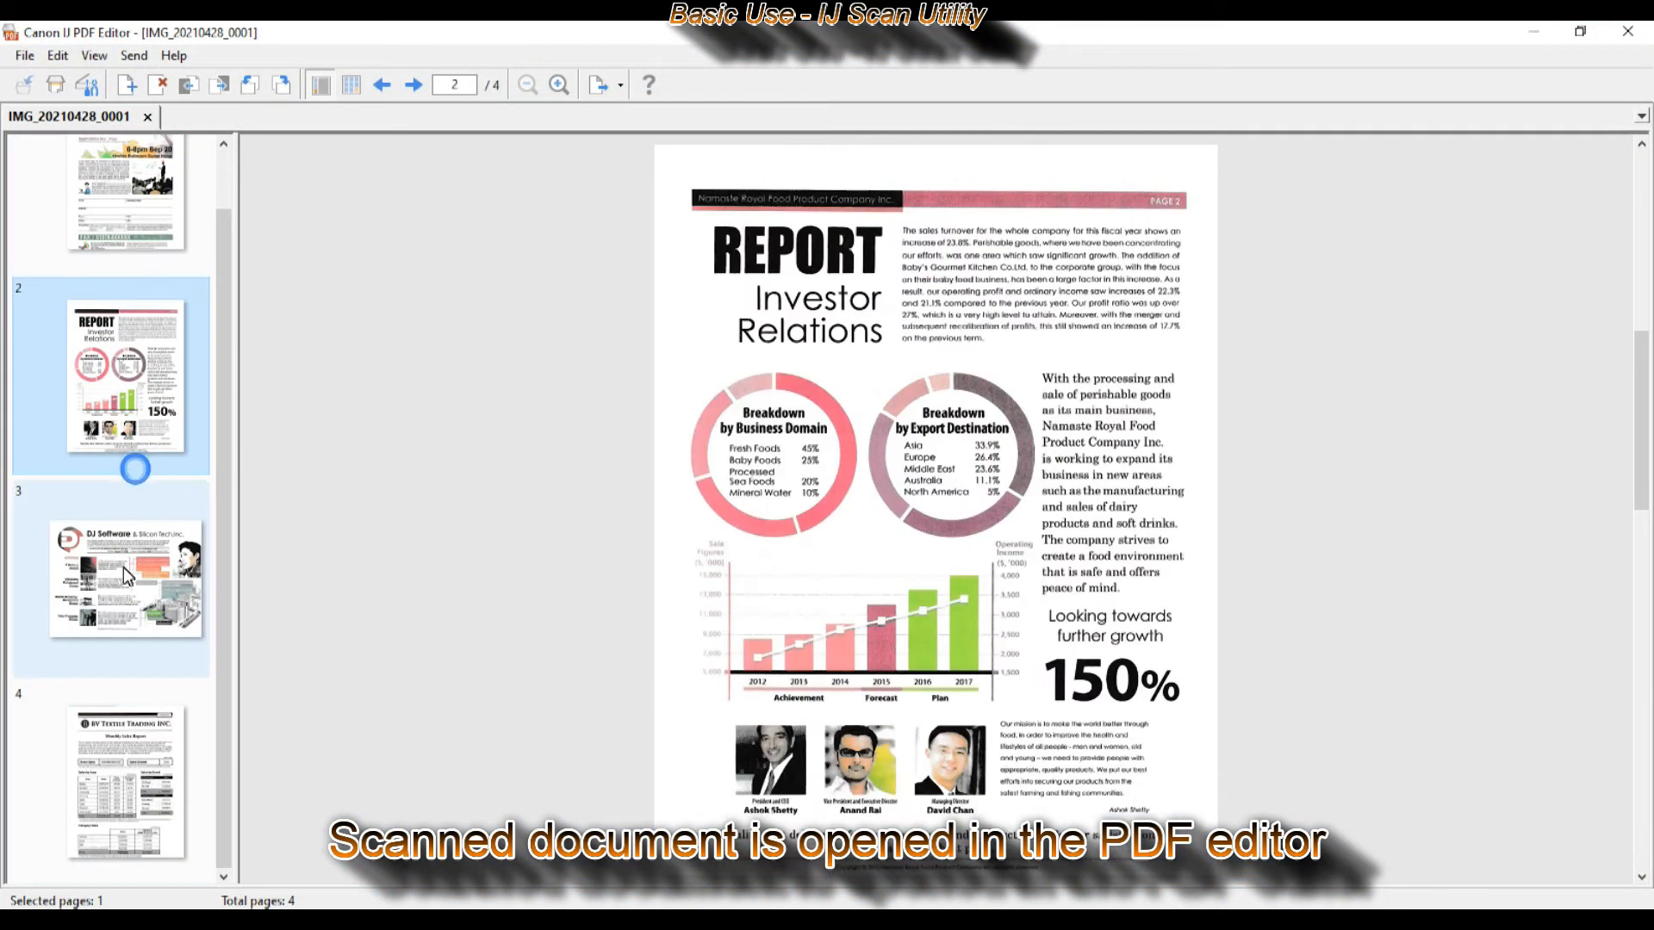
- View another page of the four-page scan from the thumbnail pane
left_click(124, 780)
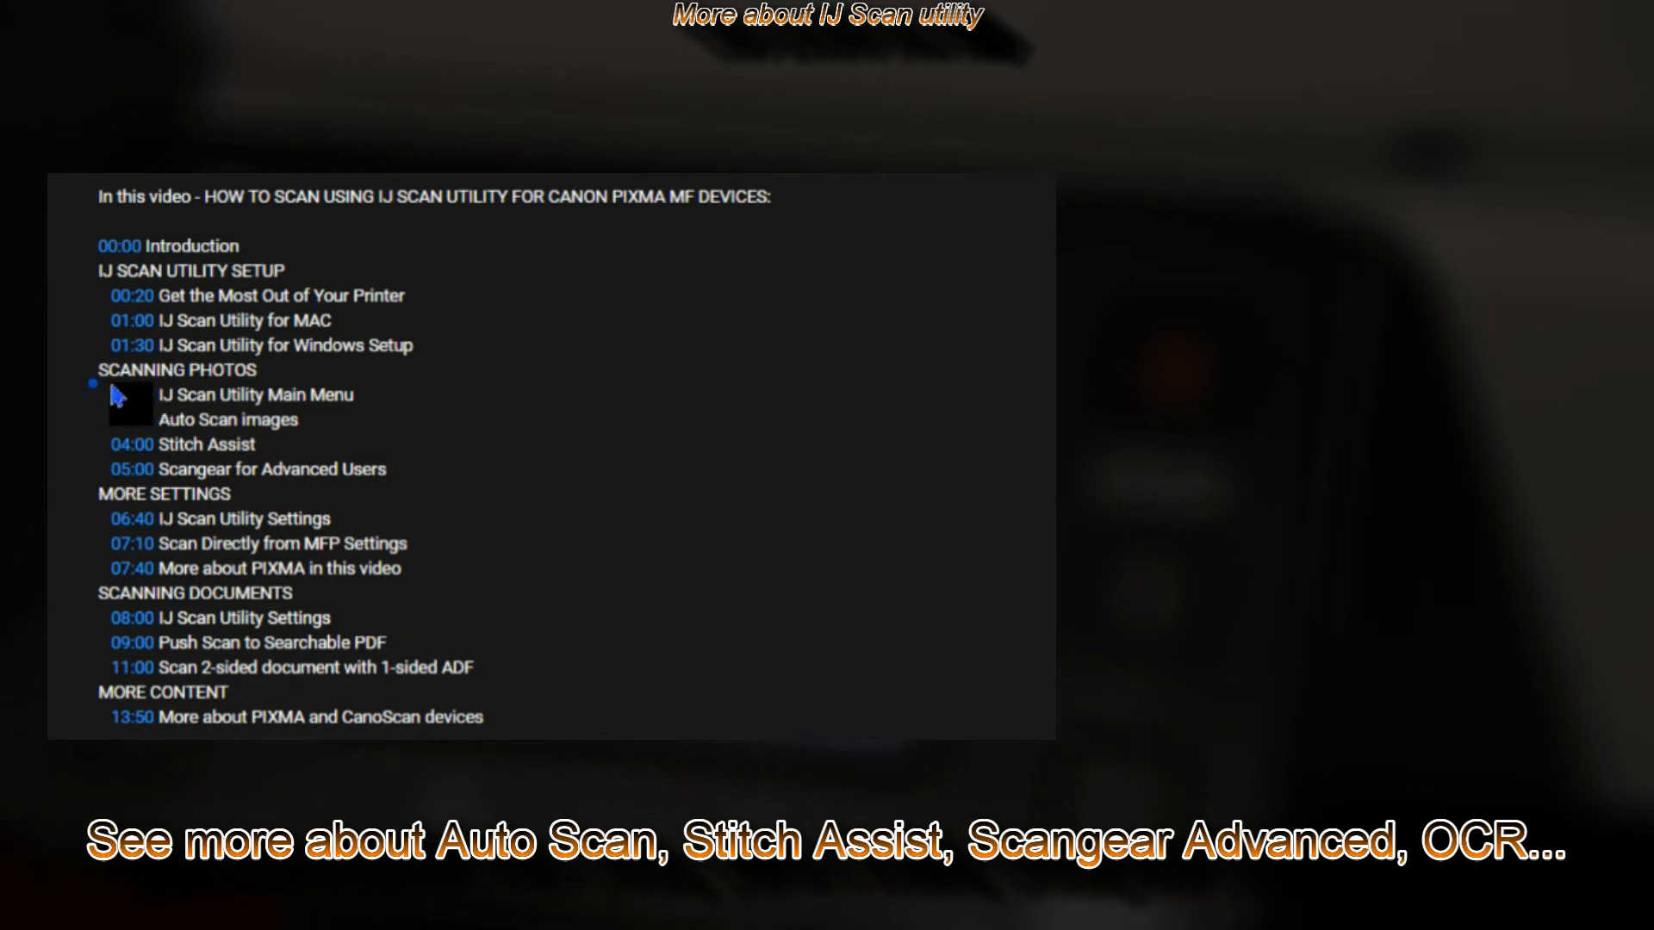
left_click_drag(95, 368, 391, 468)
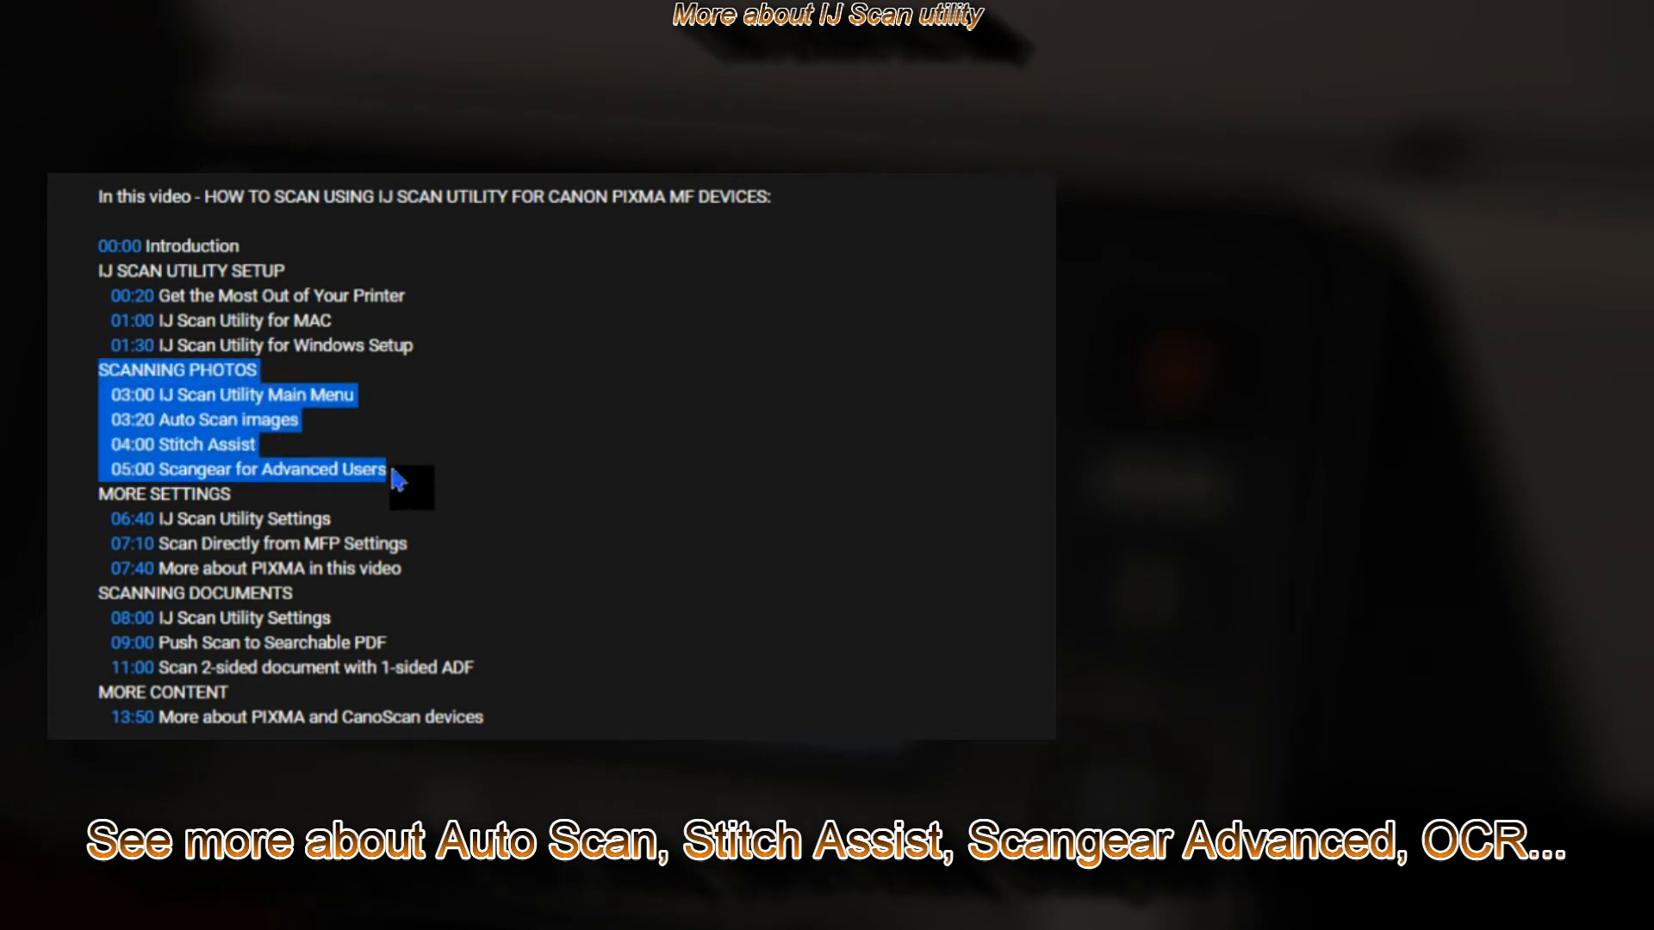
mouse_move(410, 486)
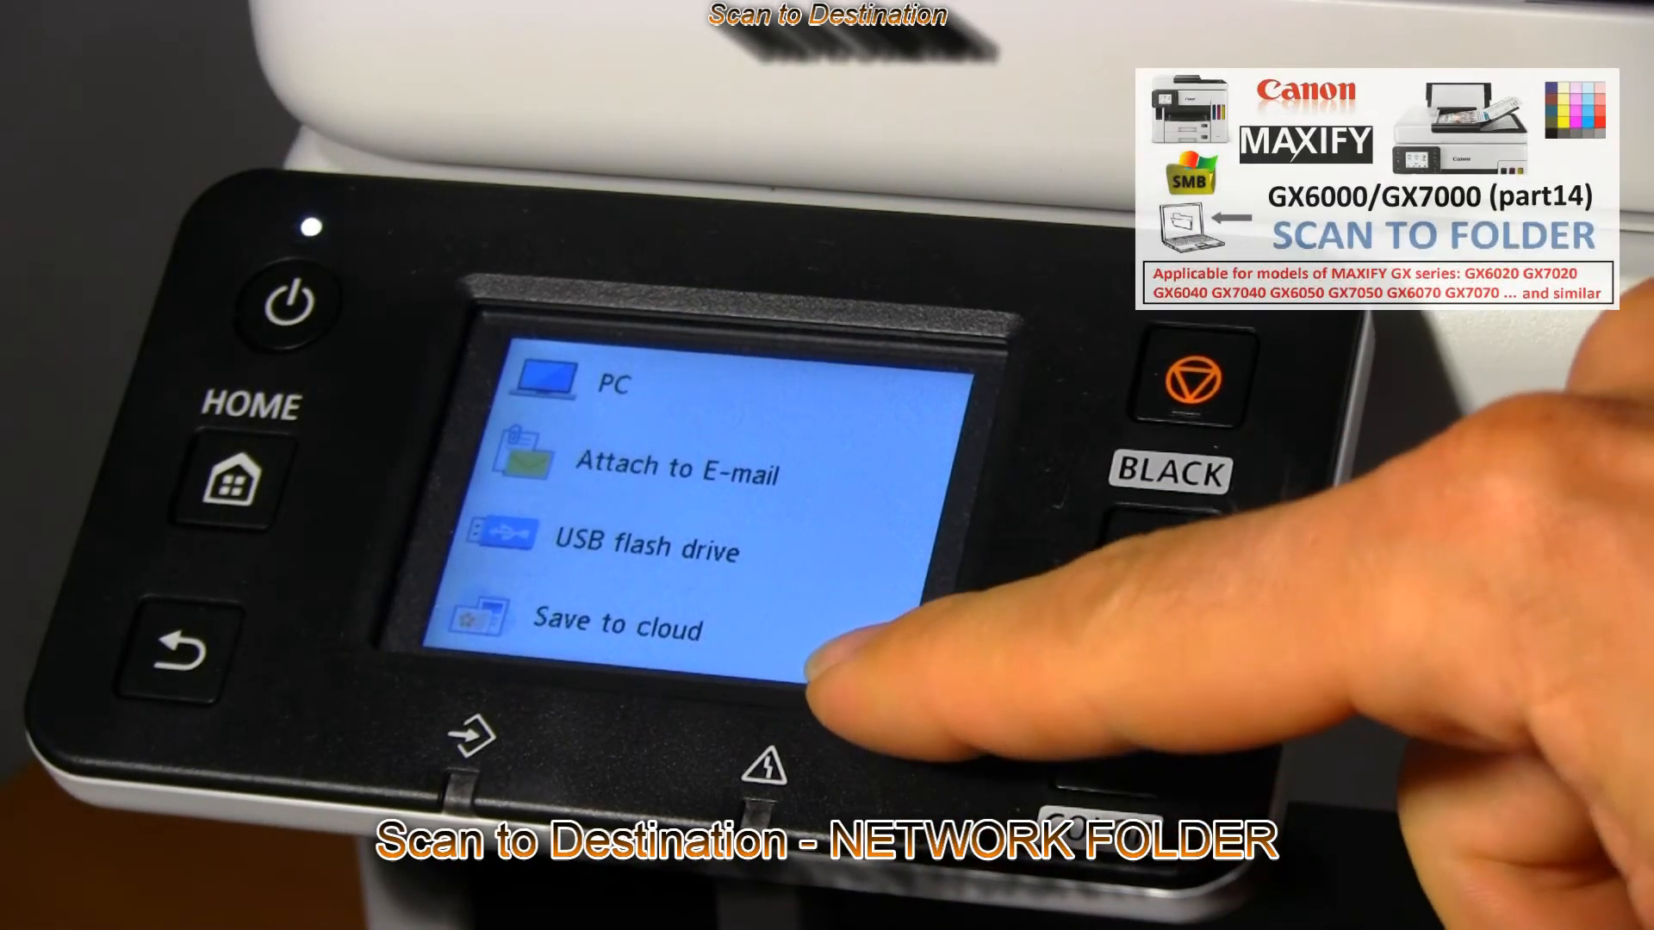
- Choose Destination folder so scans are sent to a network folder
scroll("down", 3)
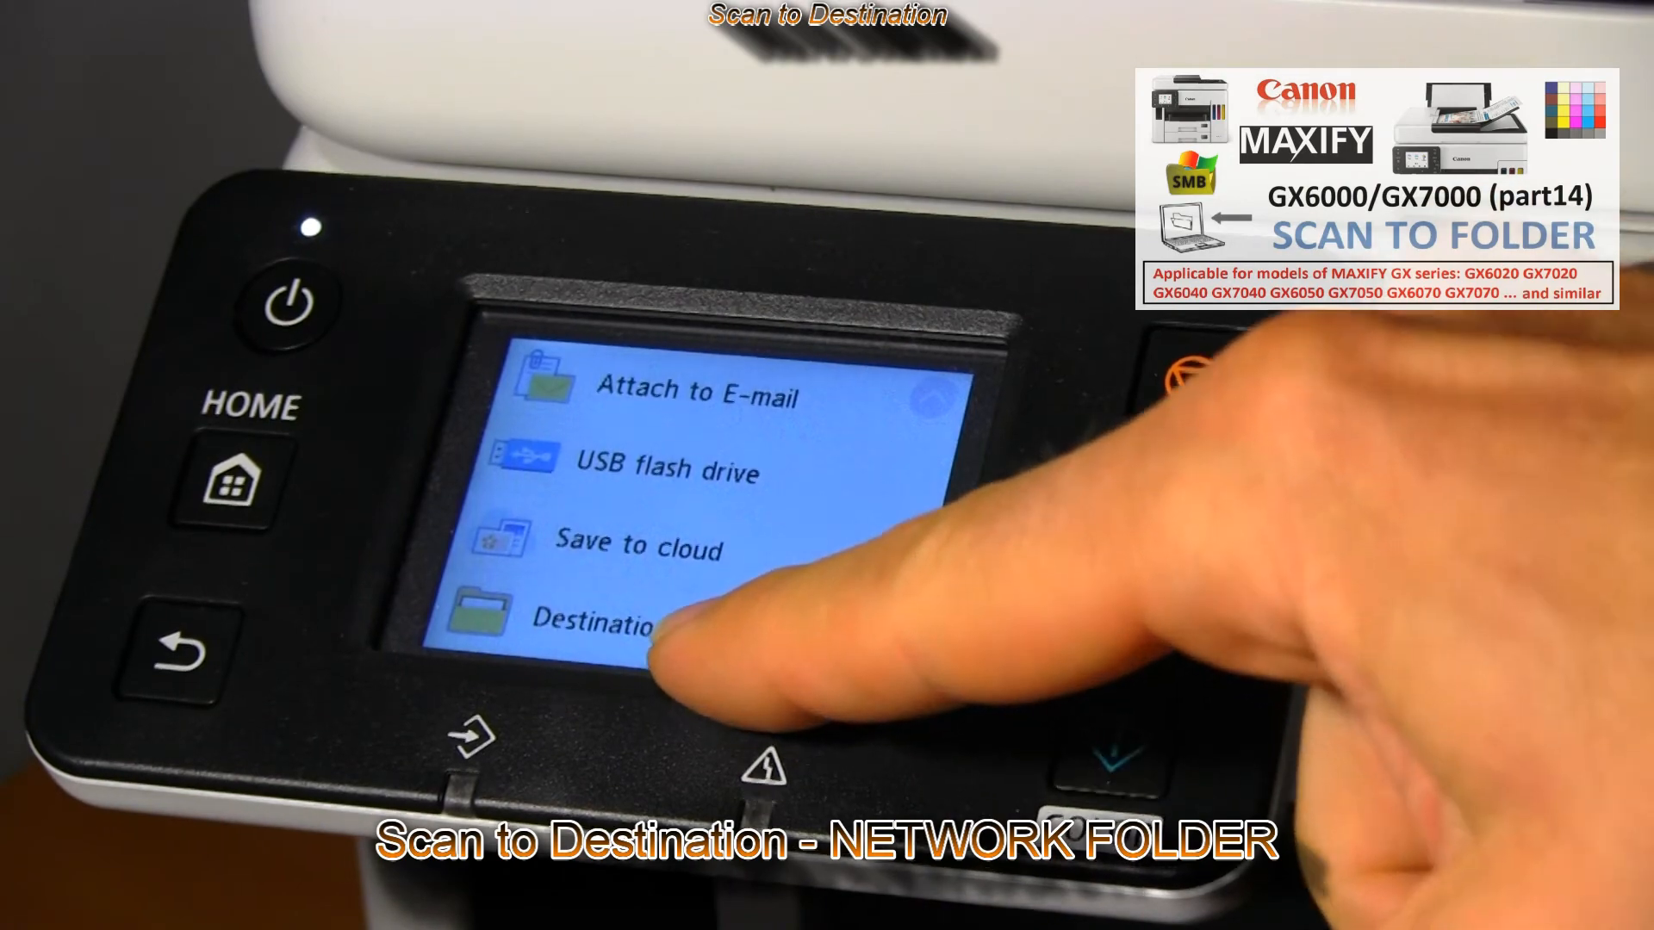
left_click(611, 622)
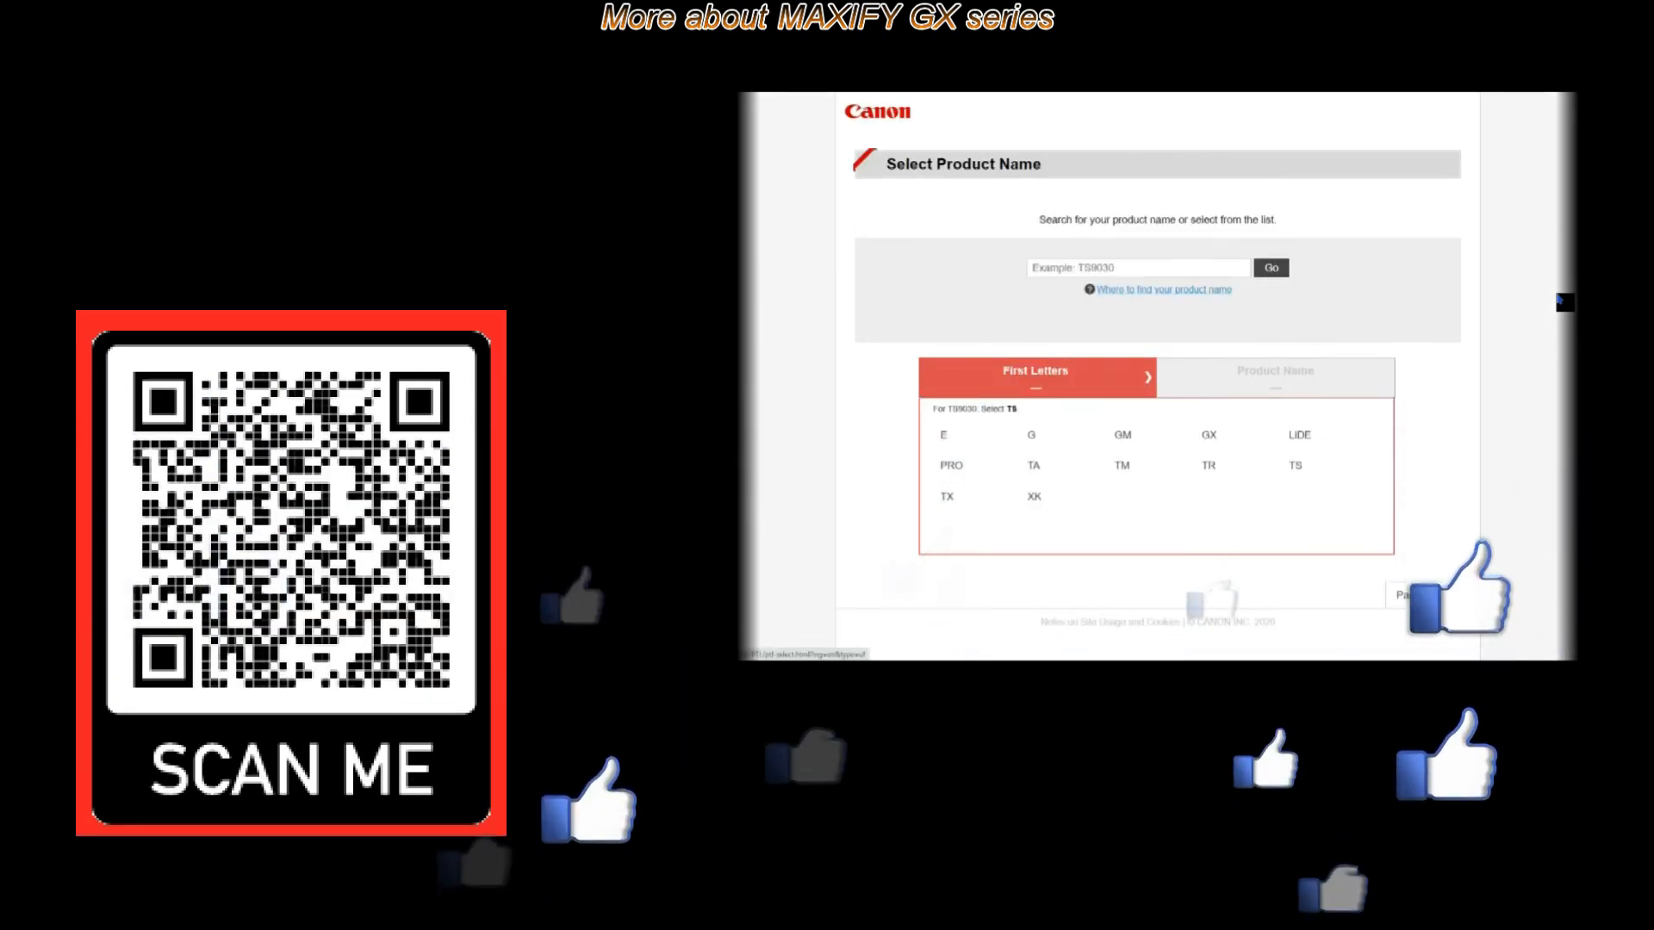
- Browse the GX series manual's Copy/Scan, Management, Functions/Services and All feature categories
left_click(1209, 434)
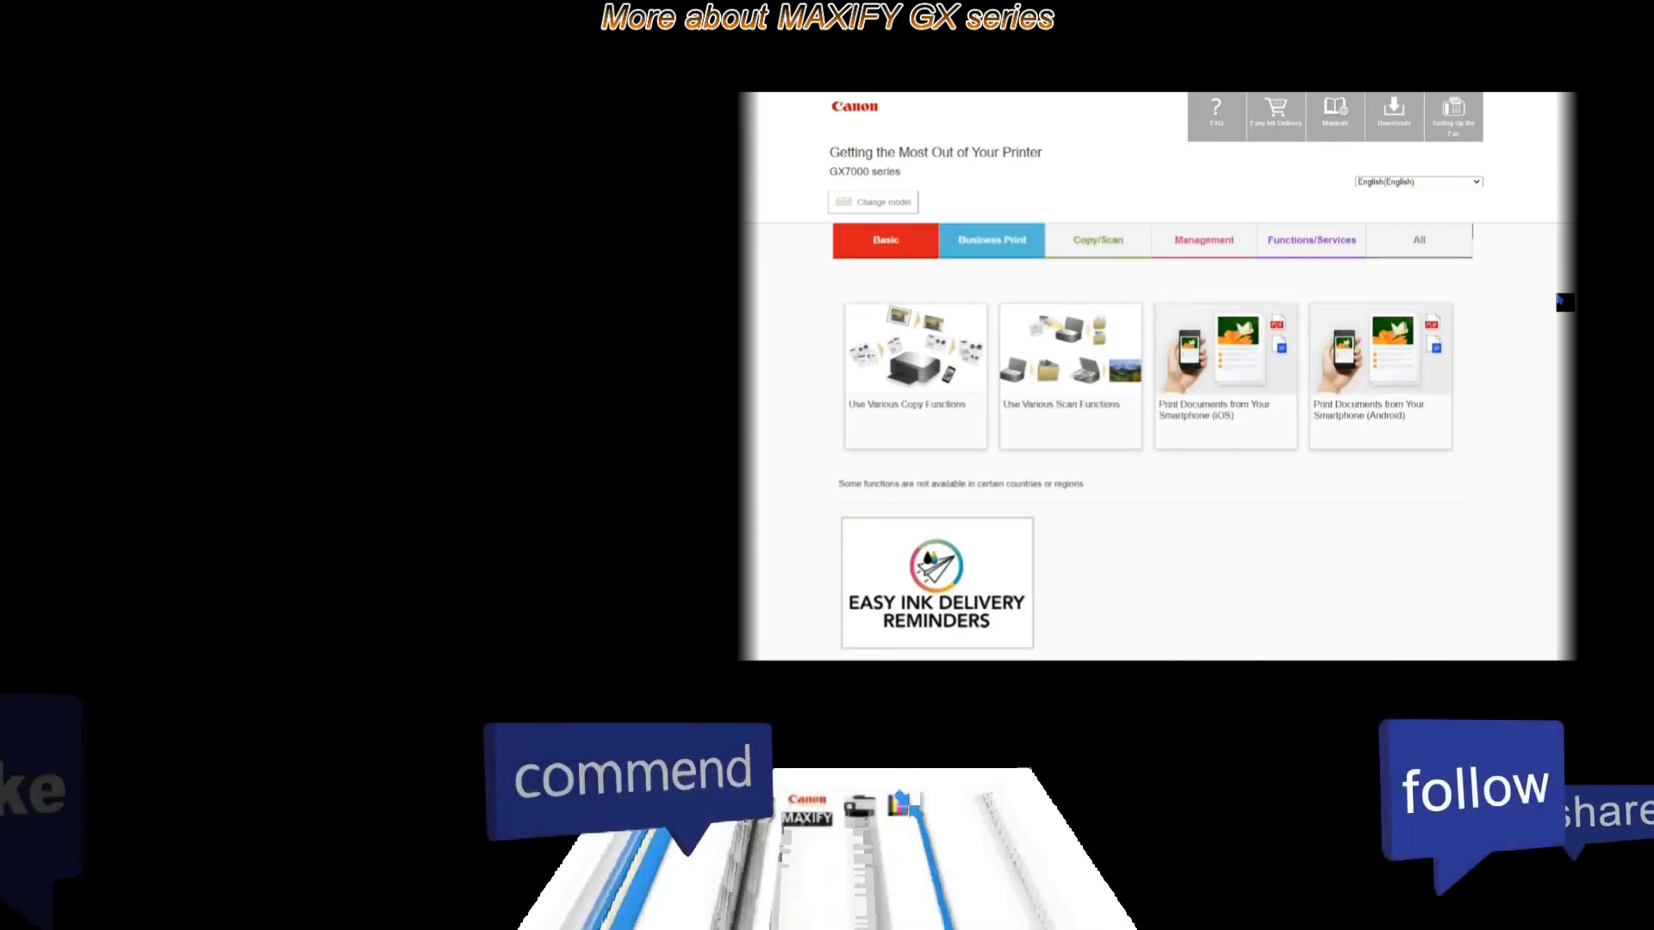
left_click(1098, 240)
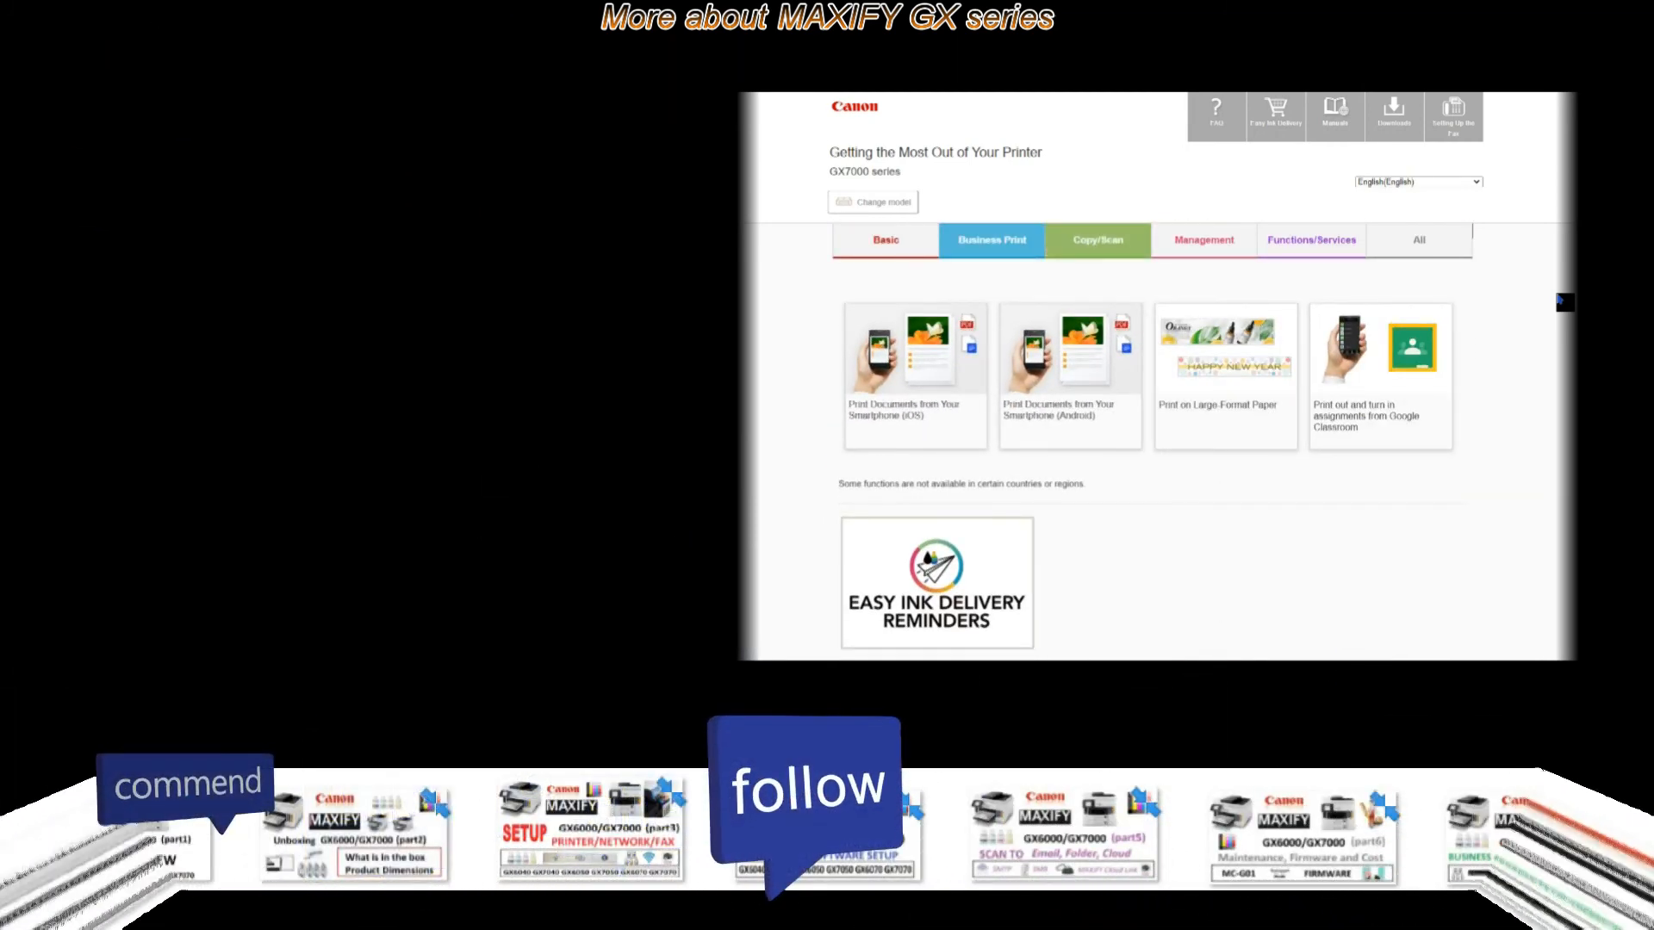
left_click(1202, 239)
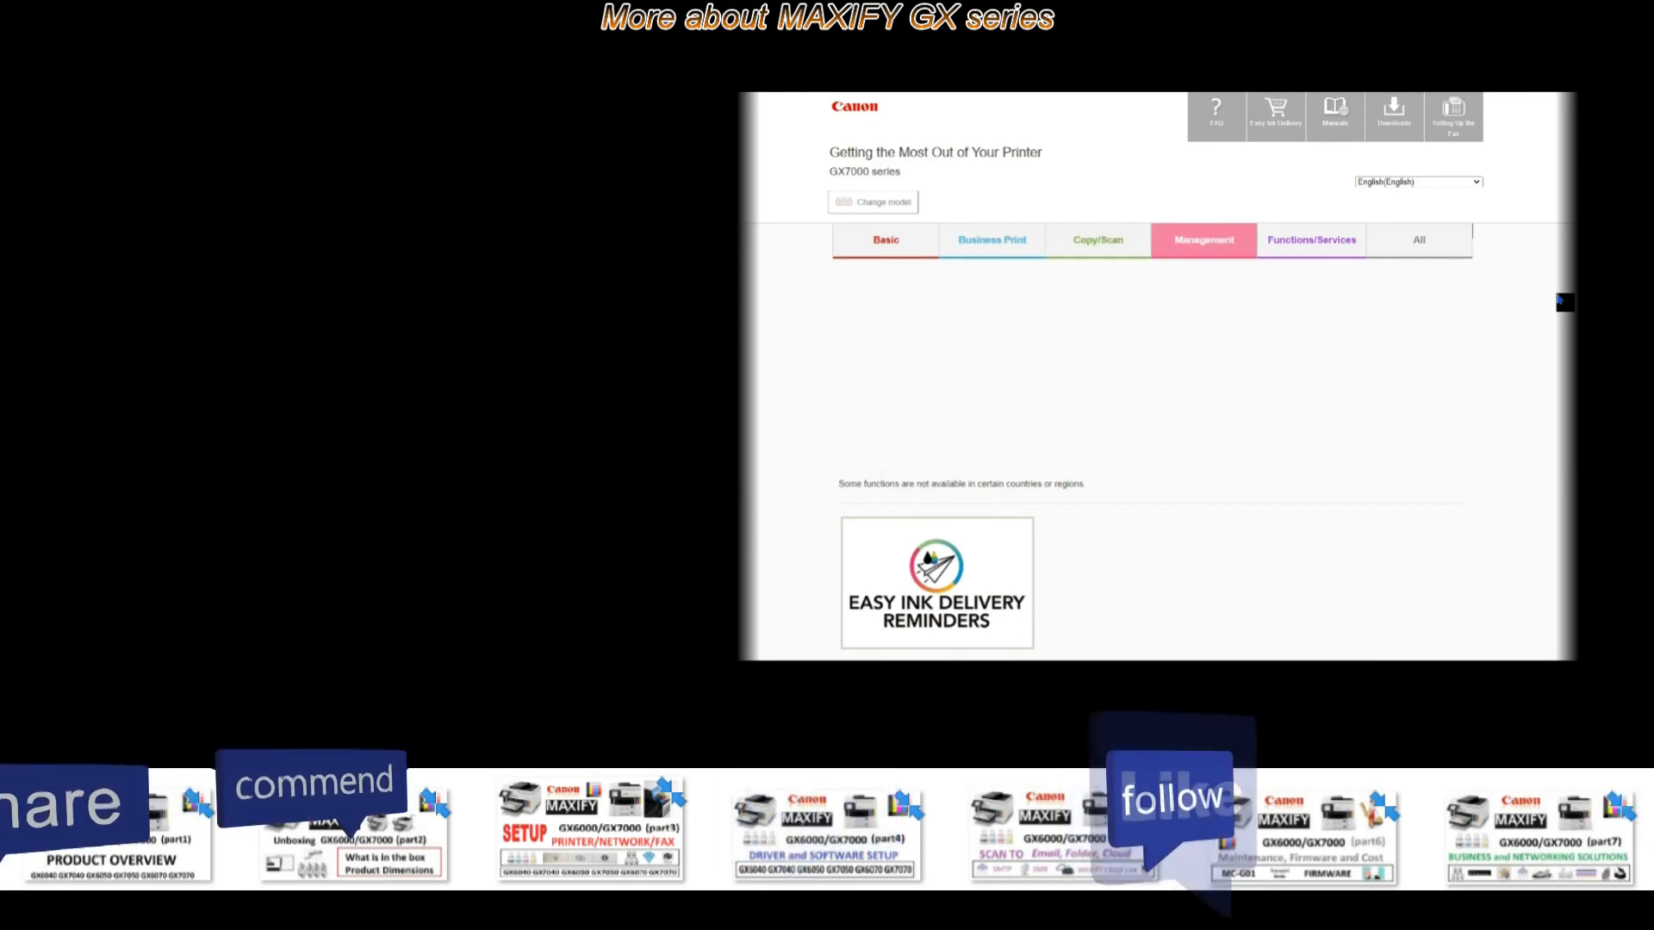
left_click(1311, 239)
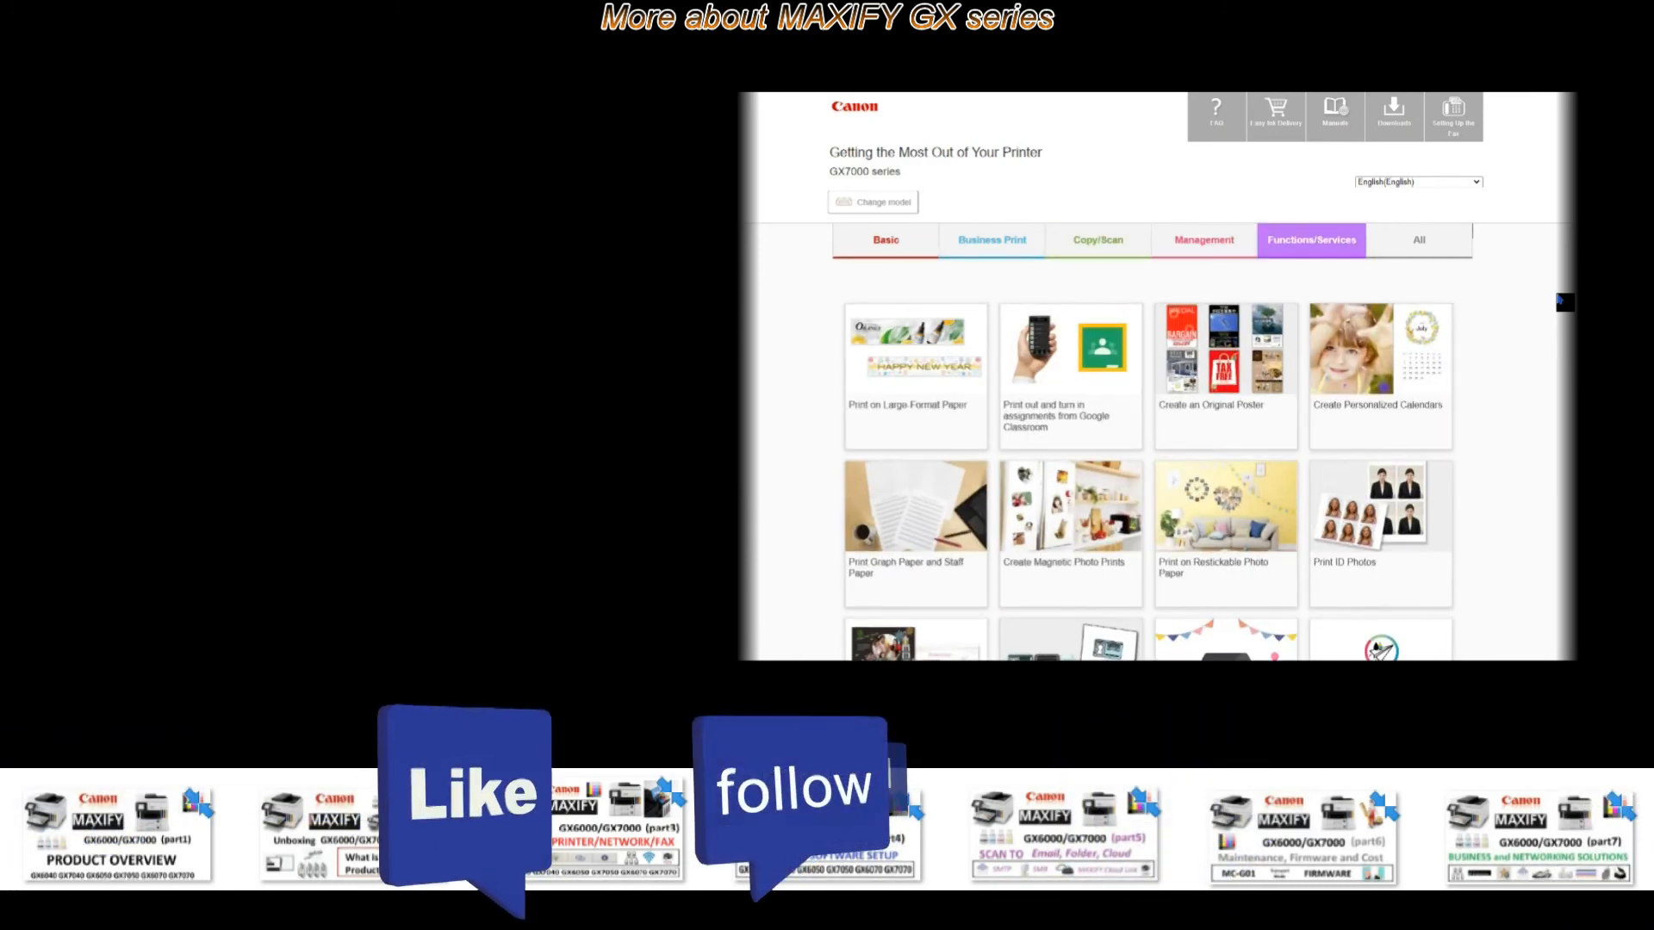
left_click(1418, 240)
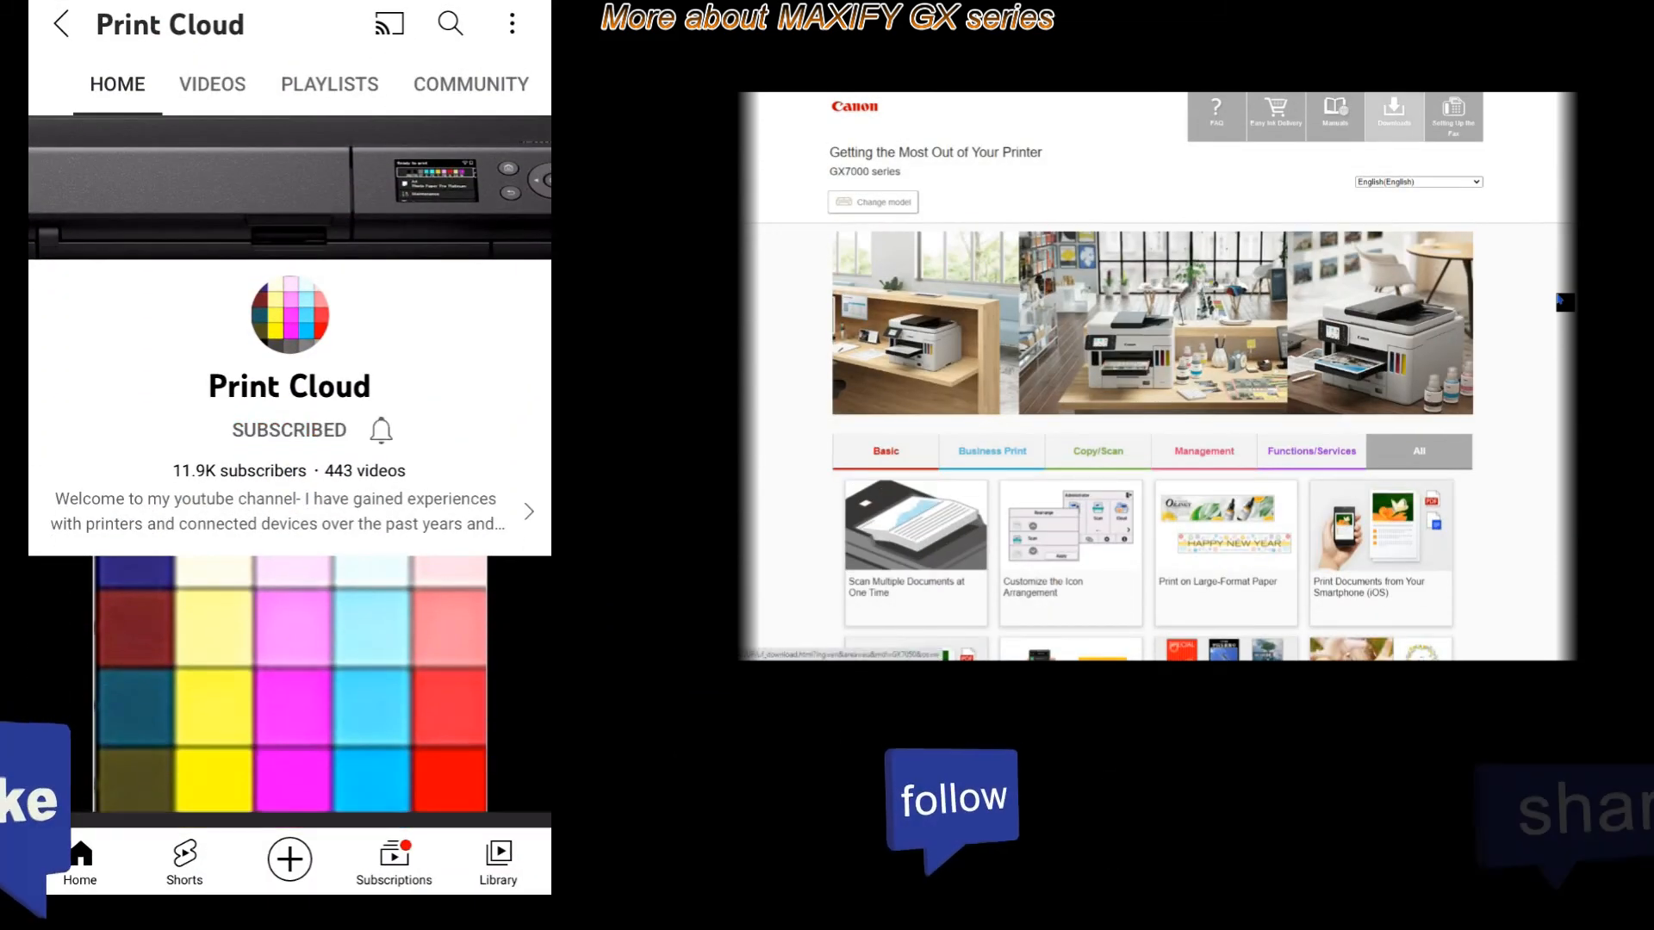
- Go to the computer software downloads page in English
left_click(379, 431)
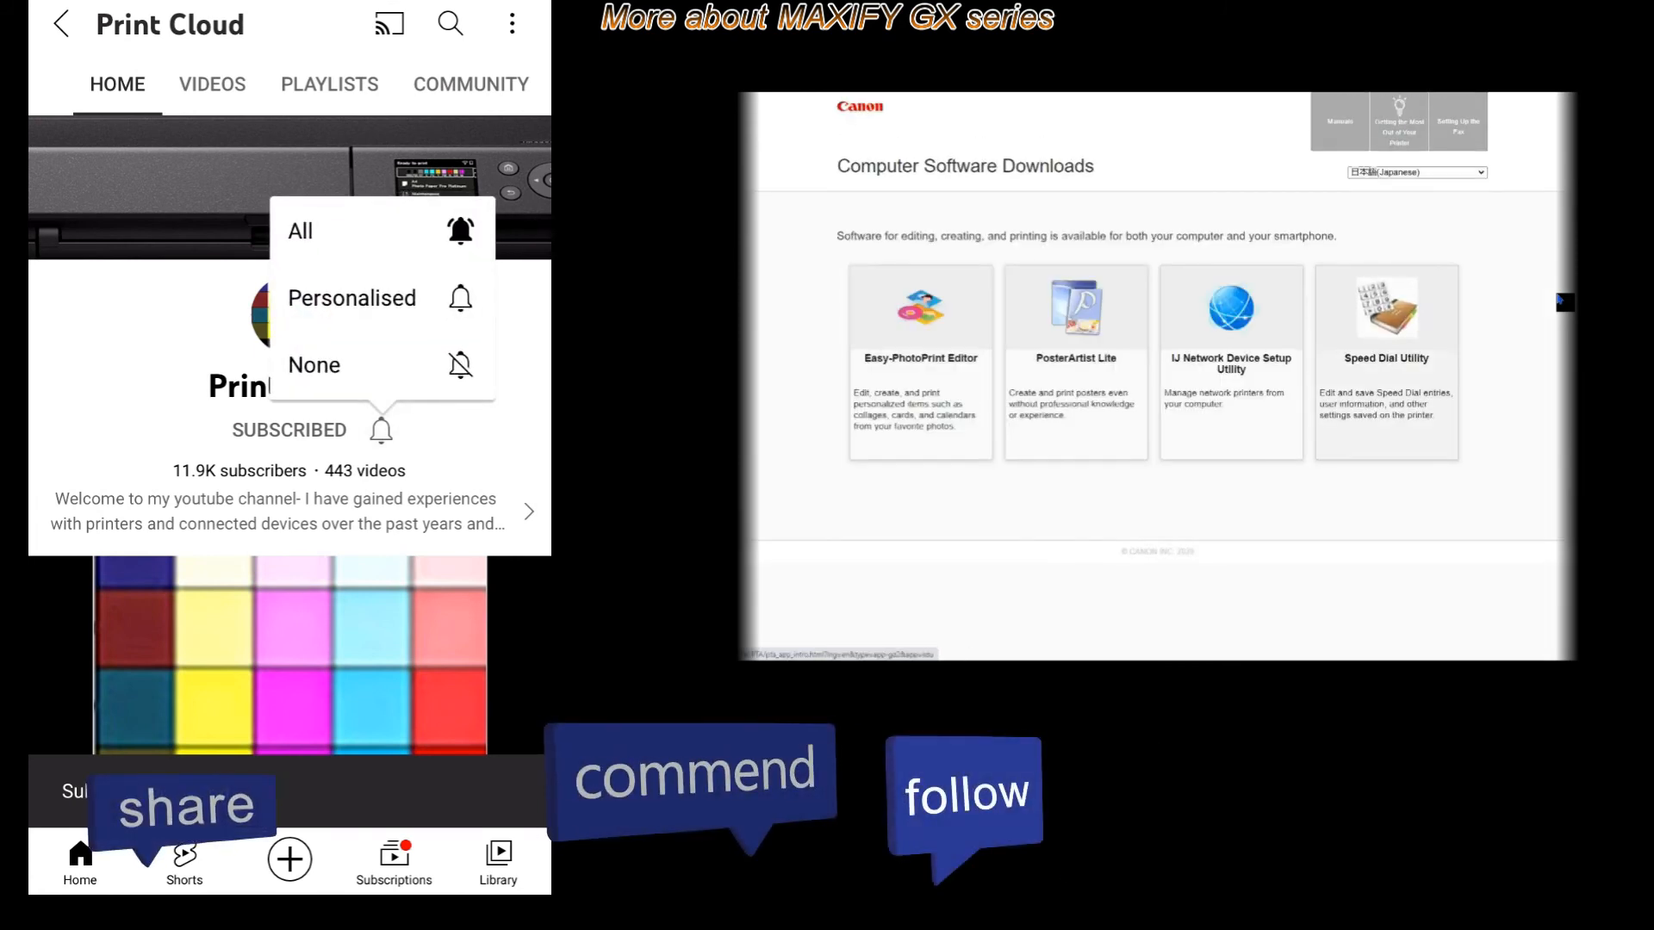
left_click(300, 231)
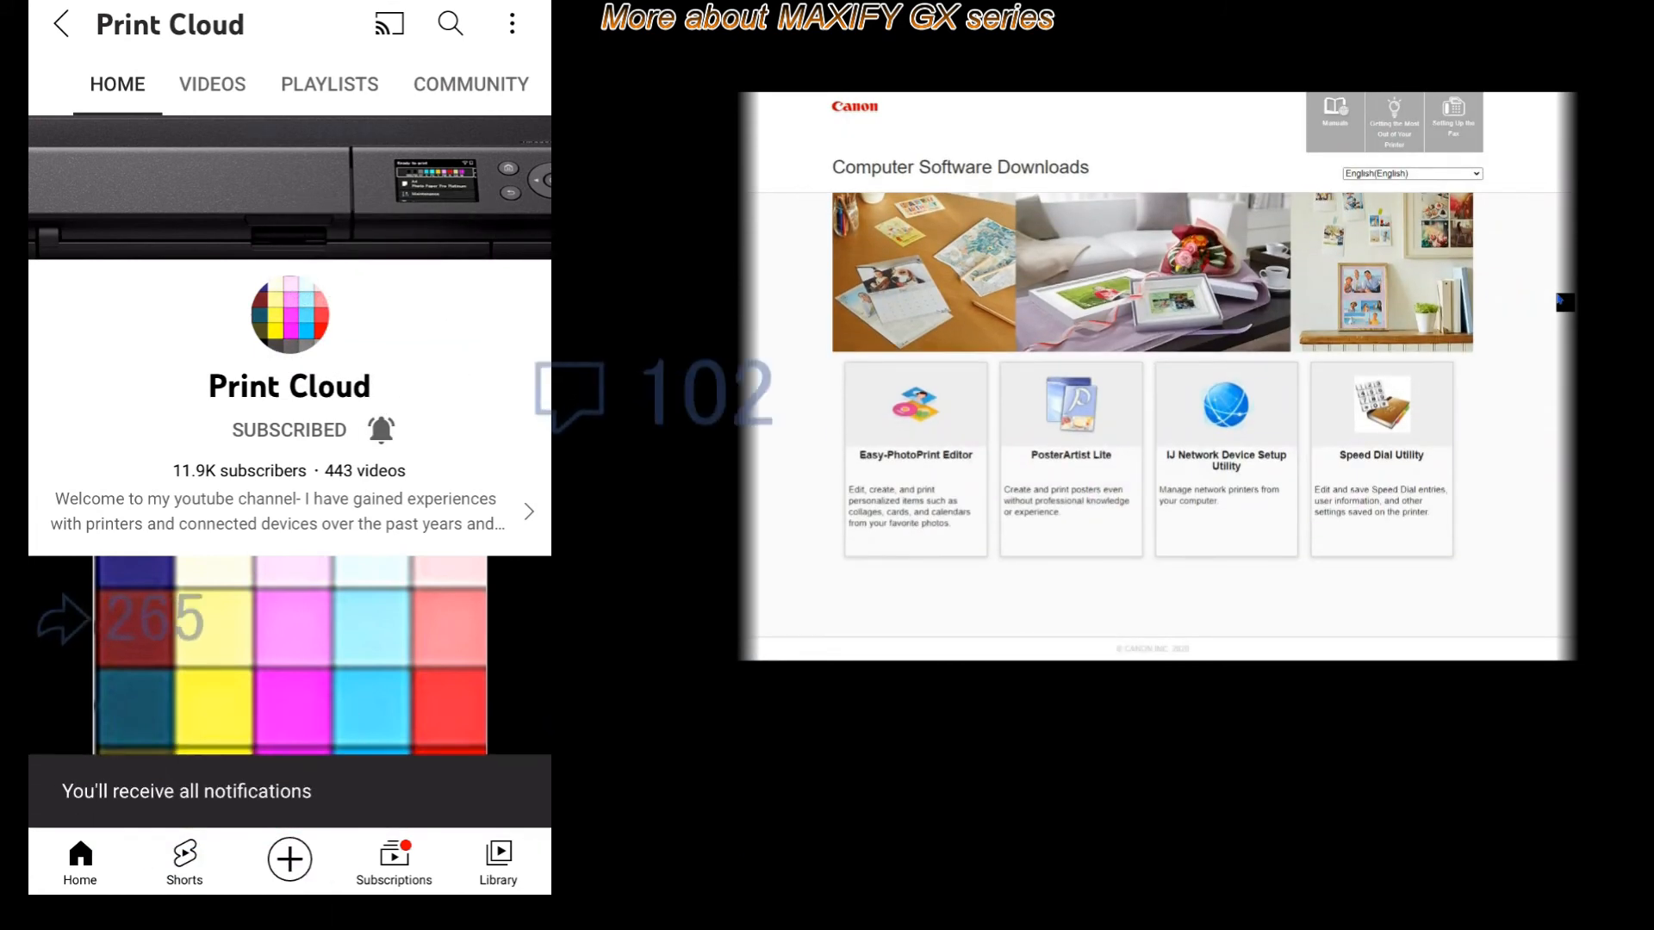